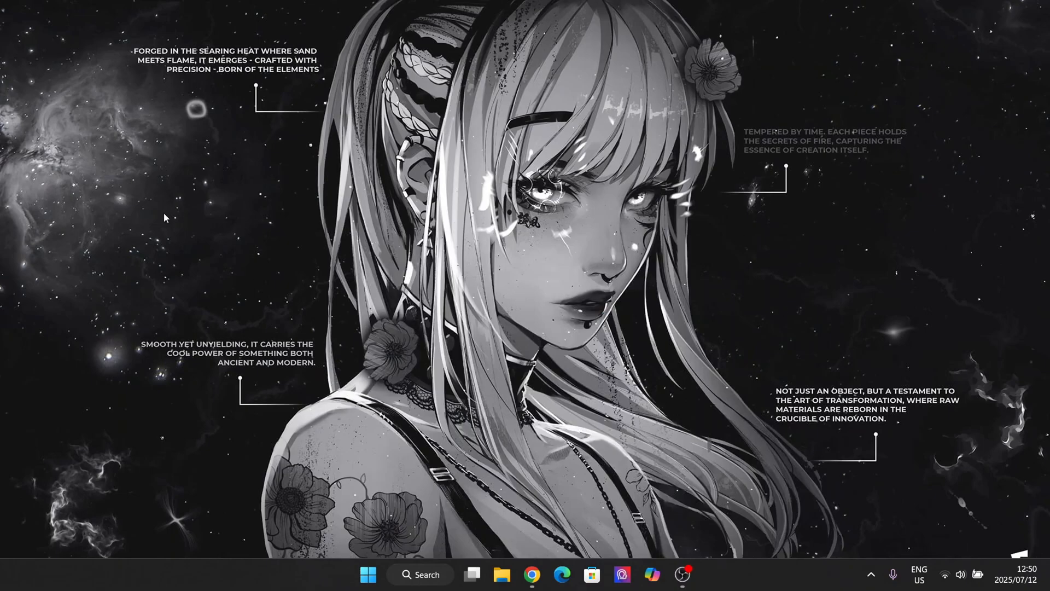
pyautogui.moveTo(278, 381)
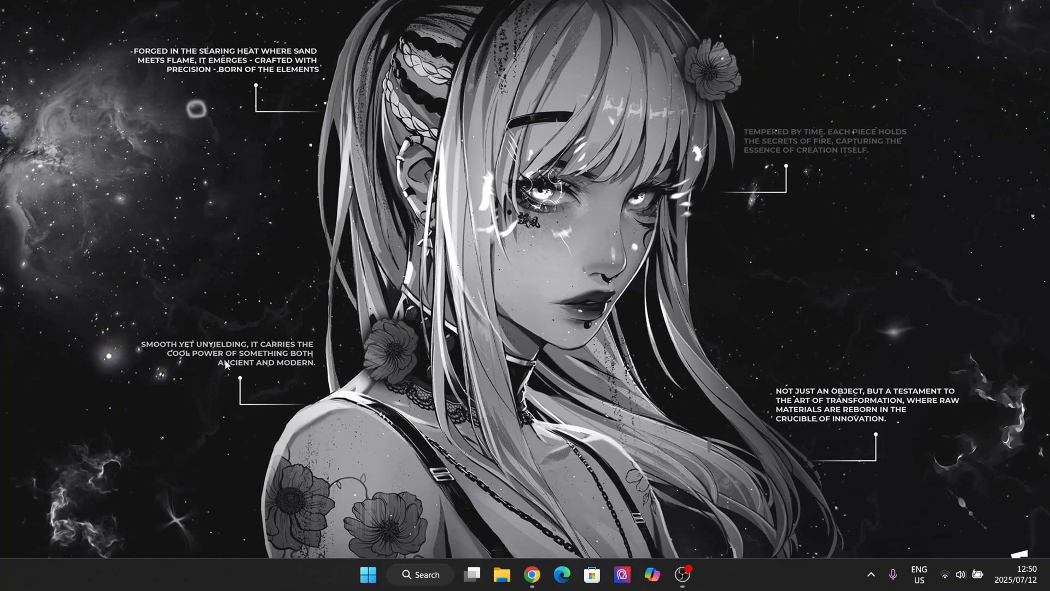
pyautogui.moveTo(481, 306)
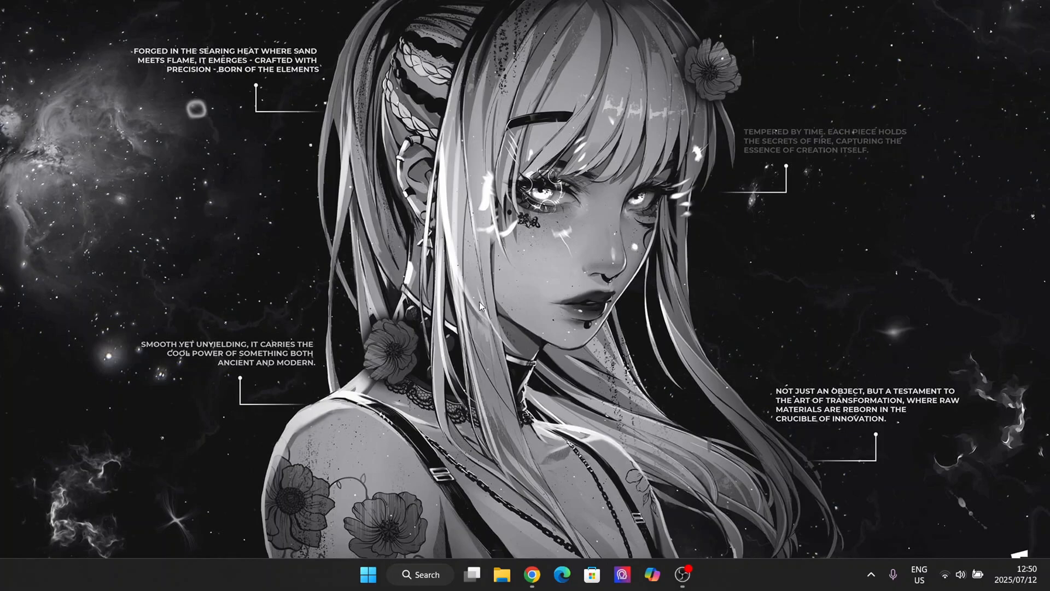
pyautogui.moveTo(595, 536)
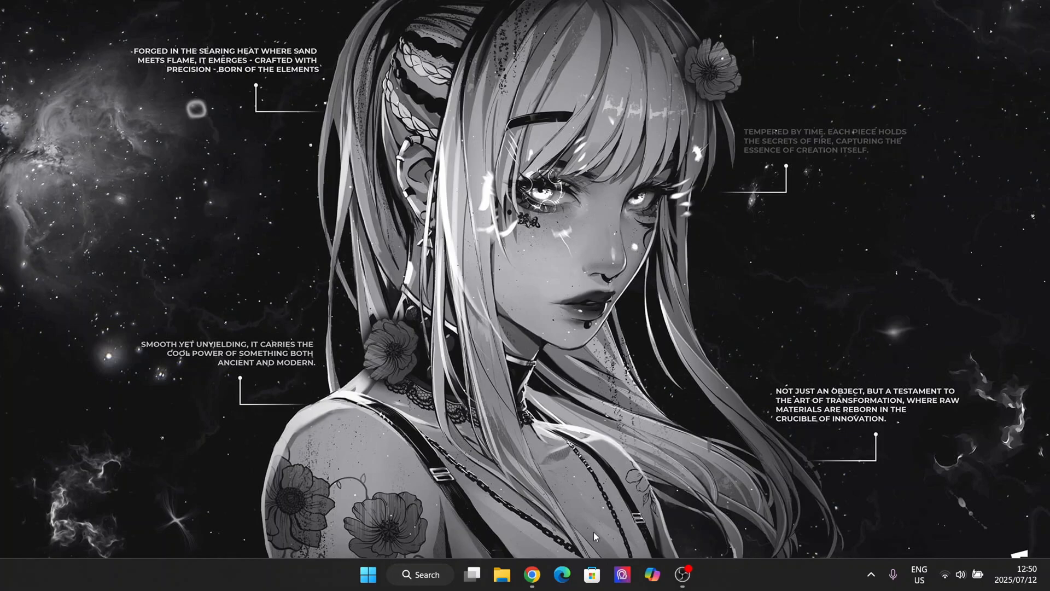
pyautogui.moveTo(606, 467)
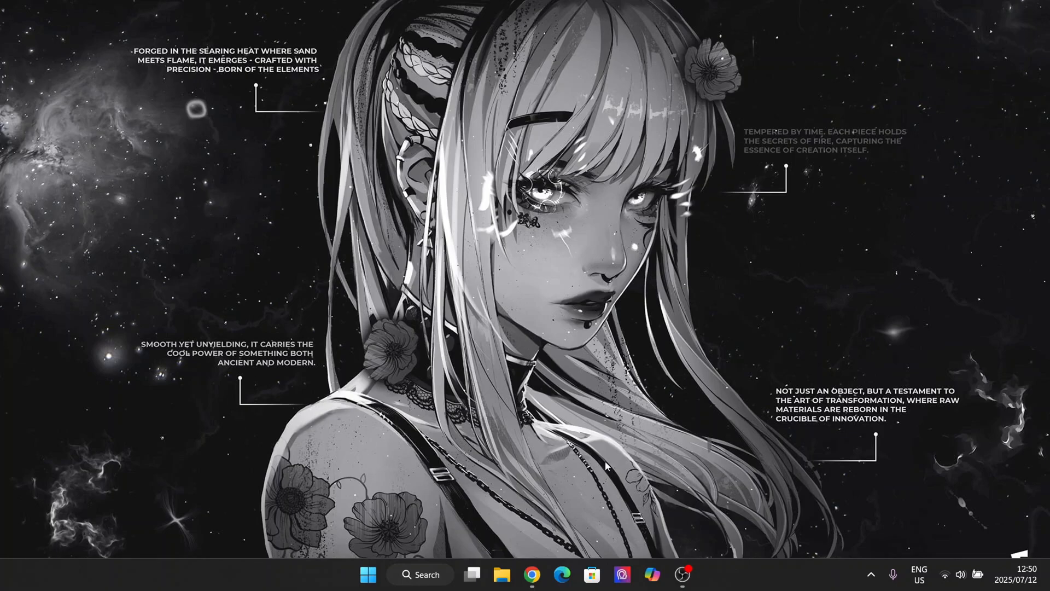
pyautogui.moveTo(579, 289)
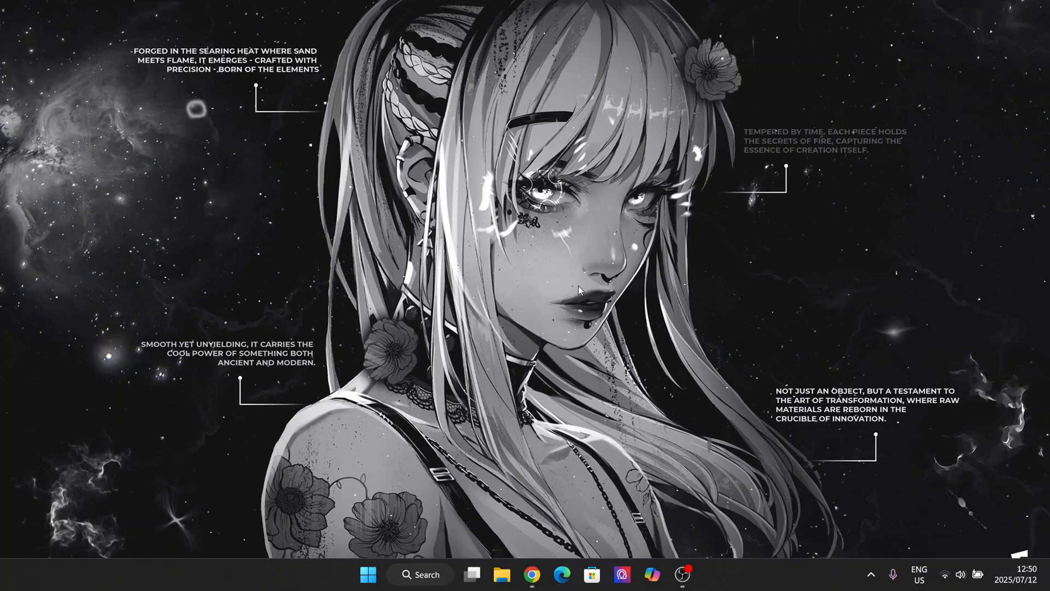
pyautogui.moveTo(391, 199)
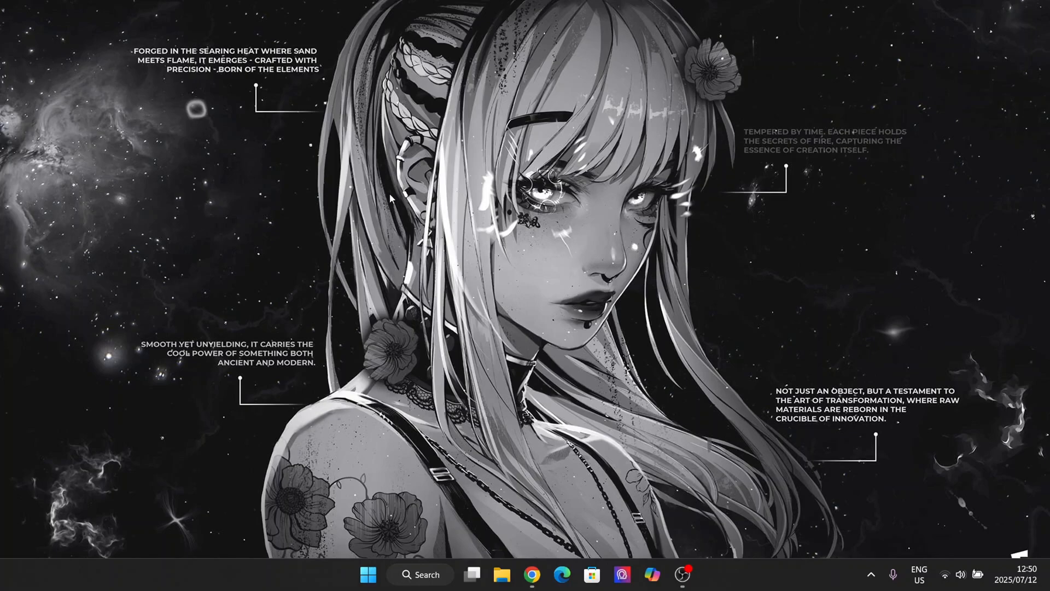
pyautogui.moveTo(288, 282)
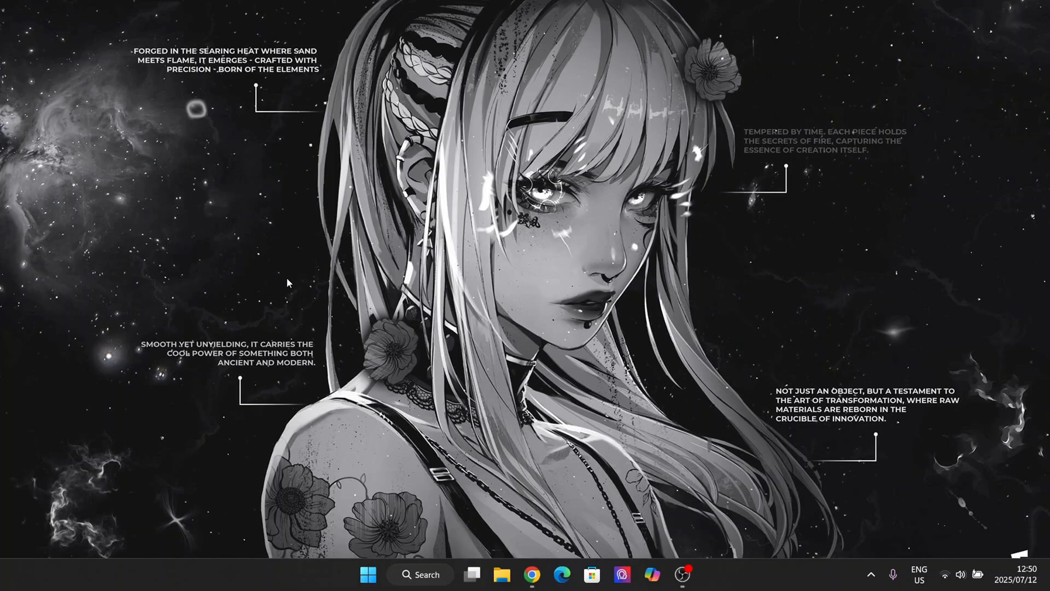
pyautogui.moveTo(825, 273)
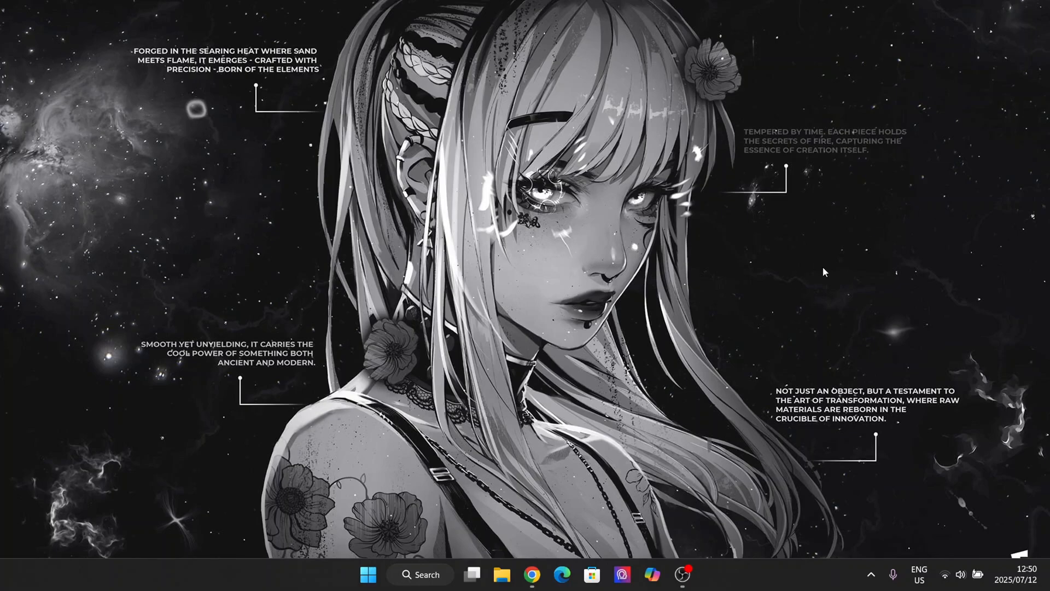
pyautogui.moveTo(767, 211)
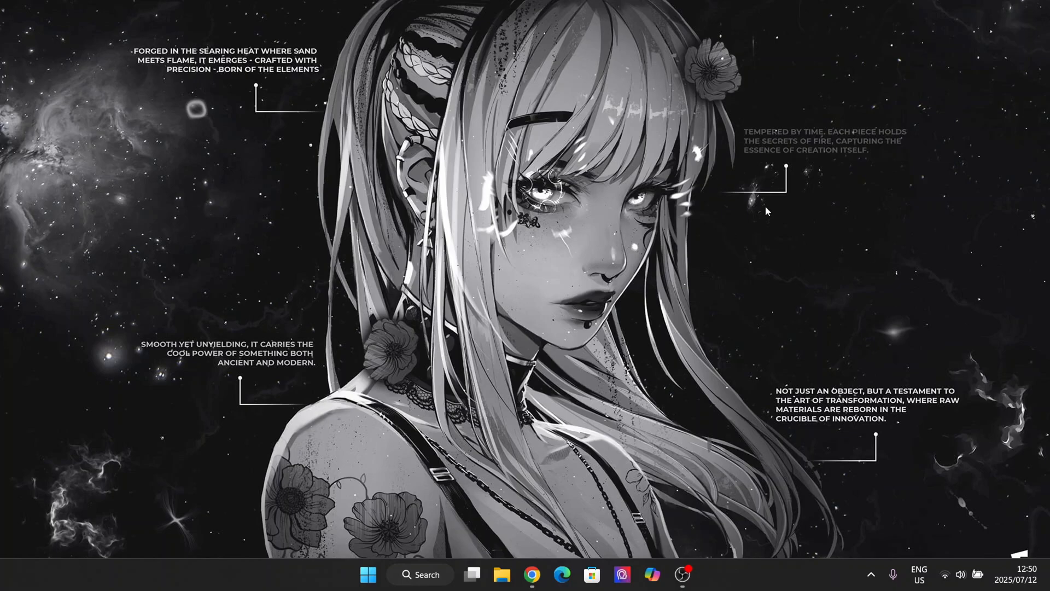
pyautogui.moveTo(75, 220)
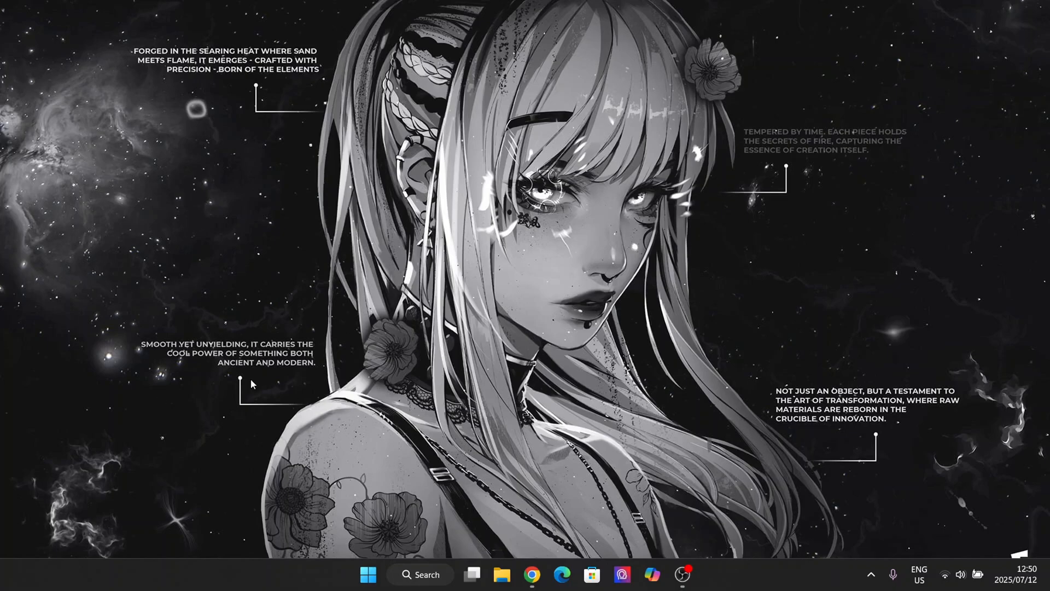
pyautogui.moveTo(785, 371)
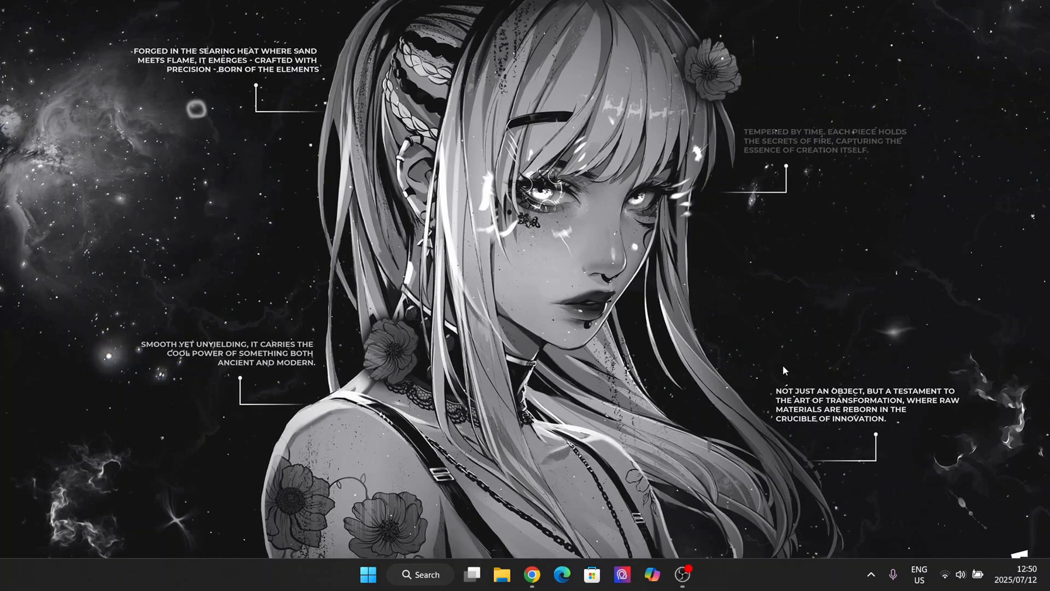
pyautogui.moveTo(703, 383)
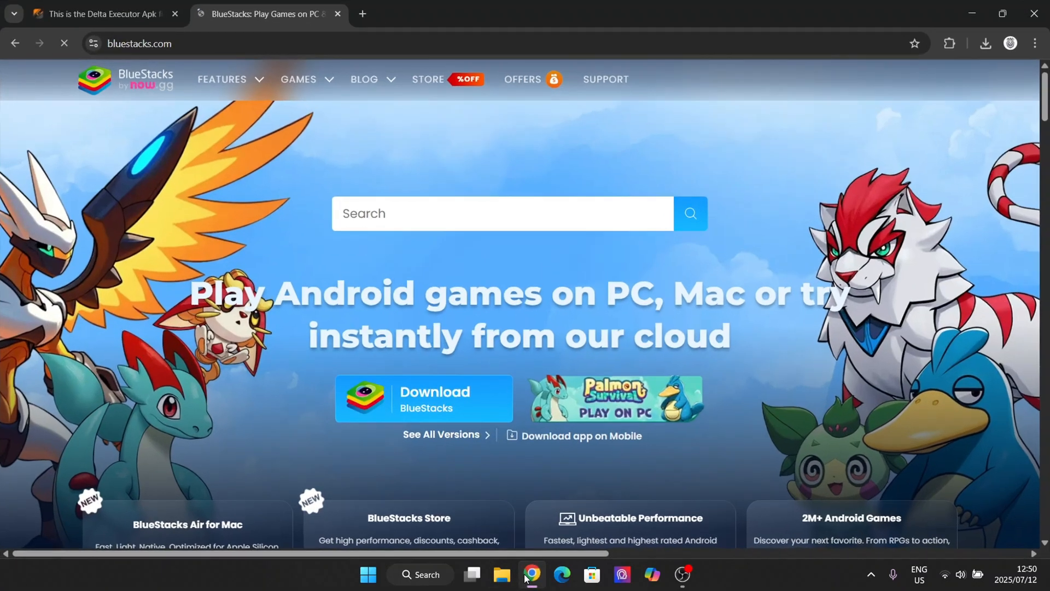
pyautogui.moveTo(190, 240)
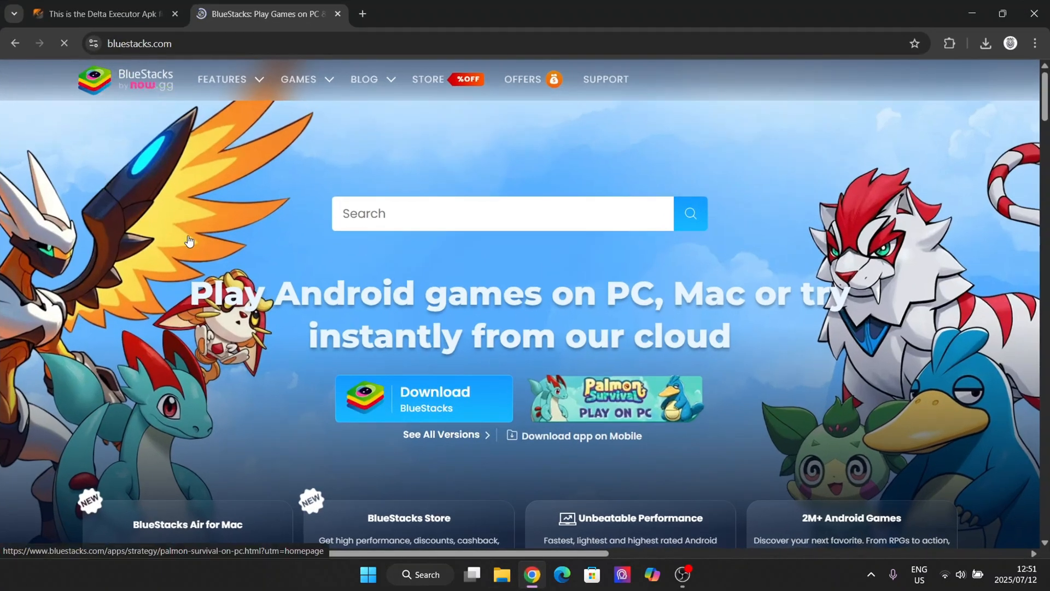
# Browse down the bluestacks.com homepage and start the BlueStacks installer download
pyautogui.scroll(-3)
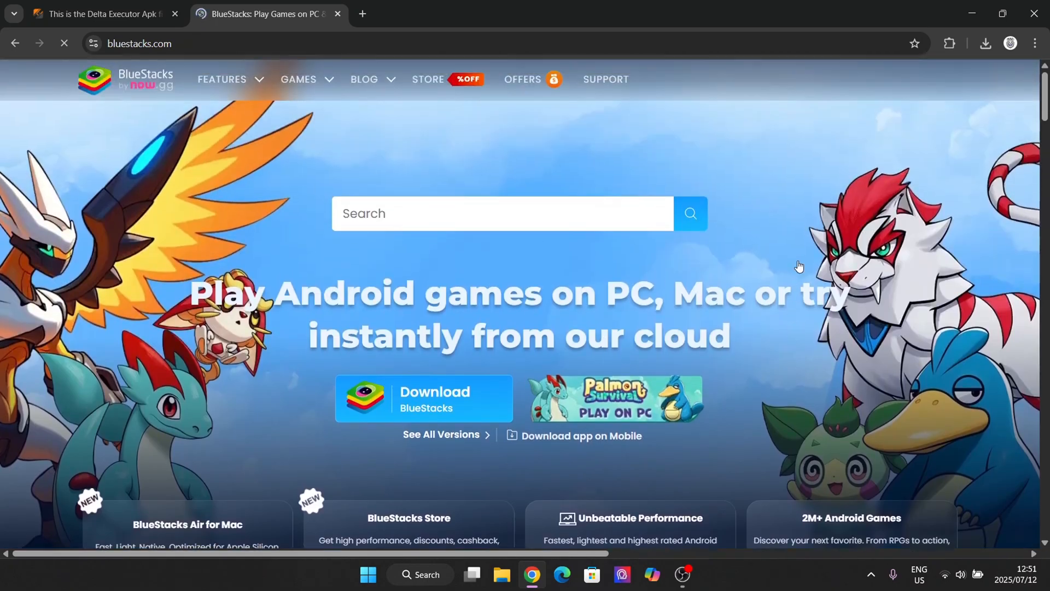
pyautogui.moveTo(483, 261)
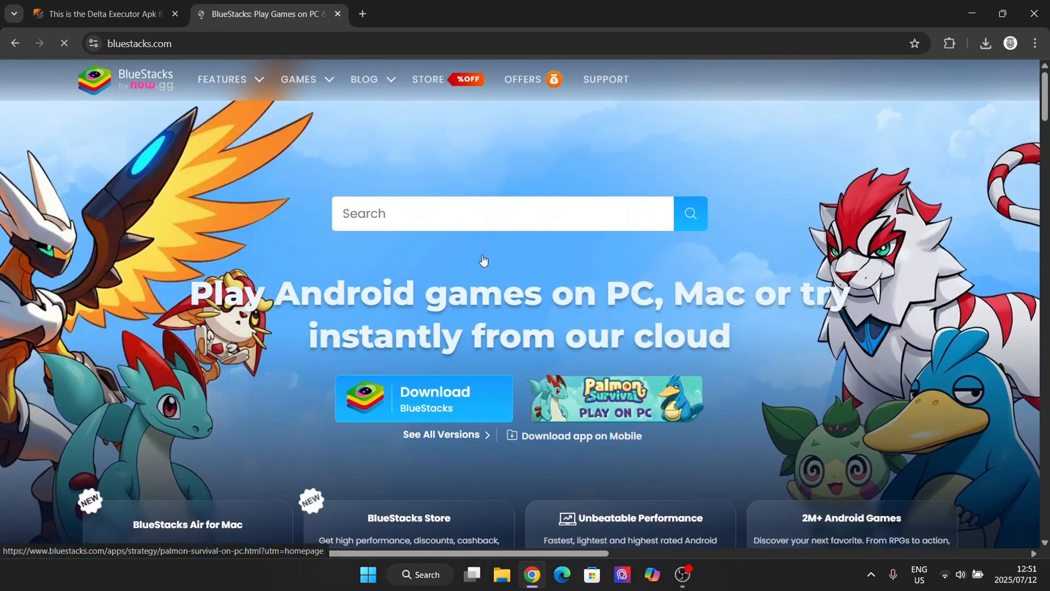
pyautogui.moveTo(285, 274)
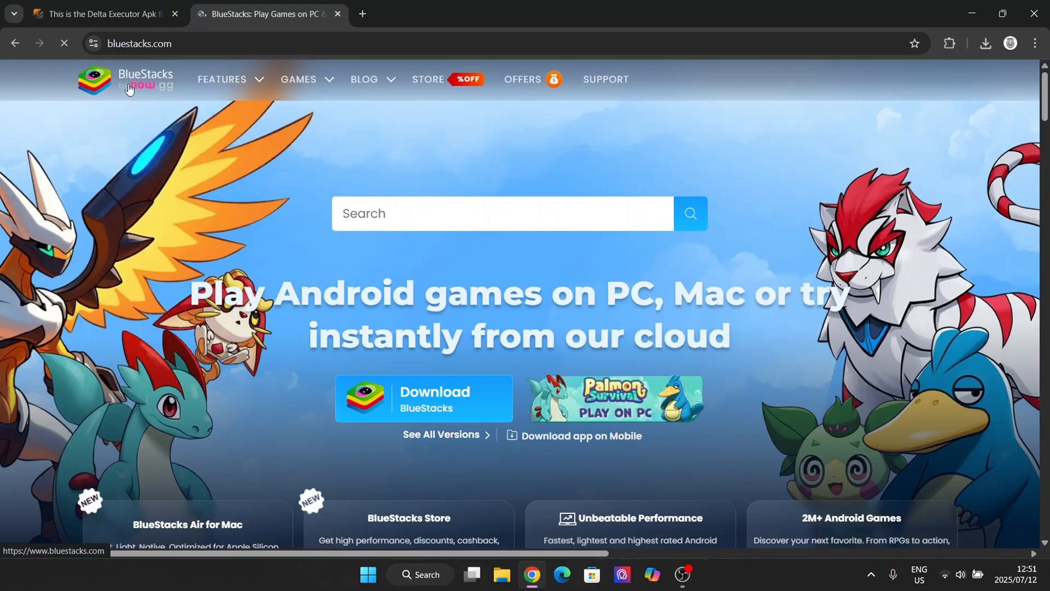
pyautogui.moveTo(268, 341)
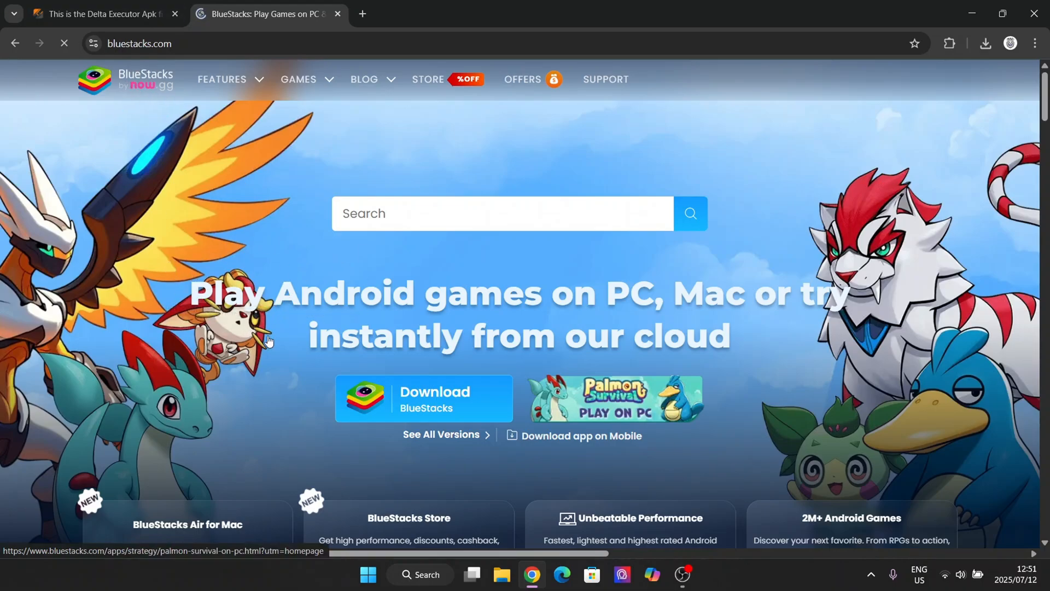
pyautogui.moveTo(348, 194)
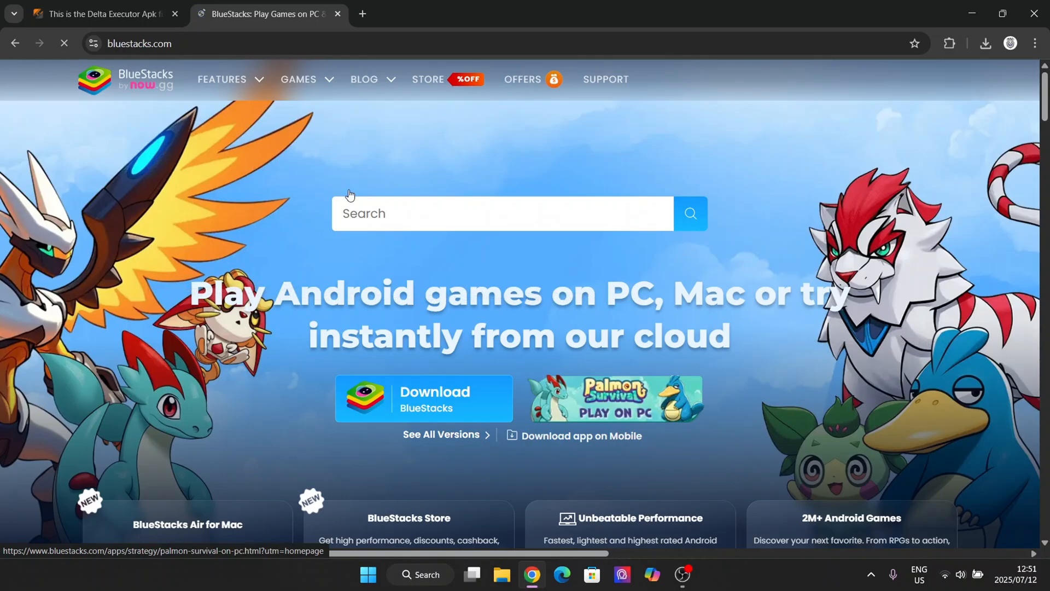
pyautogui.scroll(-3)
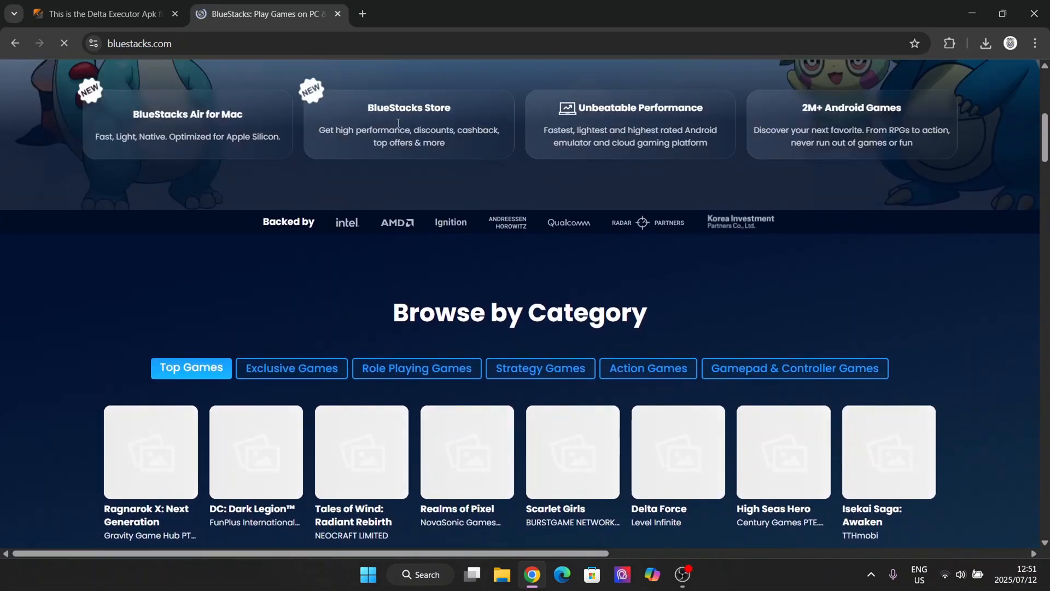
pyautogui.scroll(-3)
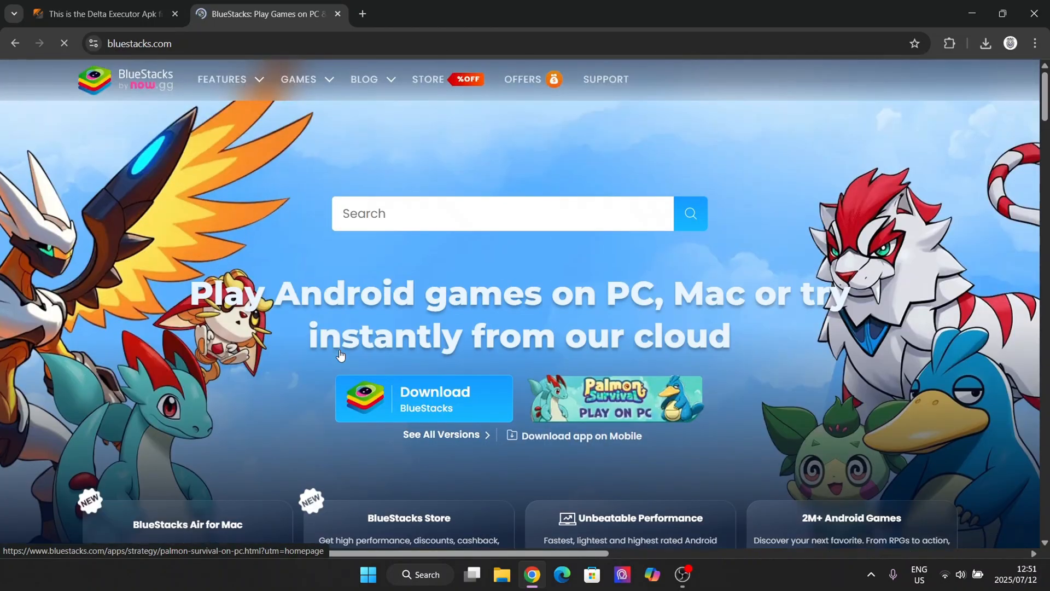
pyautogui.moveTo(261, 145)
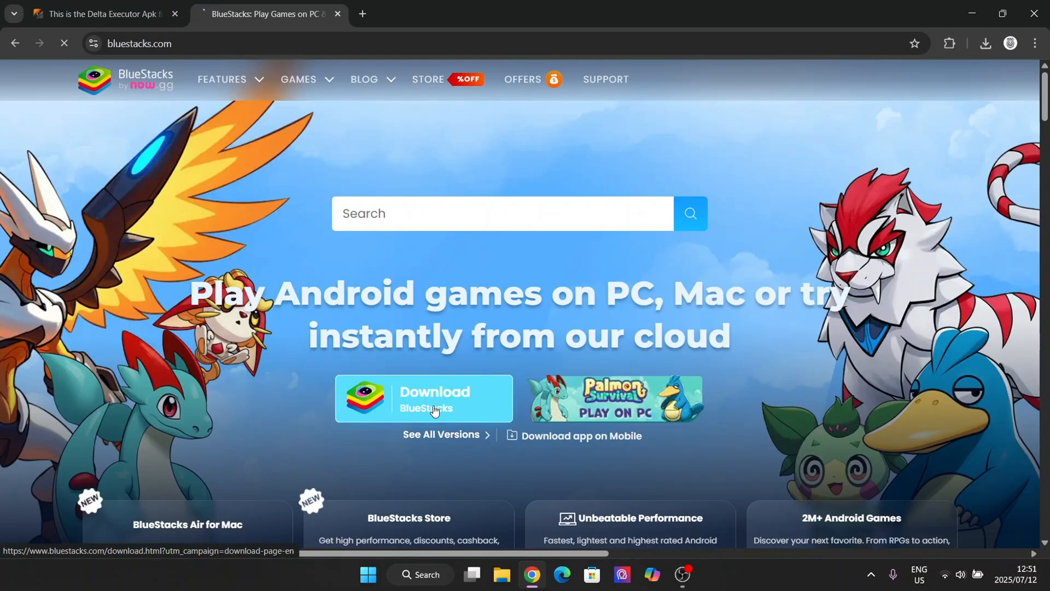
pyautogui.click(423, 397)
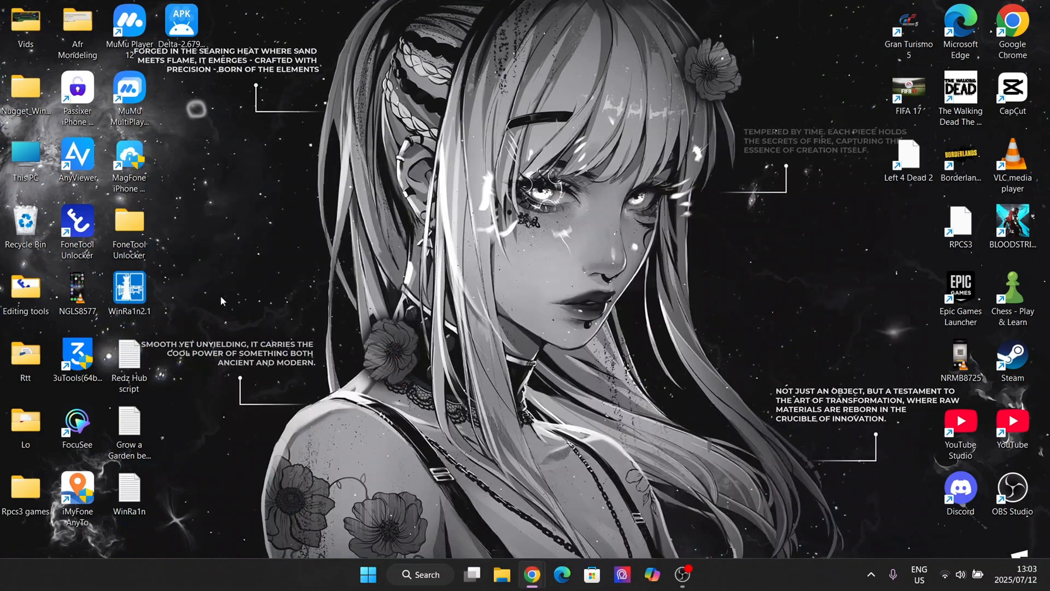
pyautogui.moveTo(478, 300)
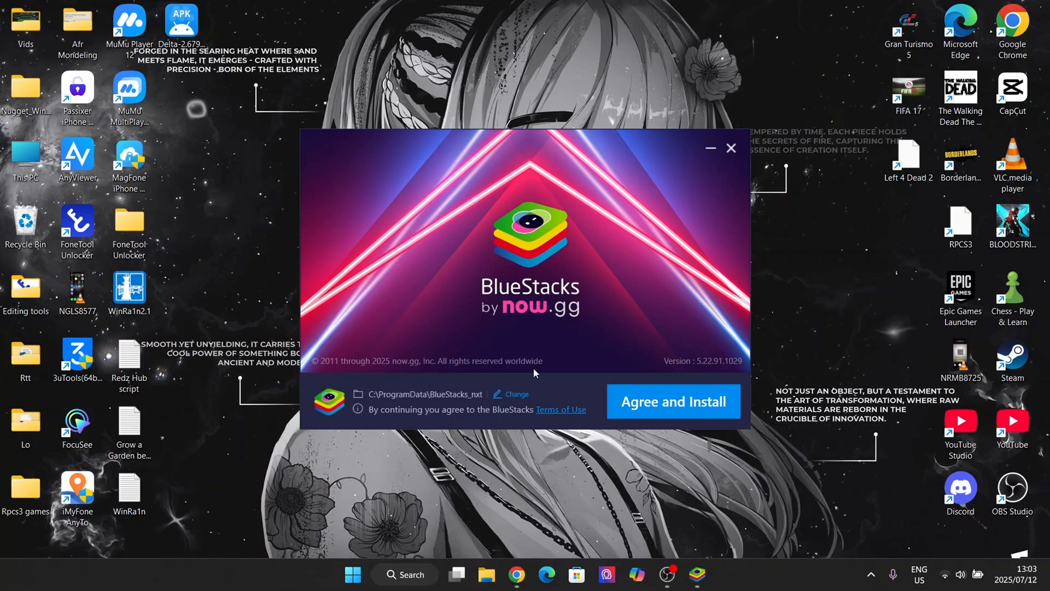
pyautogui.moveTo(600, 386)
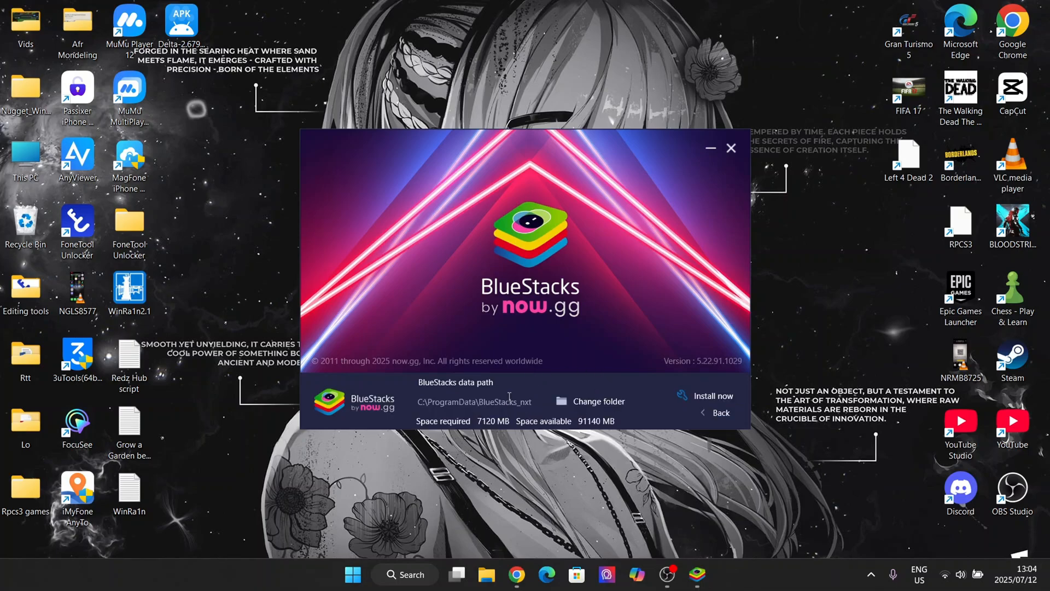
pyautogui.moveTo(766, 436)
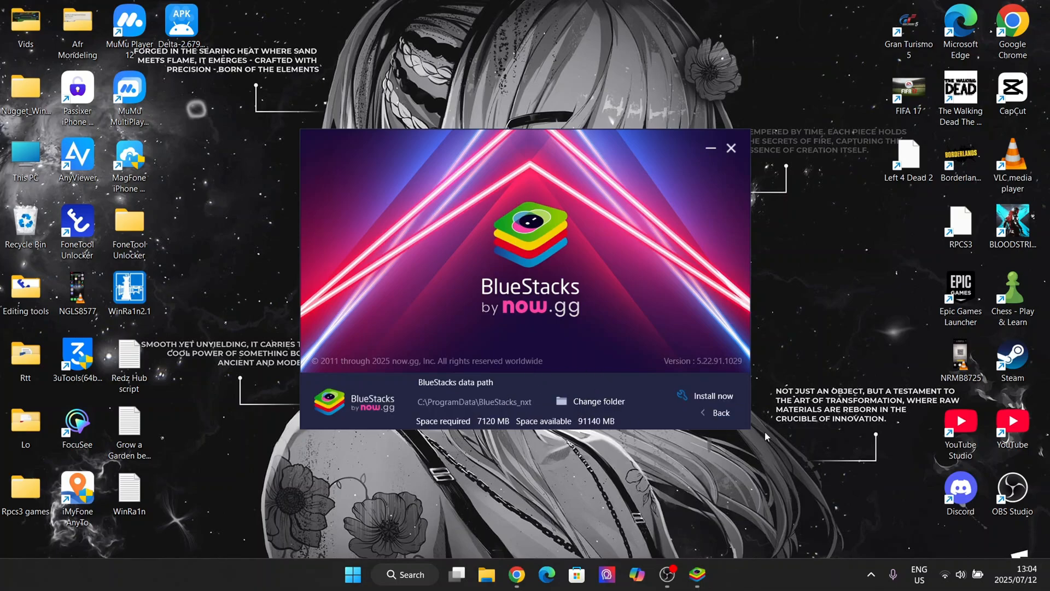
# Point the BlueStacks data folder to BlueStacks_nxt on the Desktop and return to the install screen
pyautogui.click(598, 400)
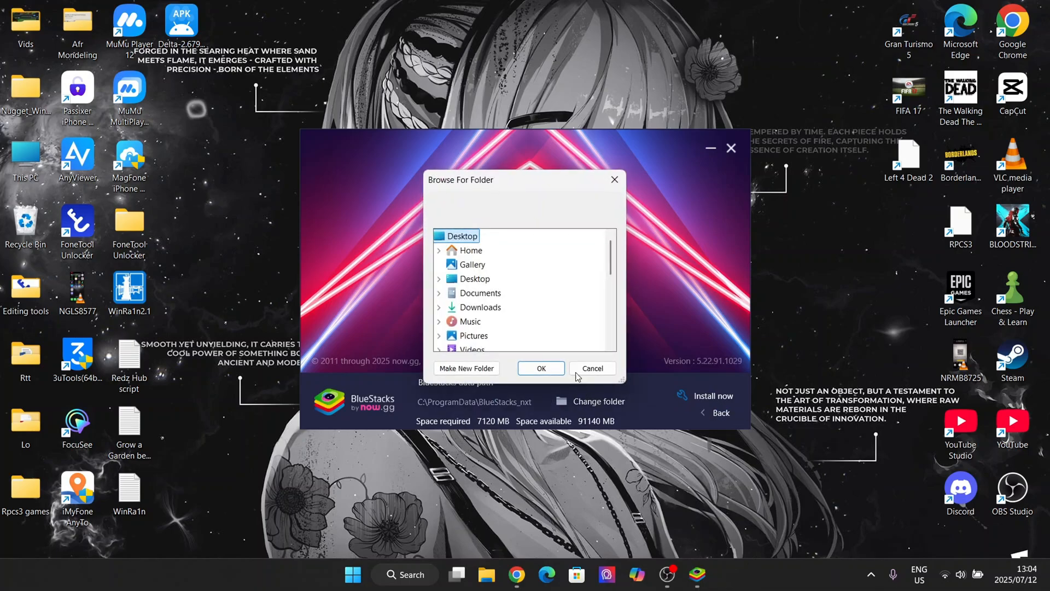
pyautogui.click(438, 235)
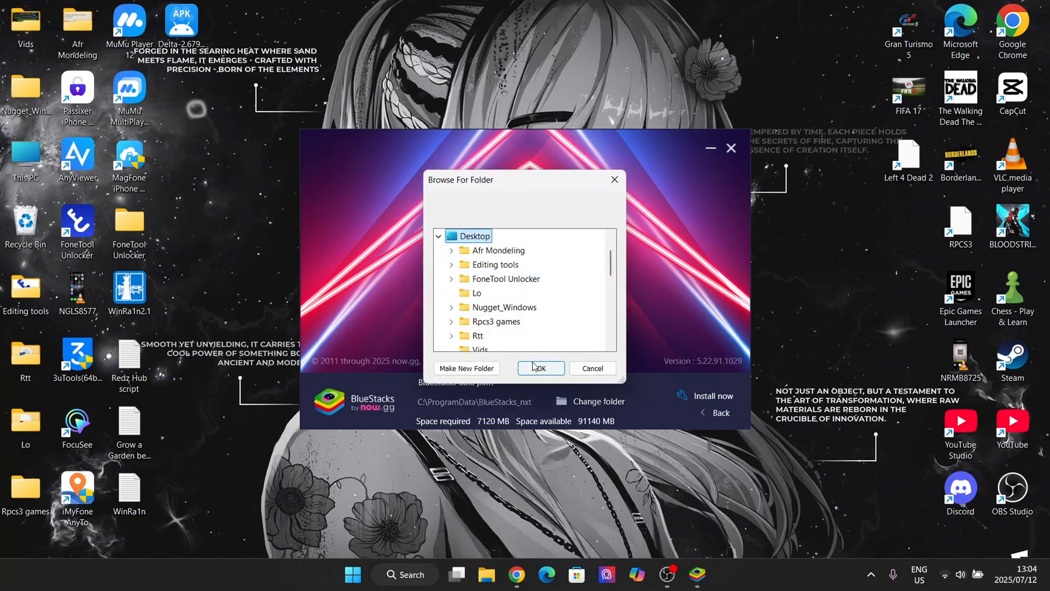
pyautogui.click(540, 368)
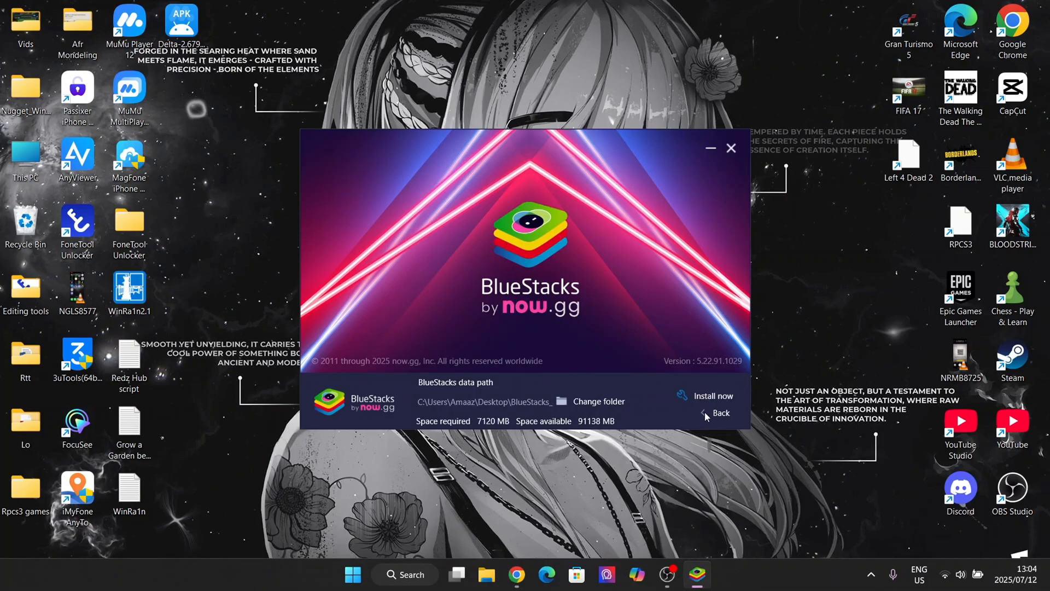
pyautogui.click(721, 412)
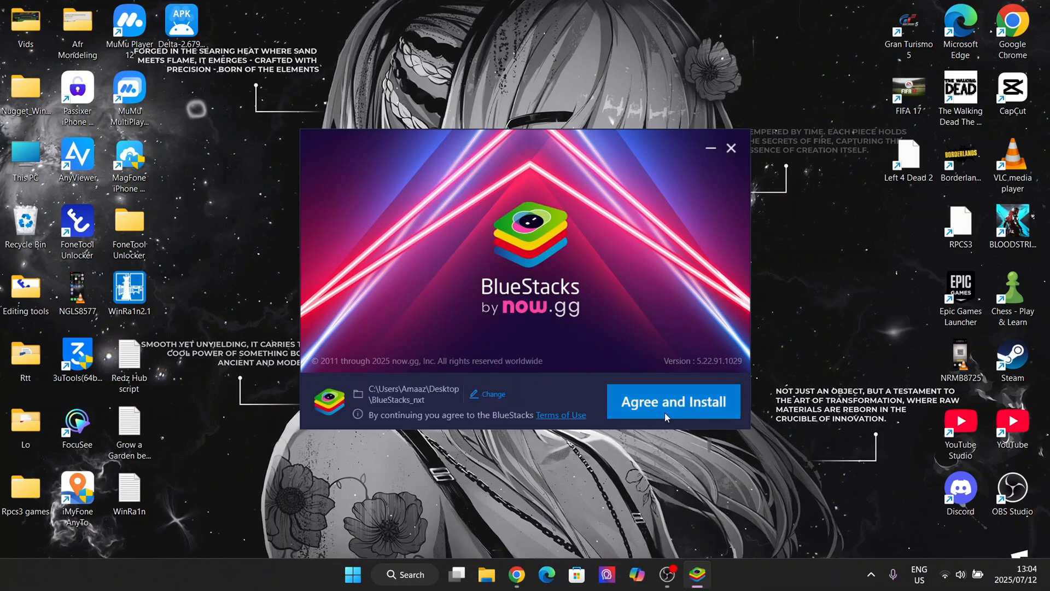
# Agree to the terms so the installer begins downloading its 103 MB of files
pyautogui.click(672, 401)
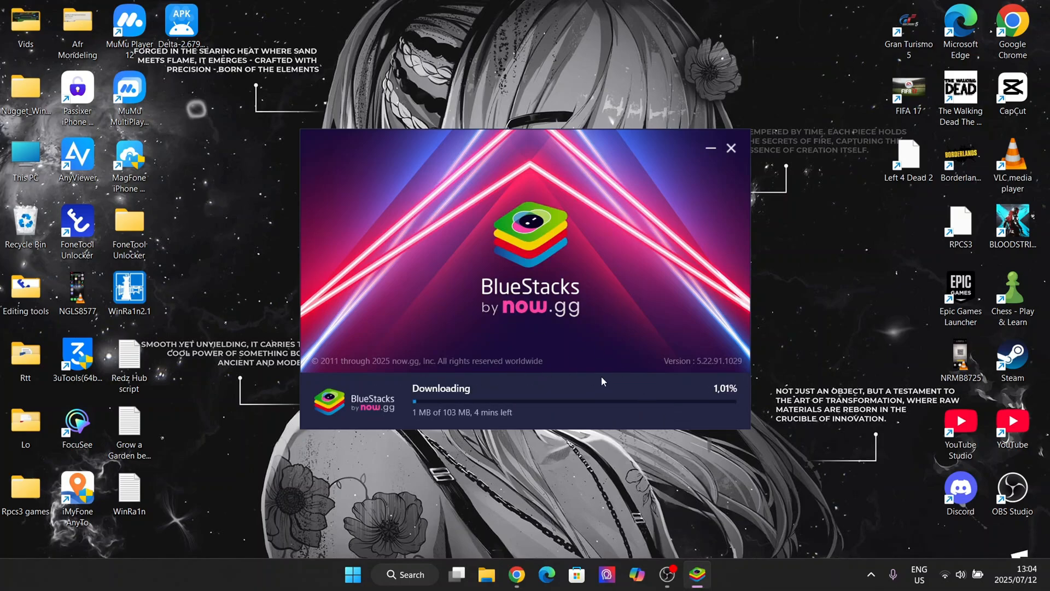
pyautogui.moveTo(496, 381)
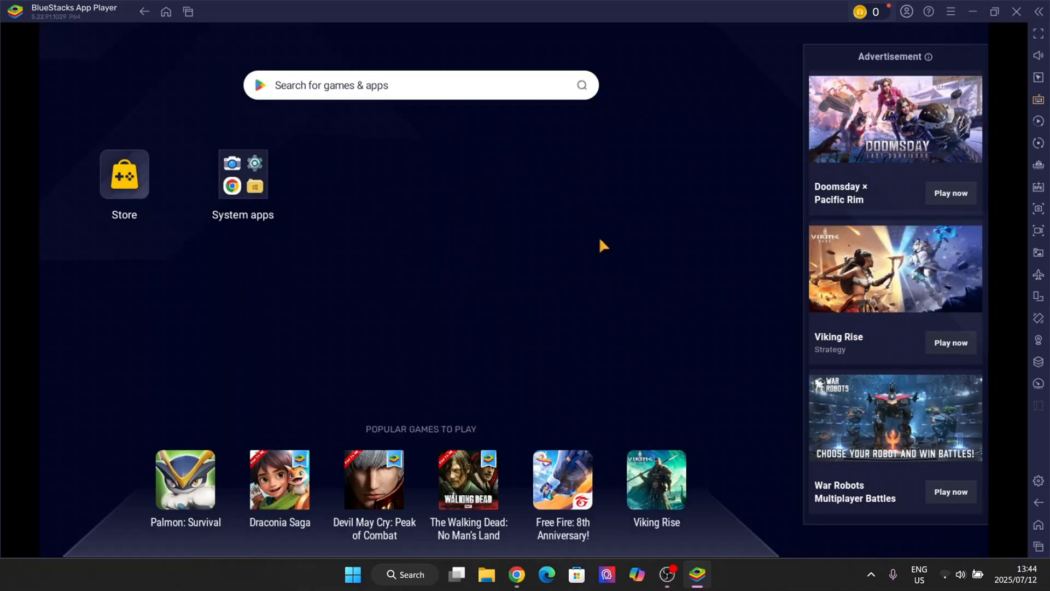
pyautogui.moveTo(466, 279)
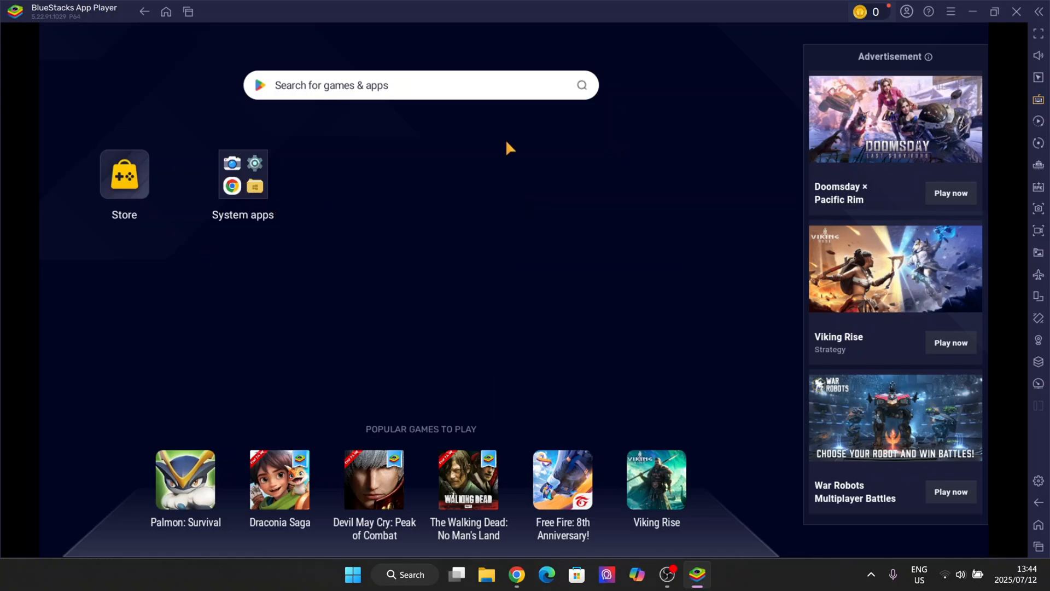
pyautogui.moveTo(368, 295)
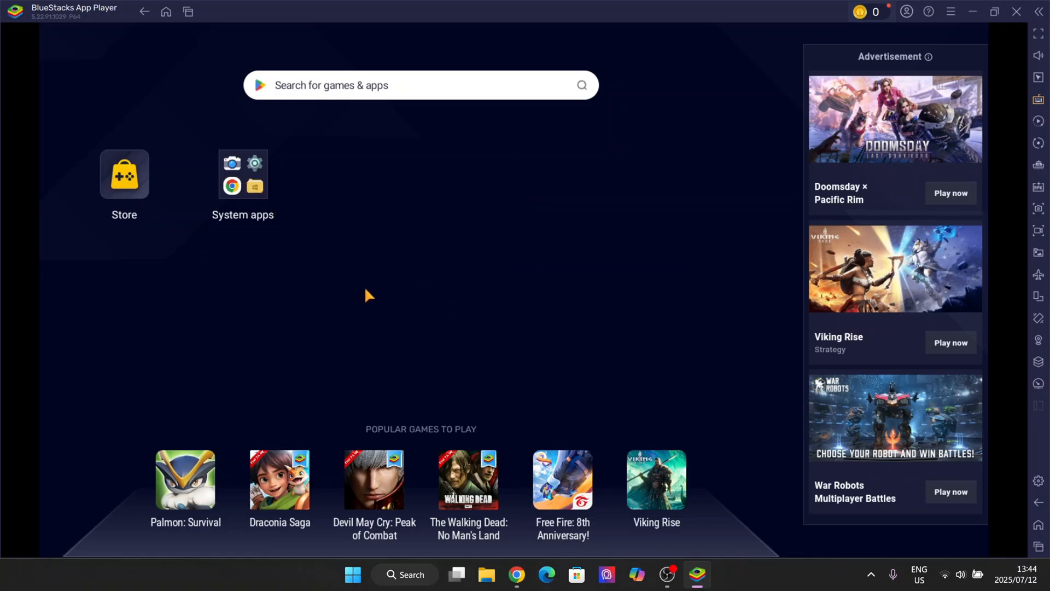
pyautogui.moveTo(154, 394)
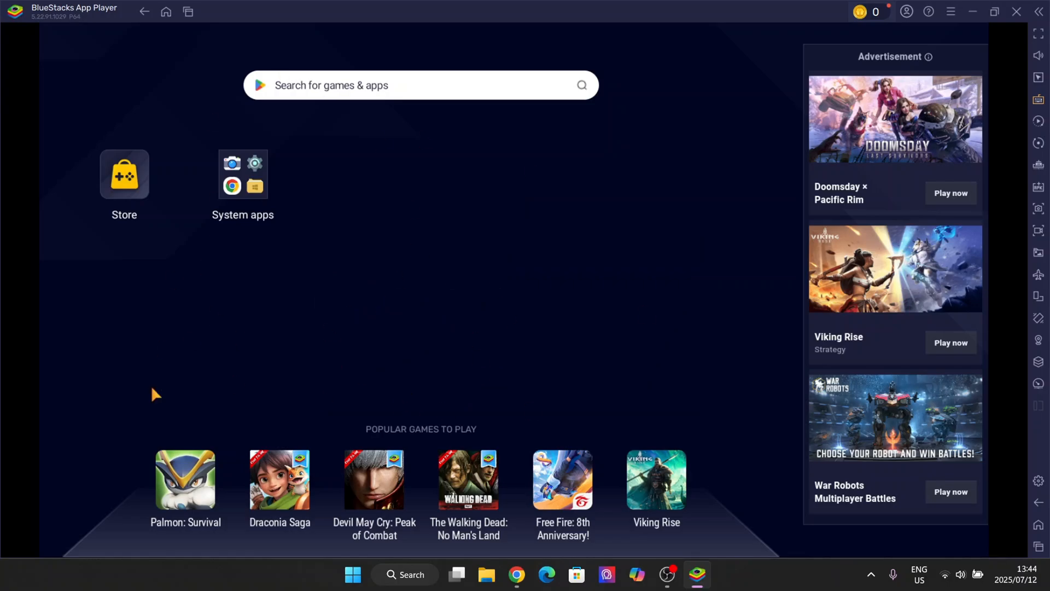
pyautogui.moveTo(631, 404)
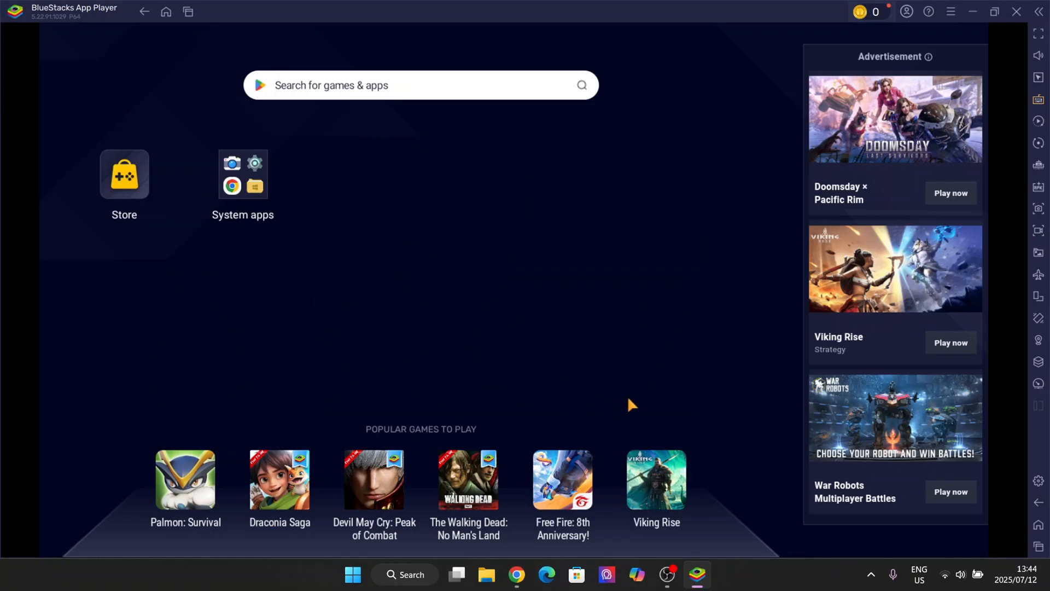
pyautogui.moveTo(617, 121)
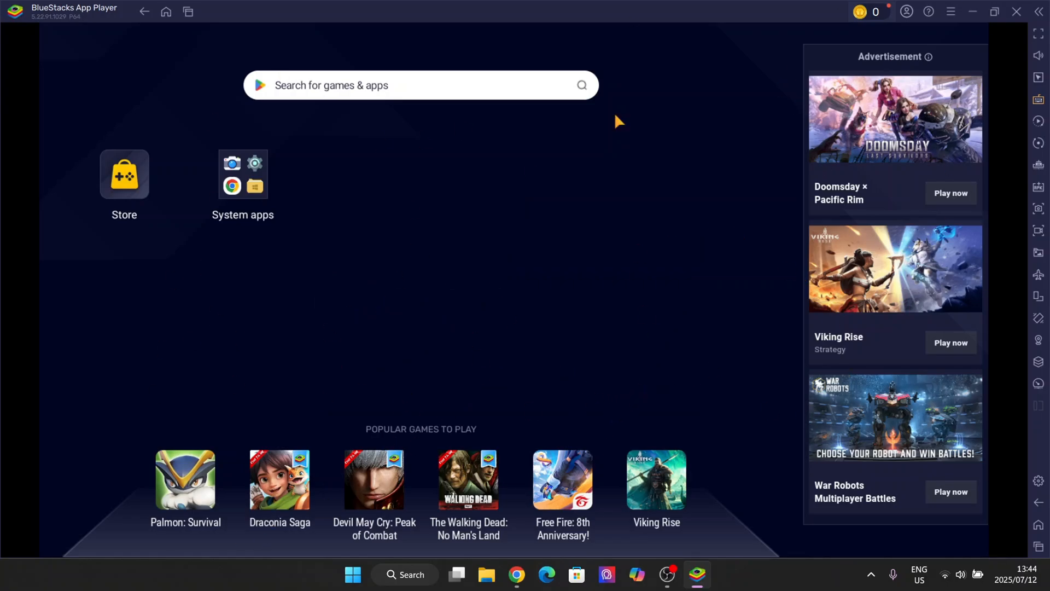
pyautogui.moveTo(744, 132)
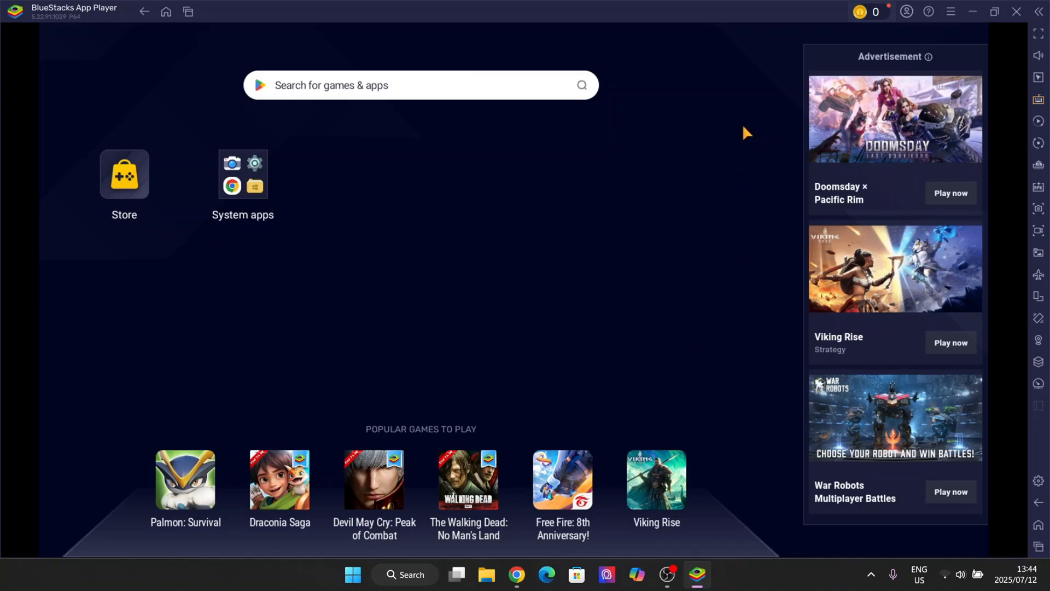
pyautogui.moveTo(823, 343)
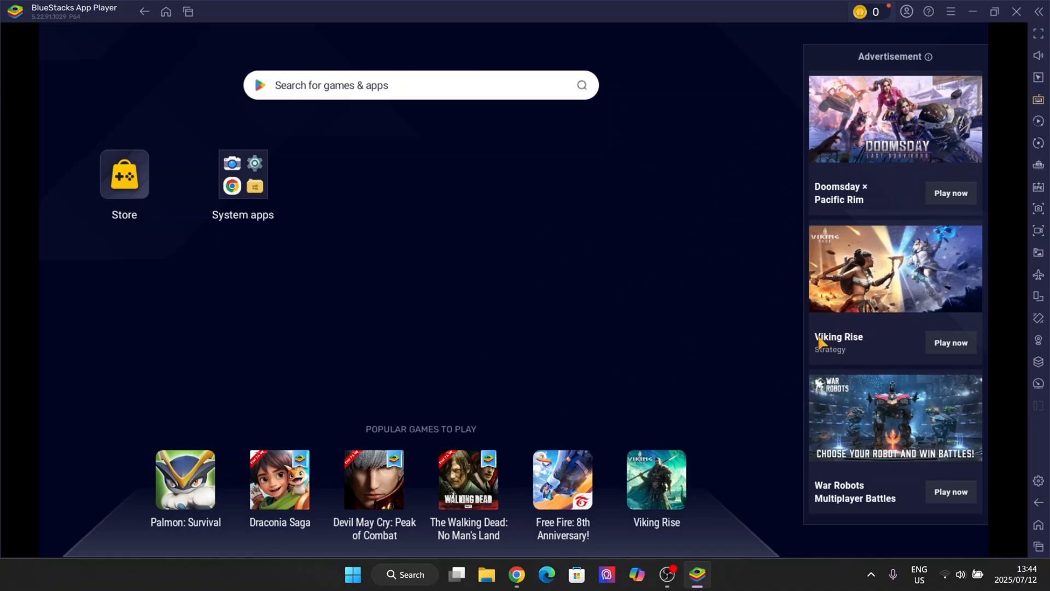
pyautogui.moveTo(1038, 480)
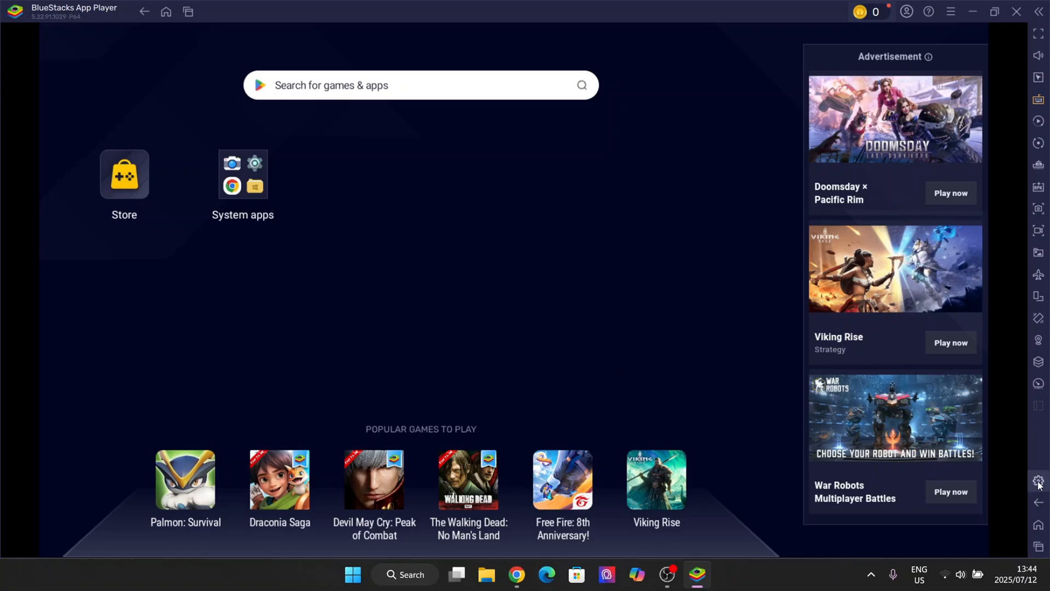
# In Performance settings, set CPU allocation to Custom with 4 cores
pyautogui.click(1039, 481)
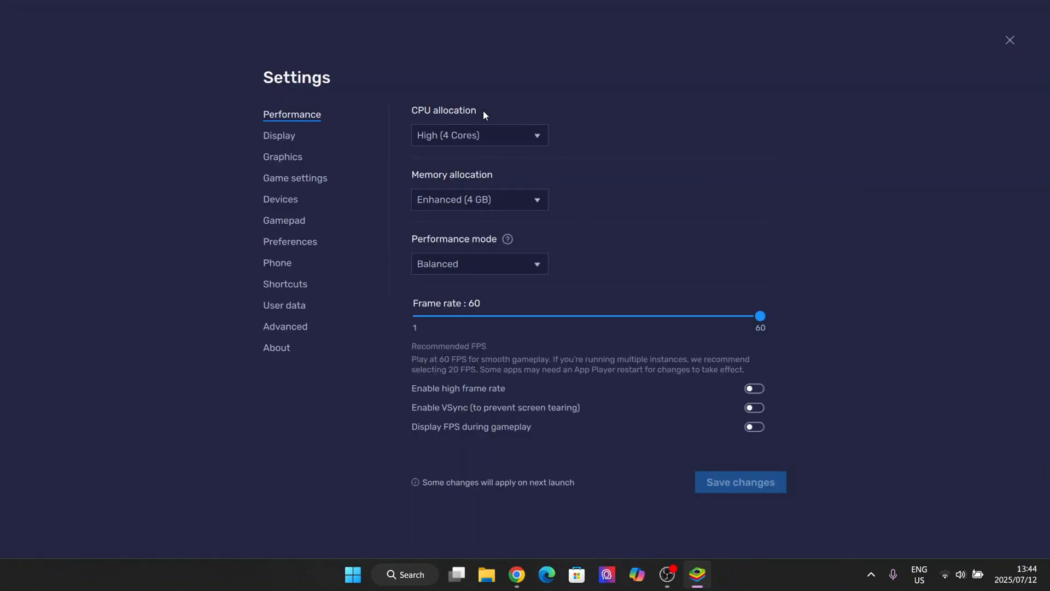
pyautogui.click(478, 135)
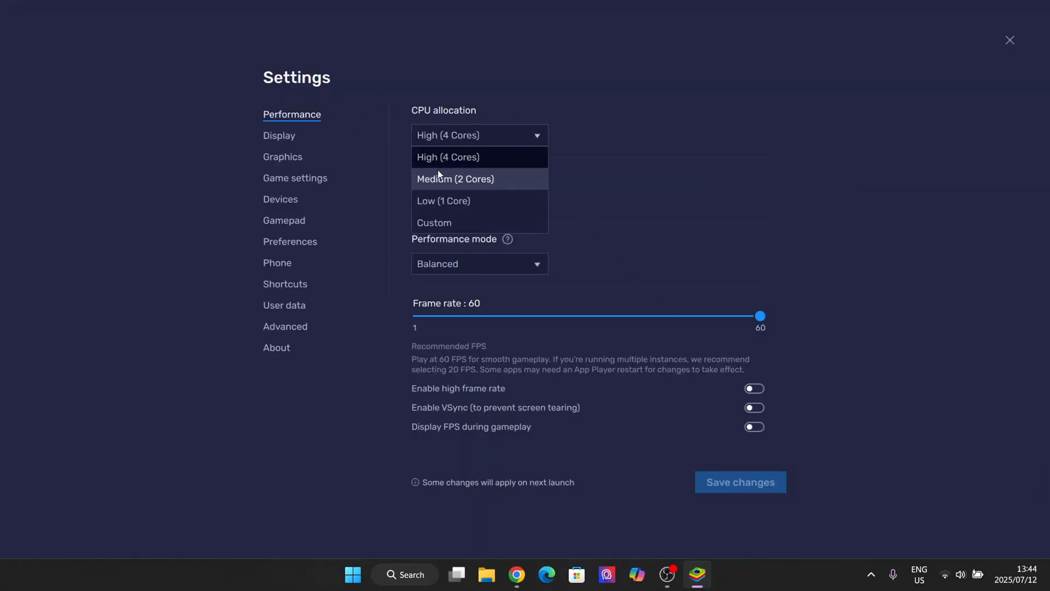
pyautogui.click(434, 222)
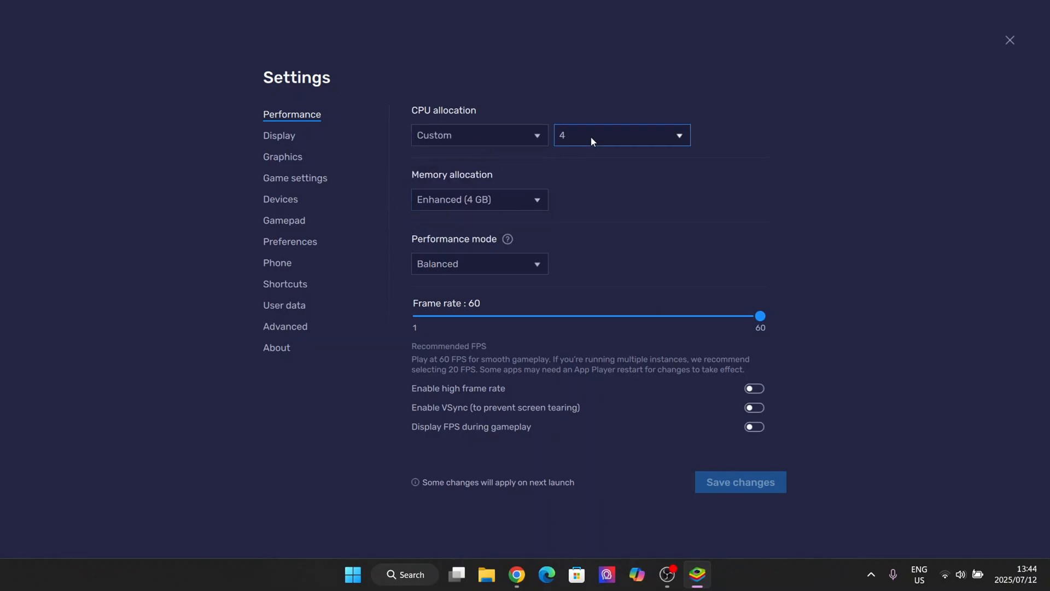
pyautogui.click(619, 134)
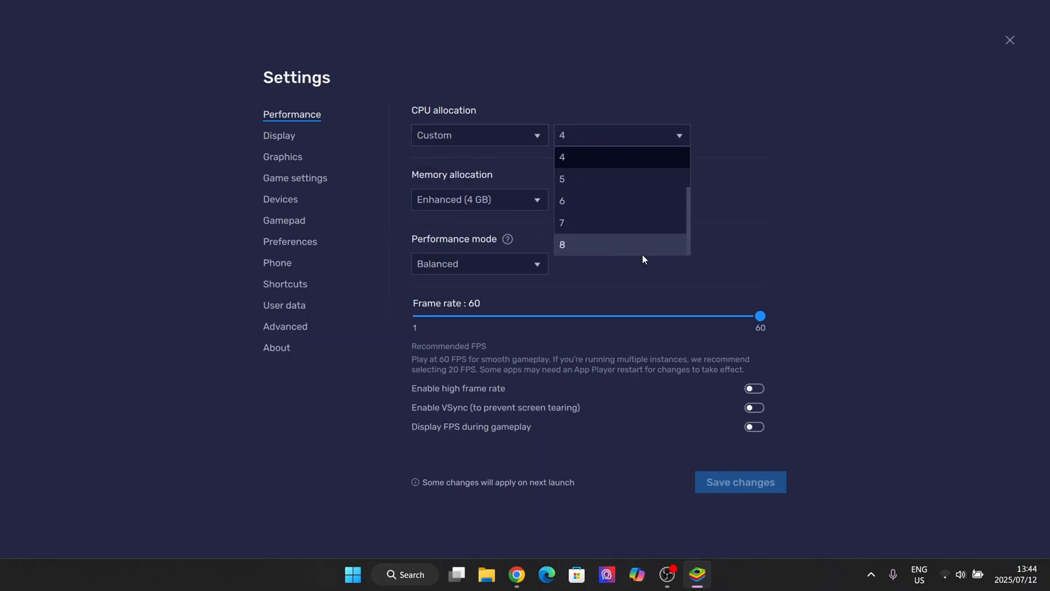
pyautogui.moveTo(646, 260)
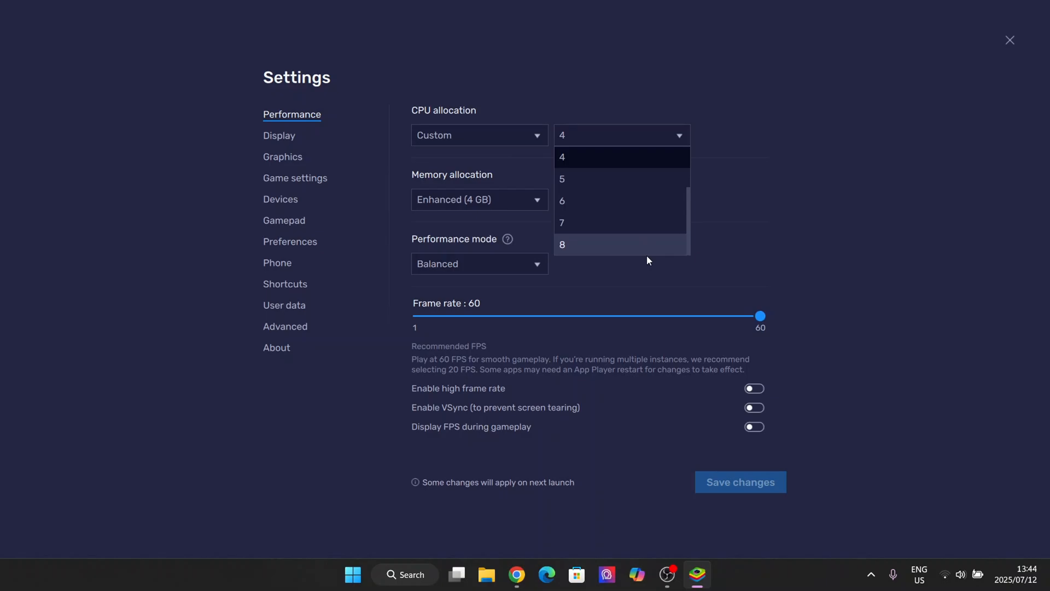
pyautogui.click(561, 244)
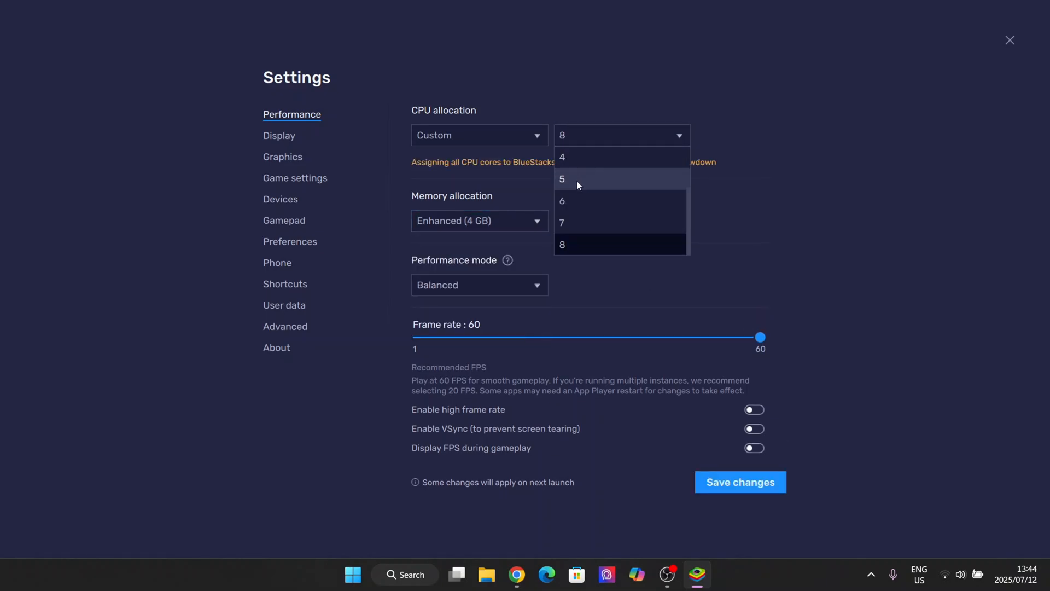
pyautogui.click(562, 157)
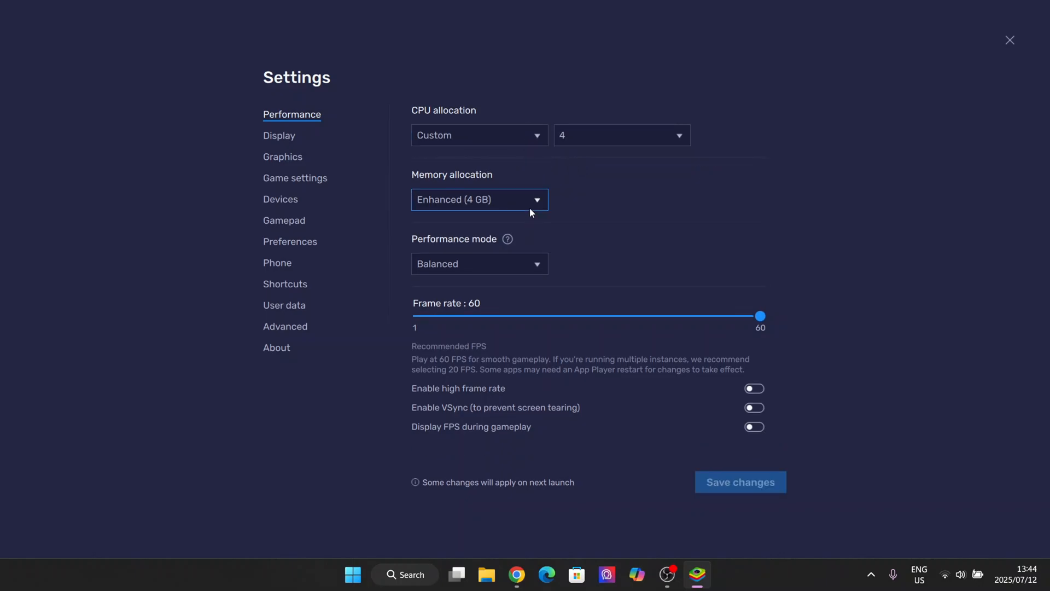
# Set memory allocation to Custom (MB) with a value of 12065
pyautogui.click(478, 199)
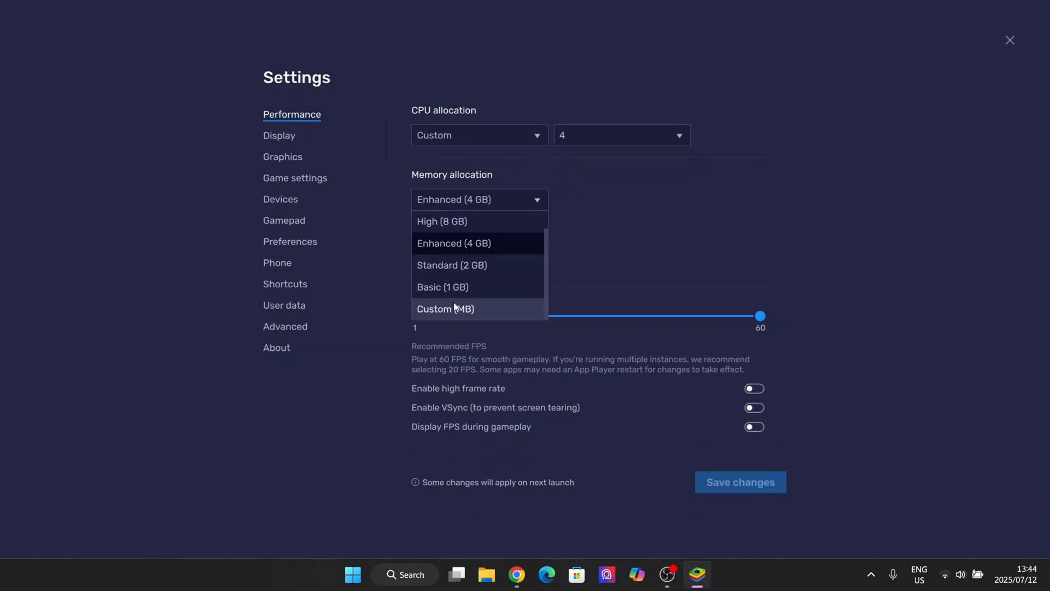
pyautogui.click(445, 309)
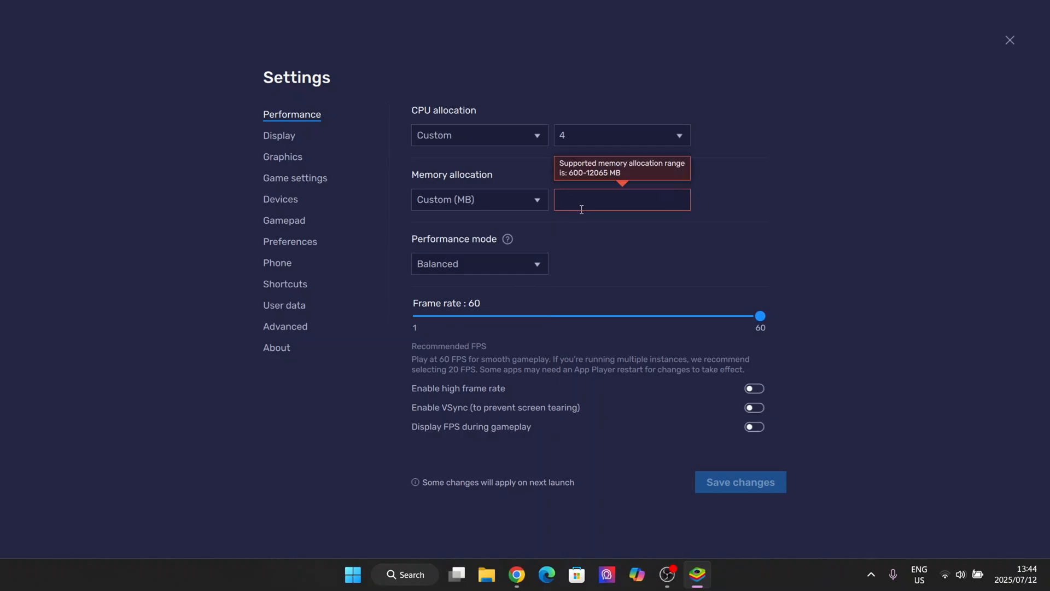
pyautogui.write('2')
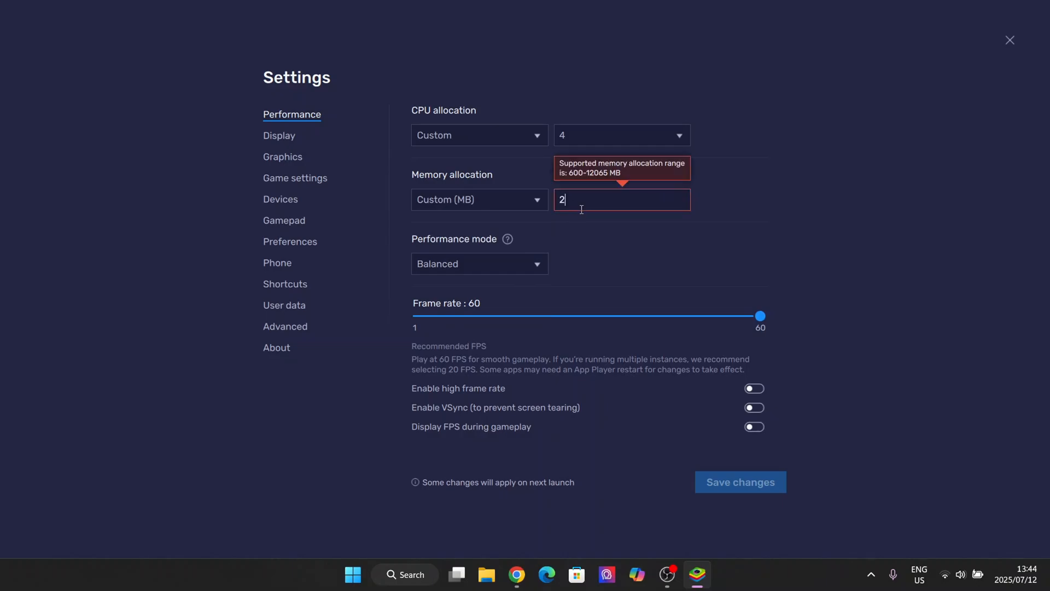
pyautogui.write('1')
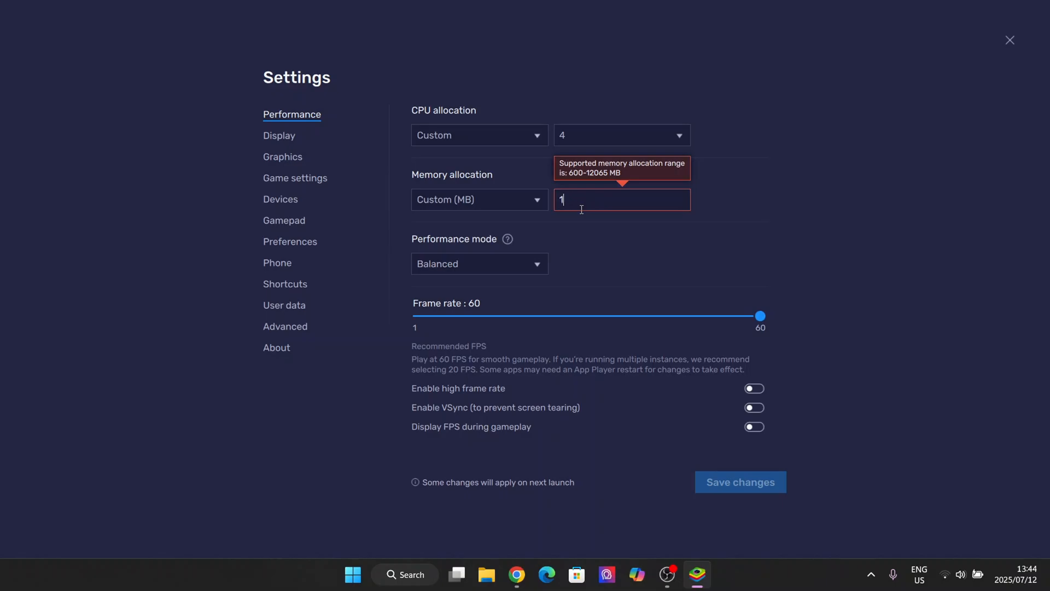
pyautogui.write('2065')
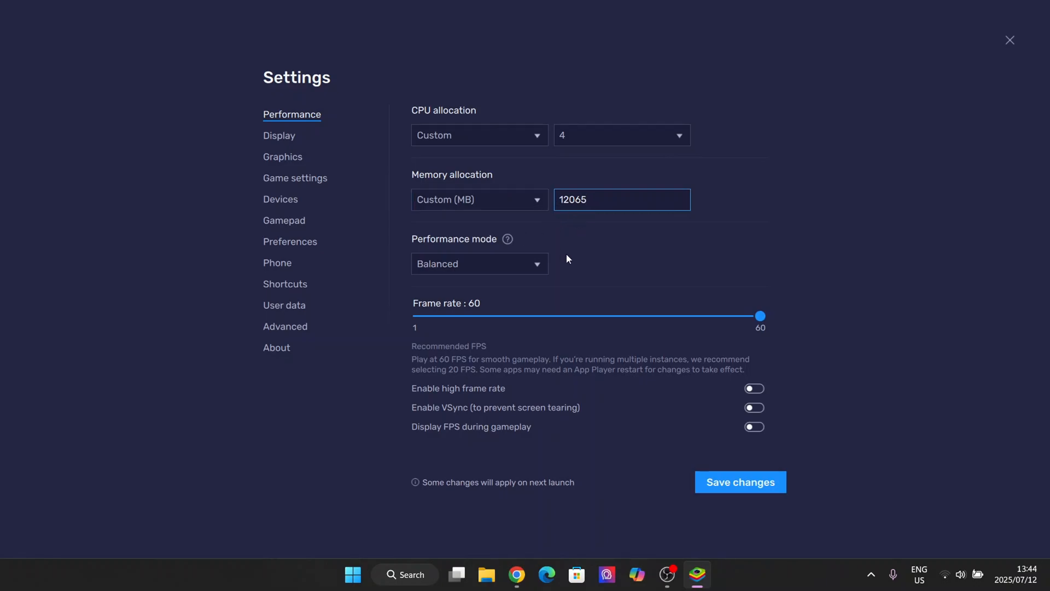
# Switch to High Performance mode and enable high frame rate at 144 FPS
pyautogui.click(478, 263)
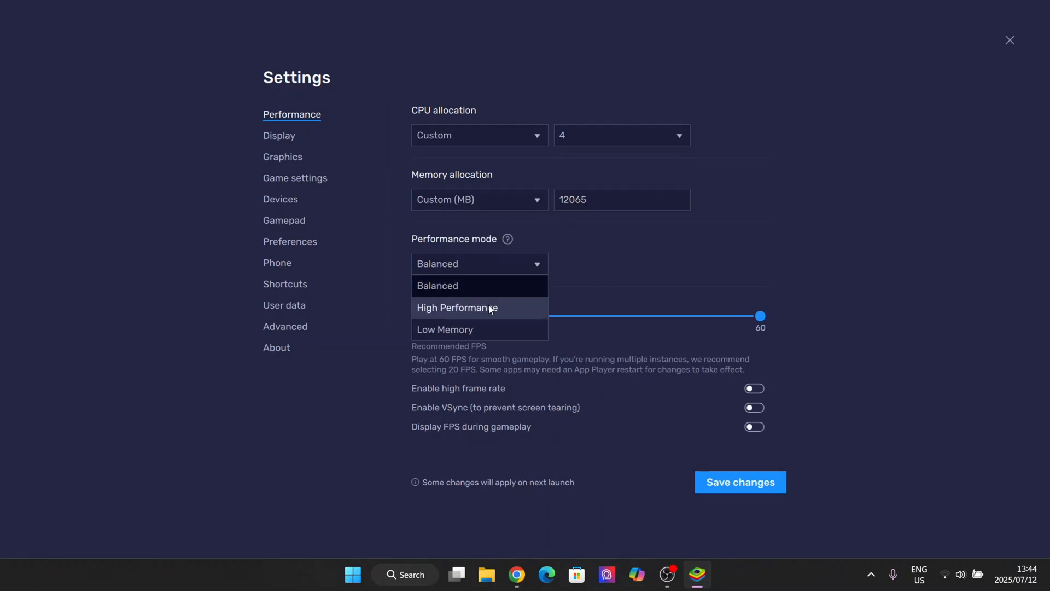
pyautogui.click(455, 307)
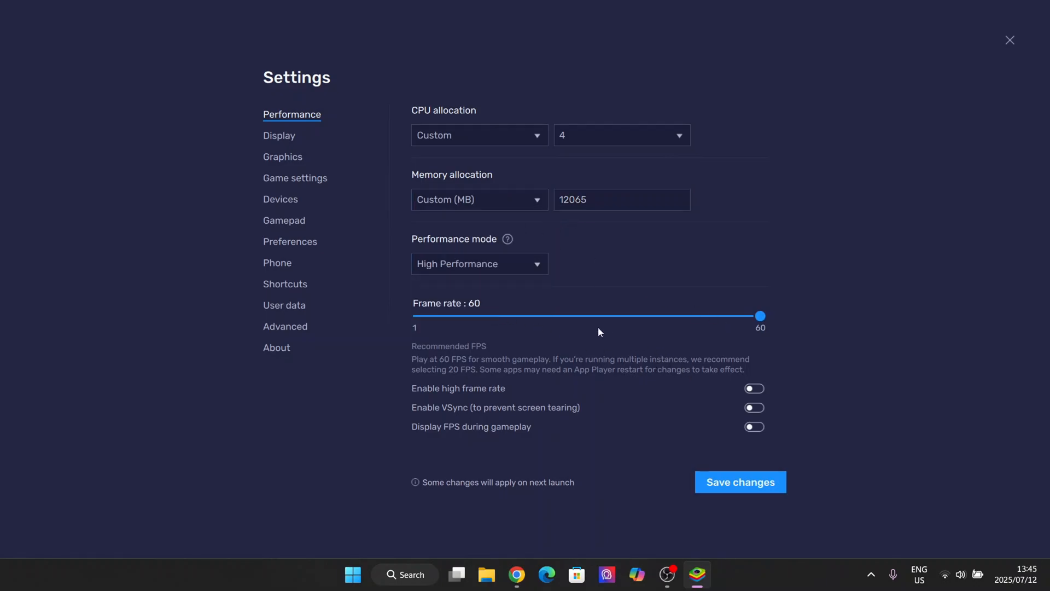
pyautogui.moveTo(779, 414)
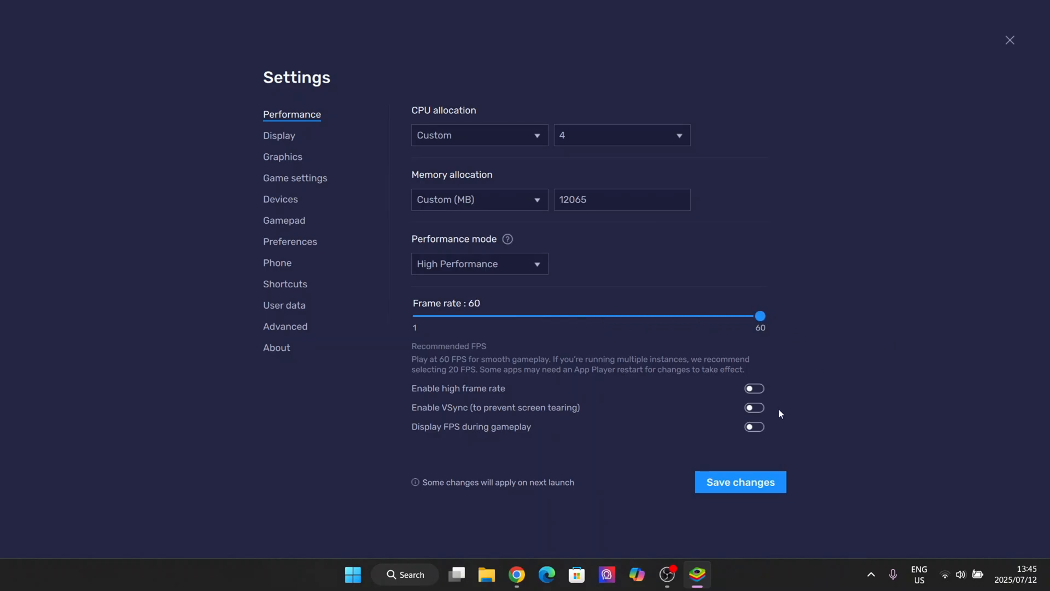
pyautogui.click(752, 389)
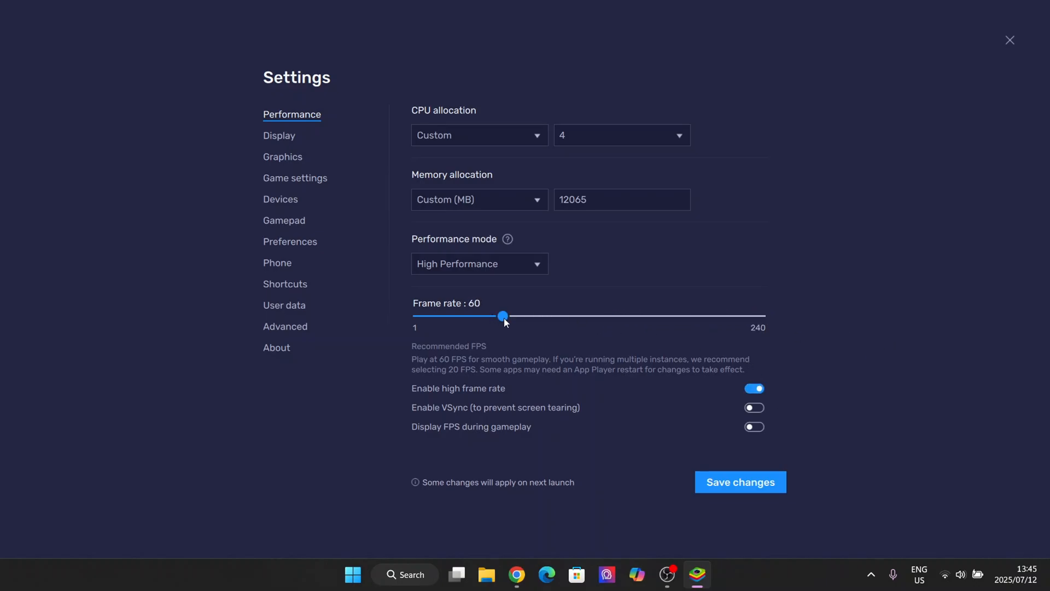
pyautogui.moveTo(503, 315); pyautogui.dragTo(618, 315)
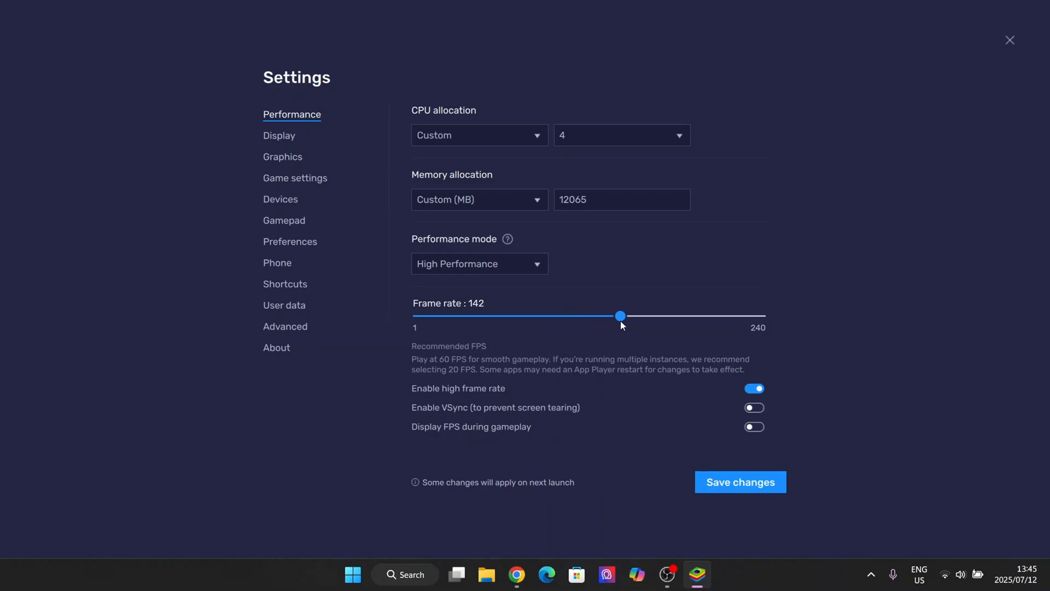
pyautogui.moveTo(618, 315); pyautogui.dragTo(624, 315)
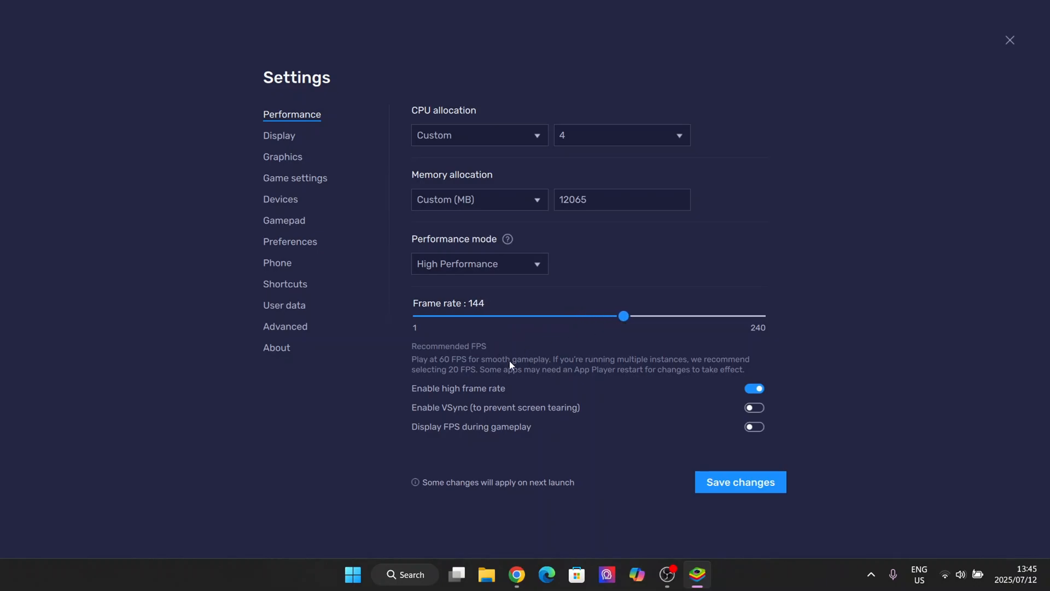
# Toggle VSync and high frame rate, then restore the frame rate to 144 FPS
pyautogui.click(753, 406)
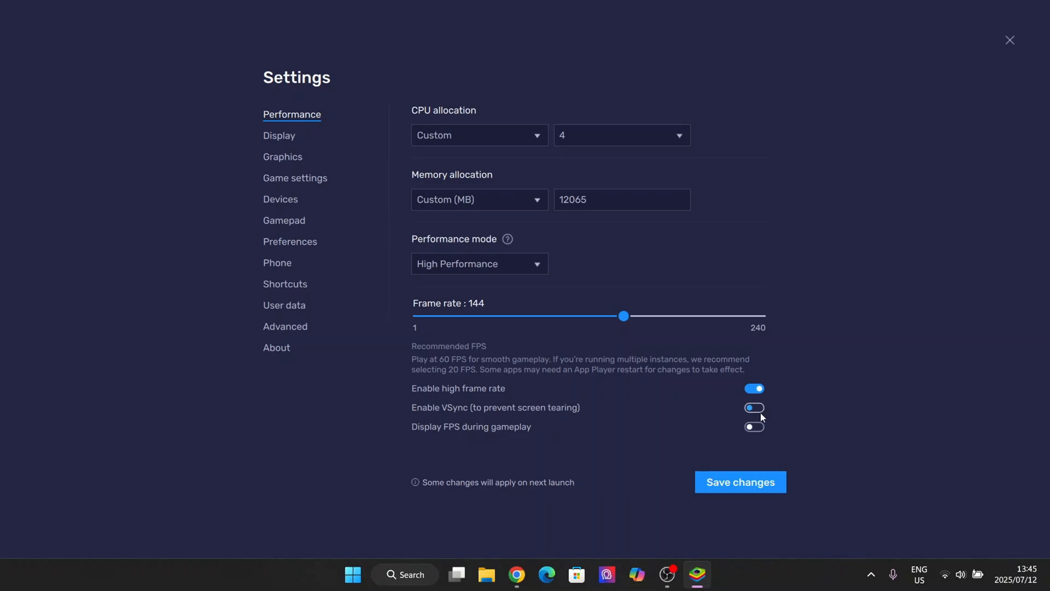
pyautogui.click(754, 387)
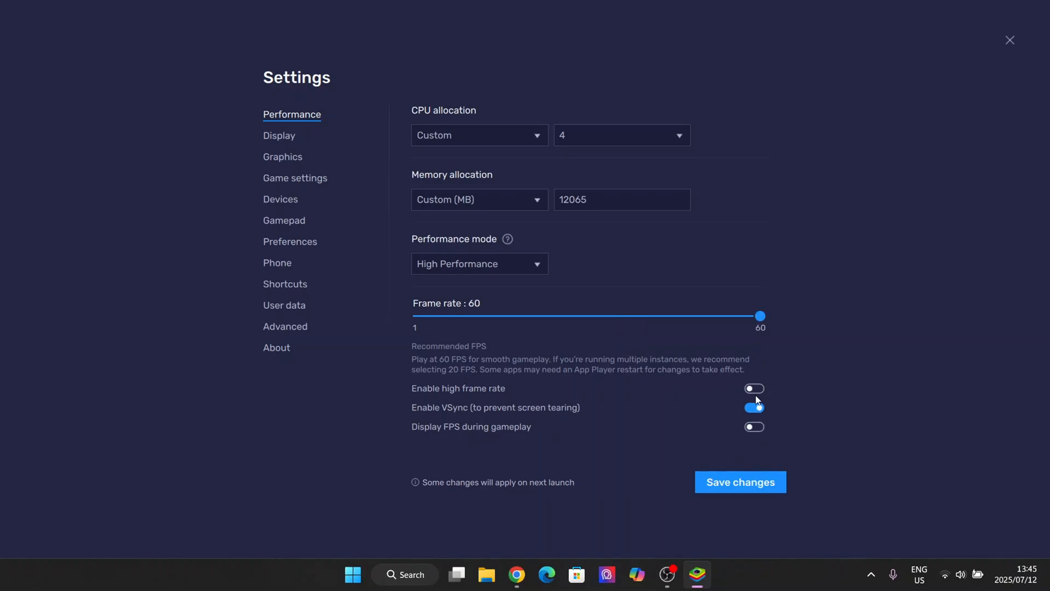
pyautogui.click(754, 388)
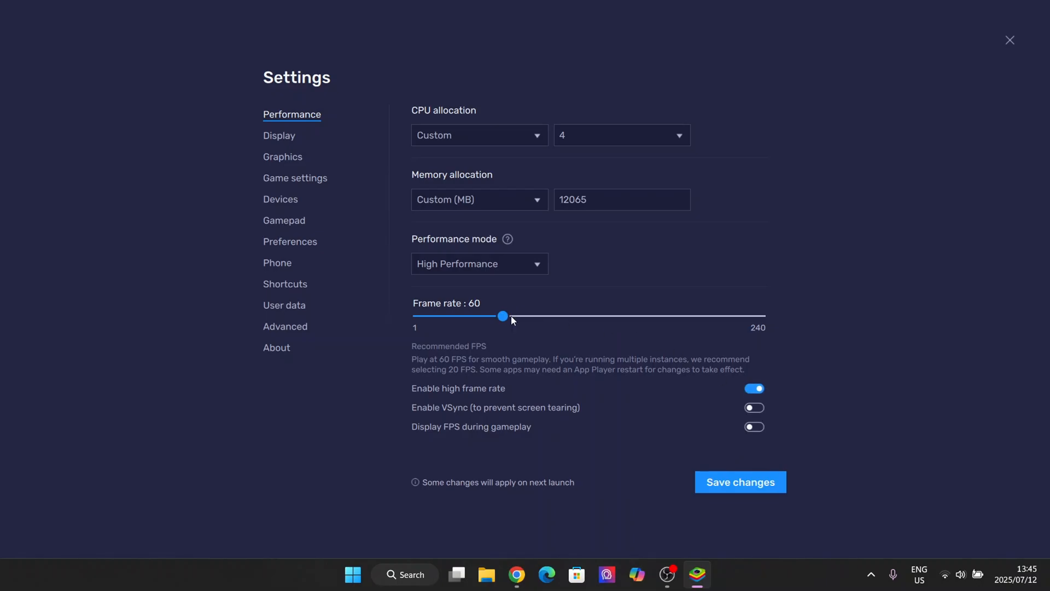
pyautogui.moveTo(503, 315); pyautogui.dragTo(609, 315)
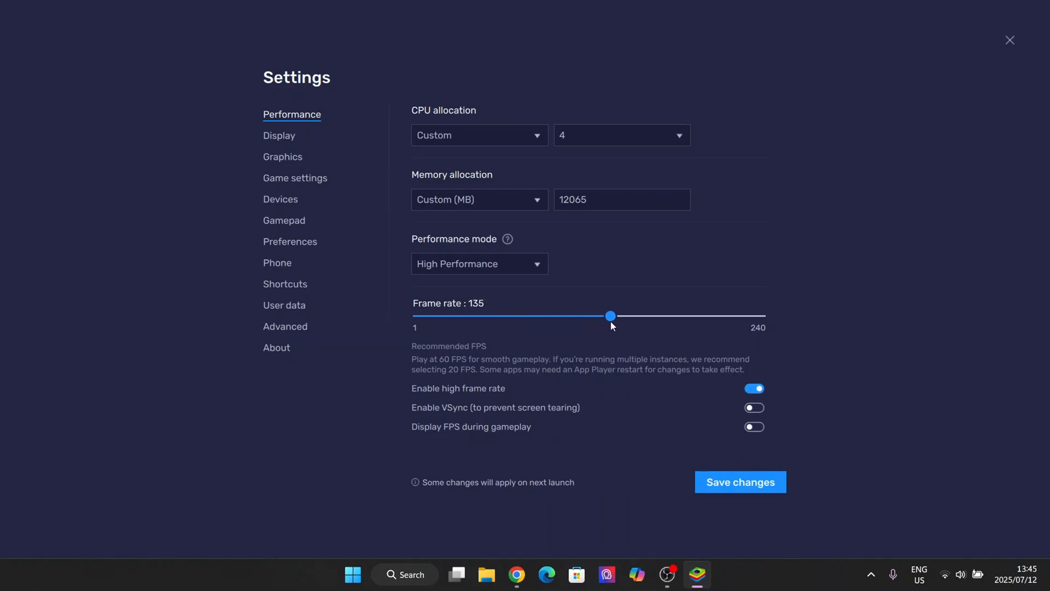
pyautogui.moveTo(609, 315); pyautogui.dragTo(622, 315)
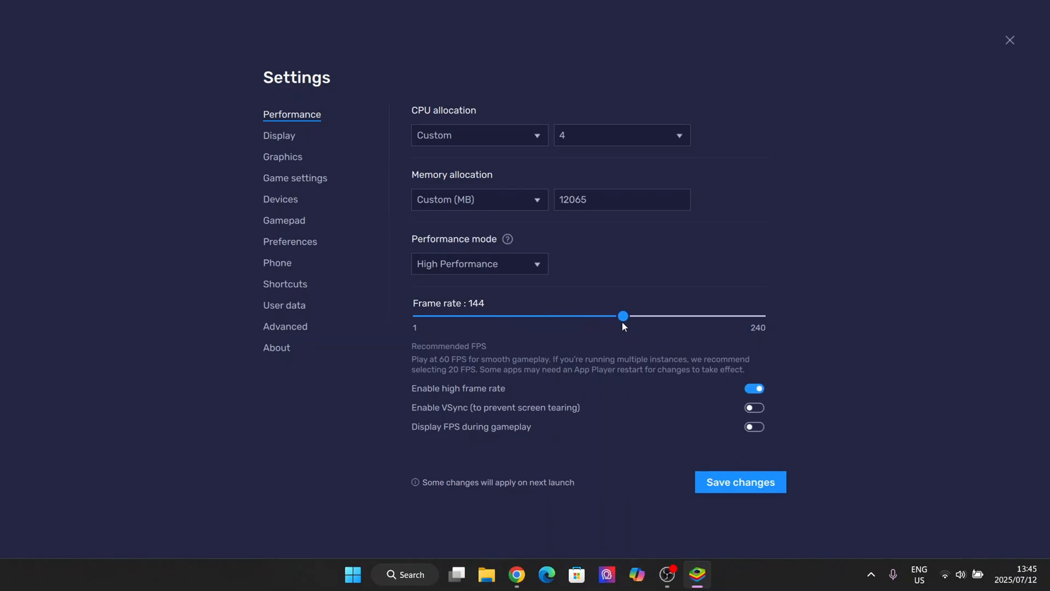
# Save the performance changes and restart BlueStacks to apply them
pyautogui.click(739, 481)
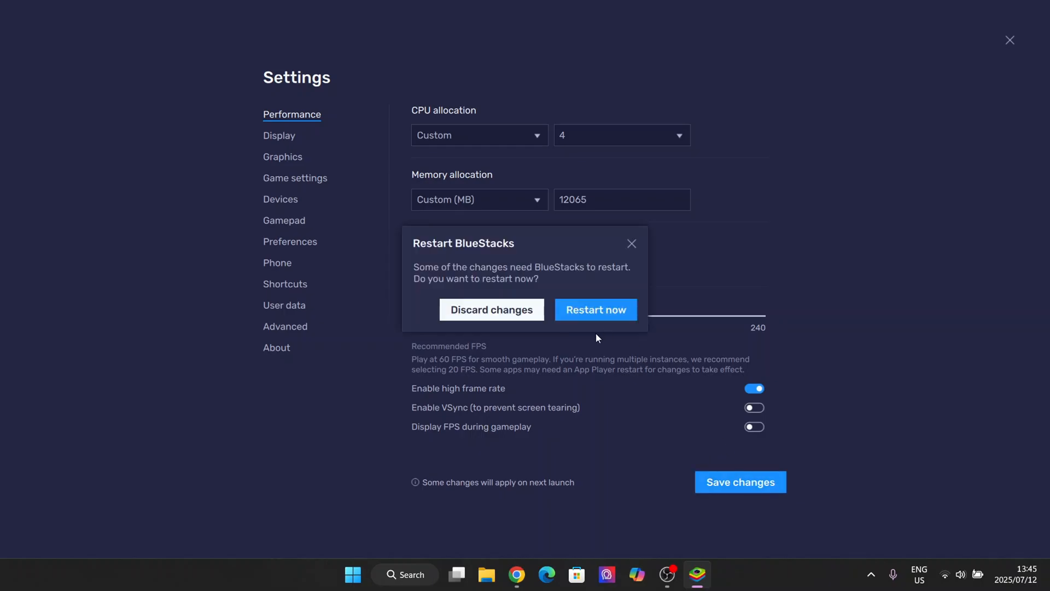
pyautogui.click(595, 309)
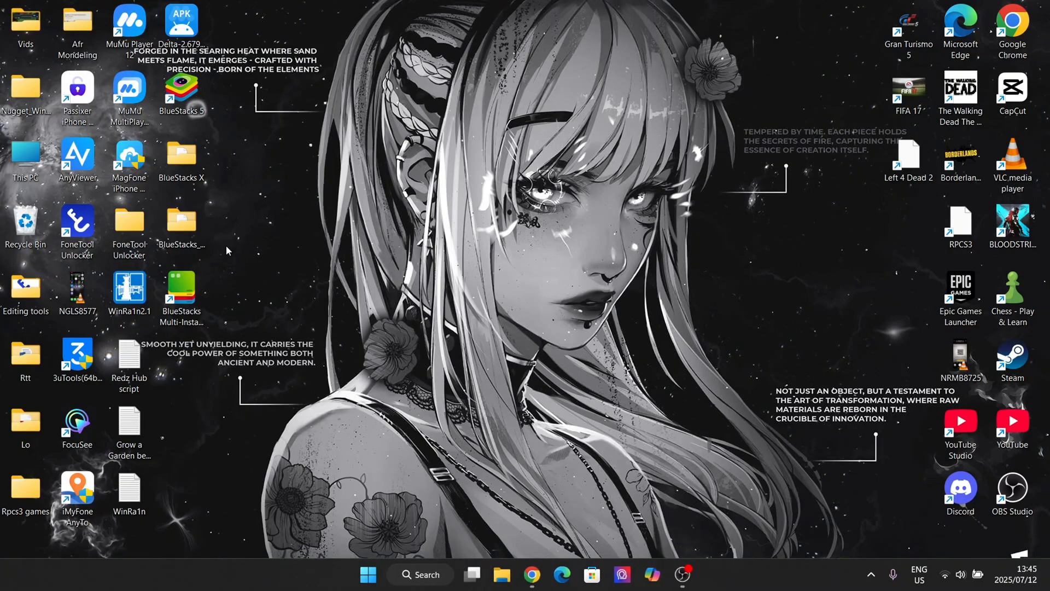
pyautogui.moveTo(391, 335)
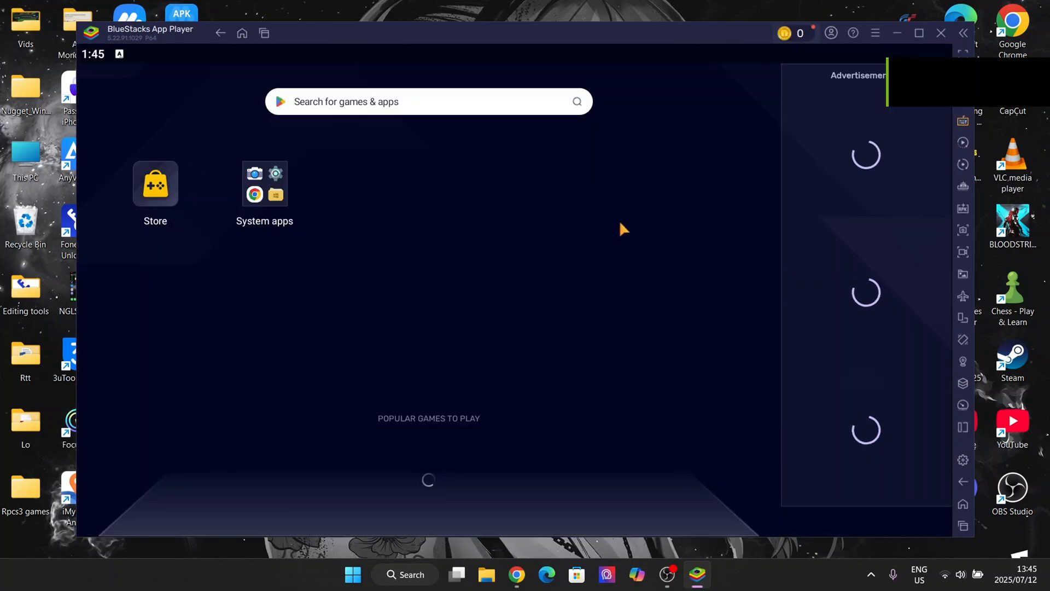
pyautogui.click(875, 31)
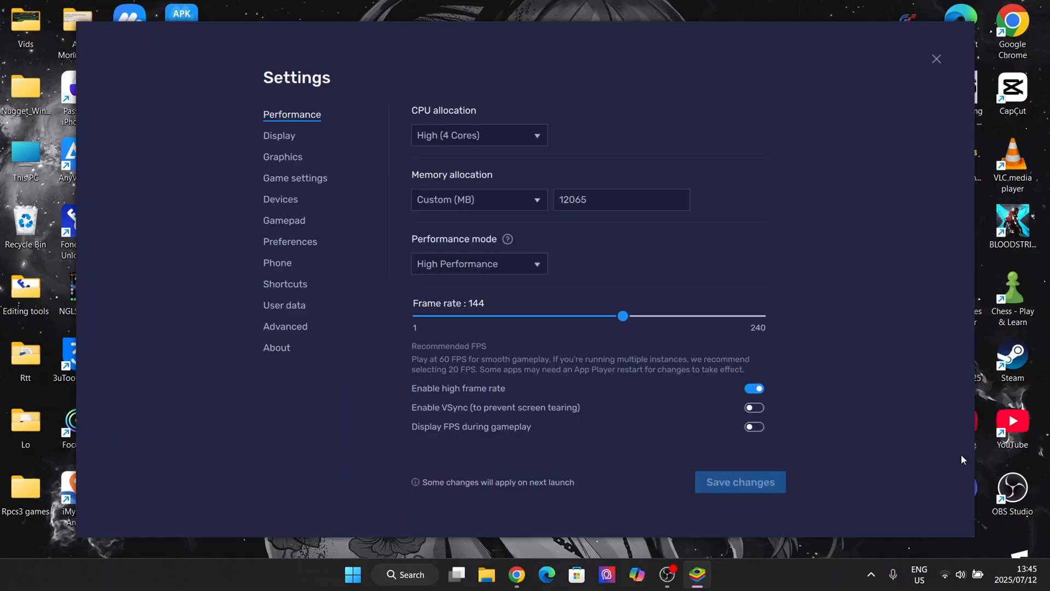
pyautogui.click(279, 135)
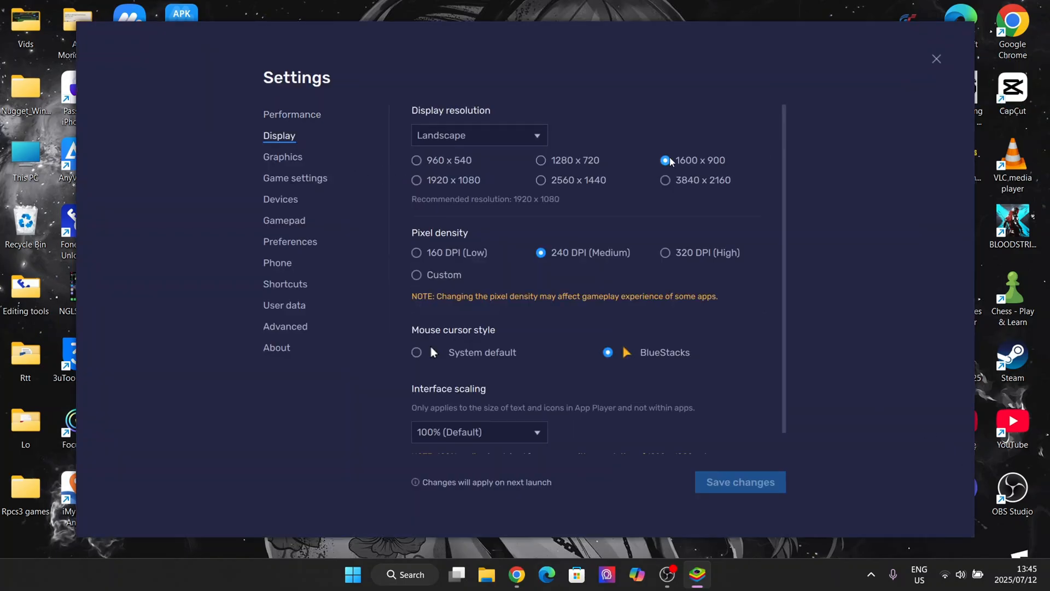
pyautogui.scroll(-3)
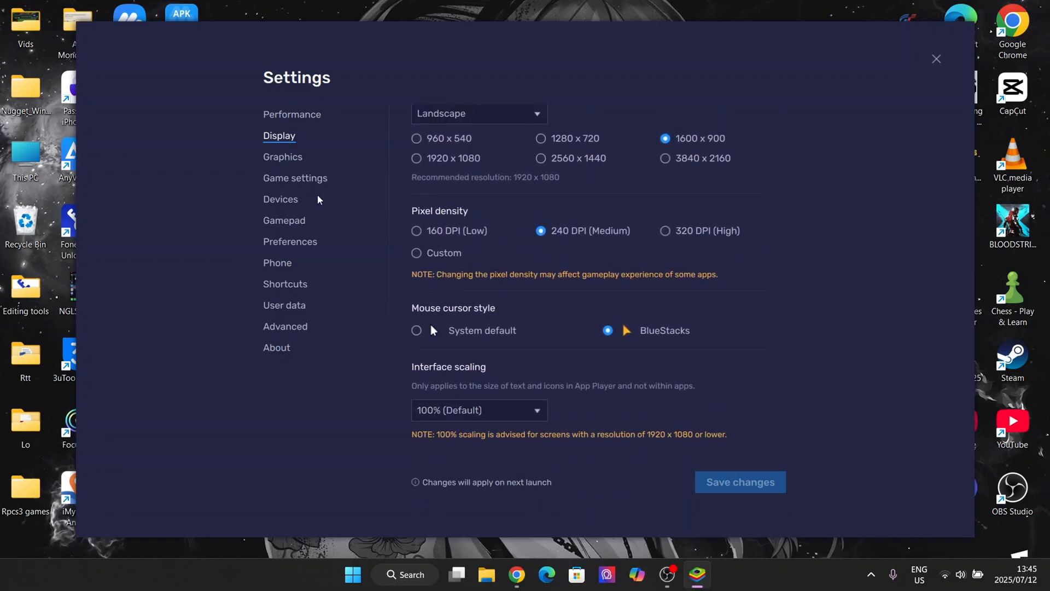
pyautogui.click(282, 157)
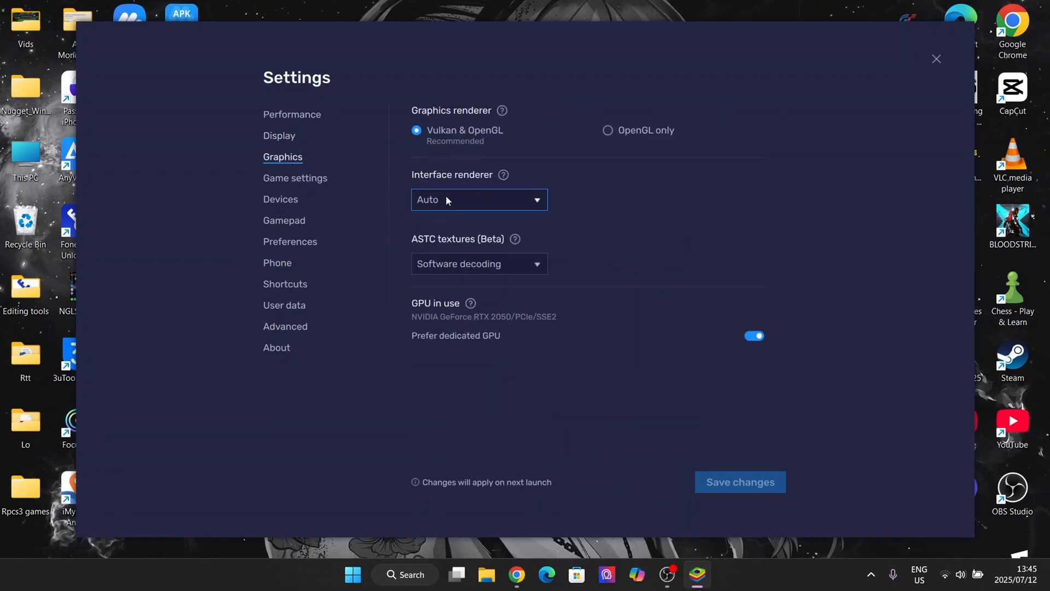
pyautogui.click(478, 264)
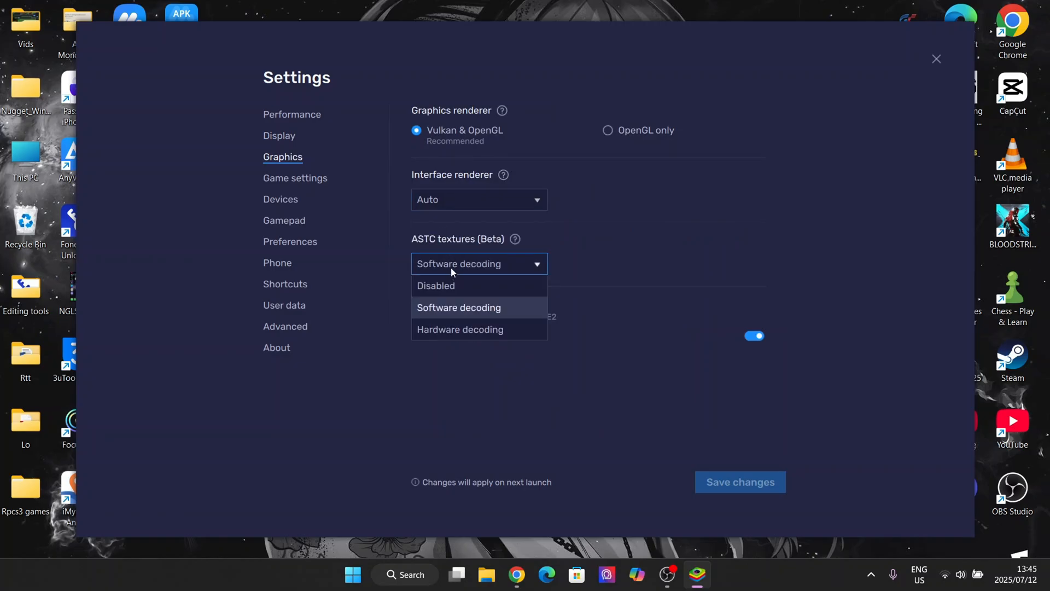
pyautogui.click(458, 306)
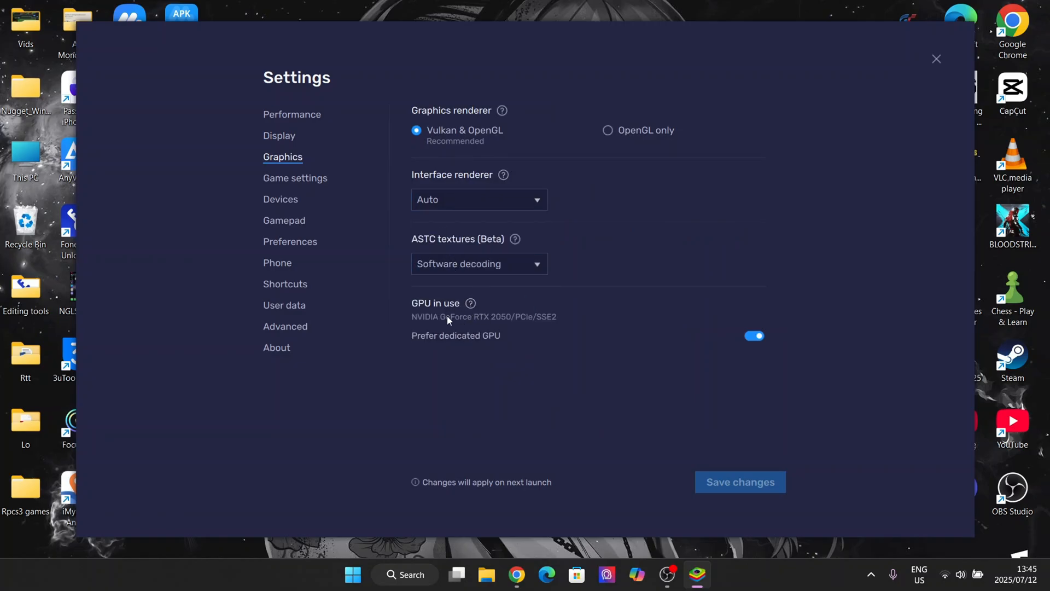
pyautogui.click(294, 177)
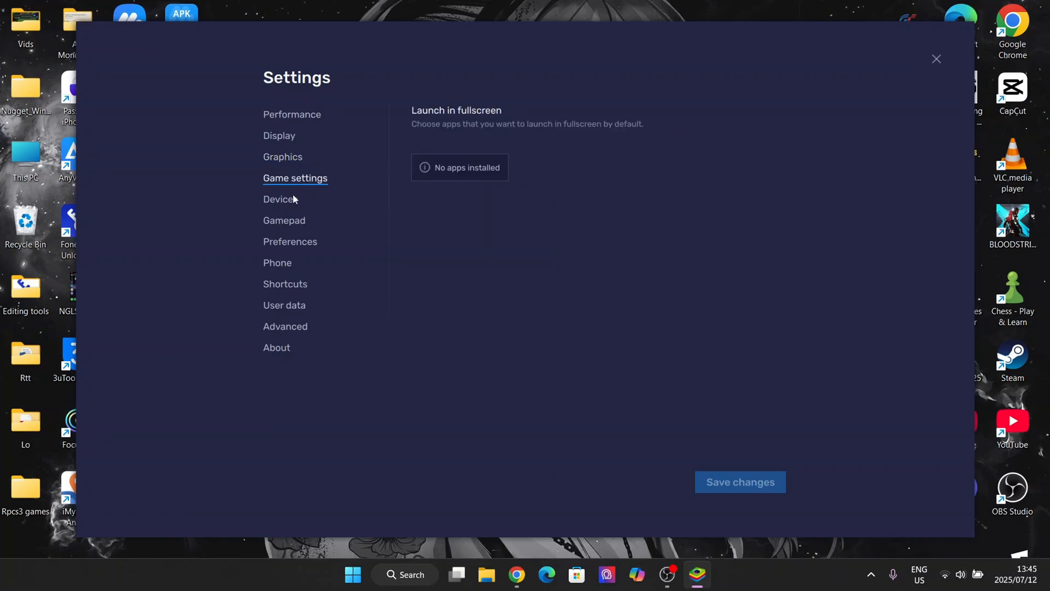
pyautogui.click(289, 241)
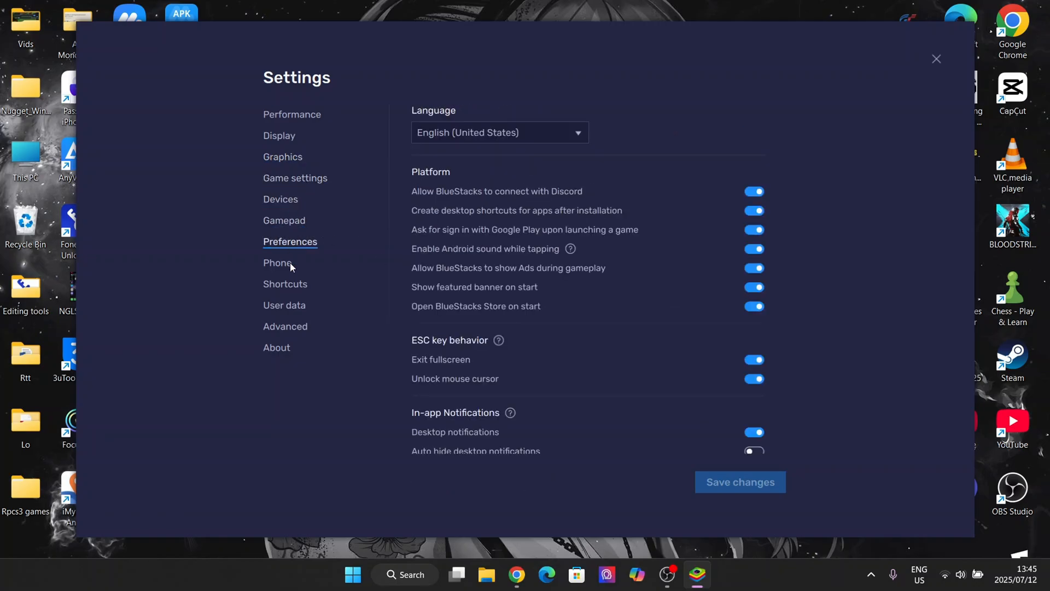
pyautogui.click(277, 263)
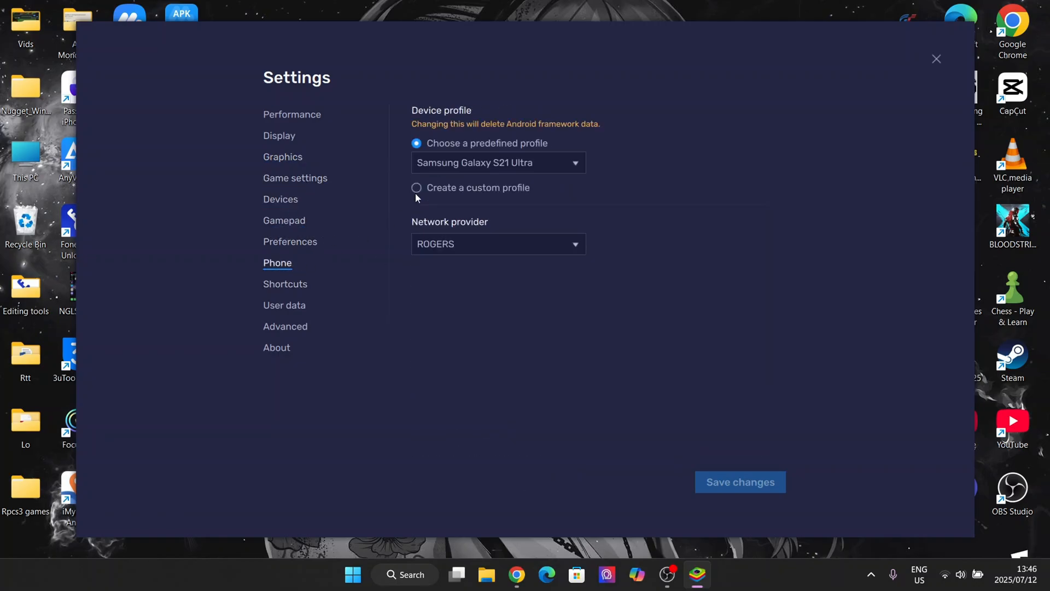
pyautogui.click(498, 162)
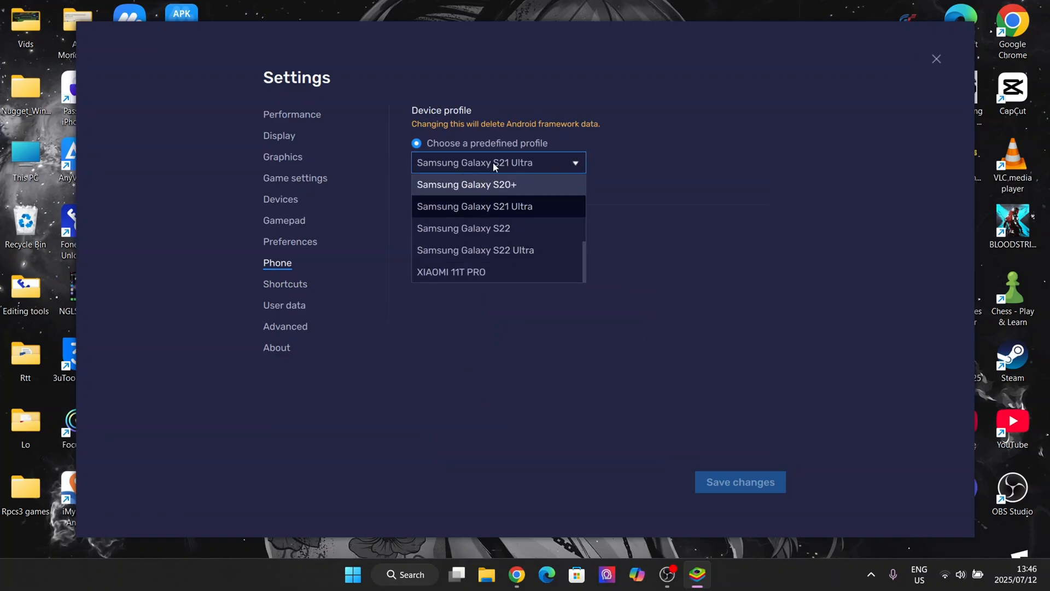
pyautogui.click(284, 284)
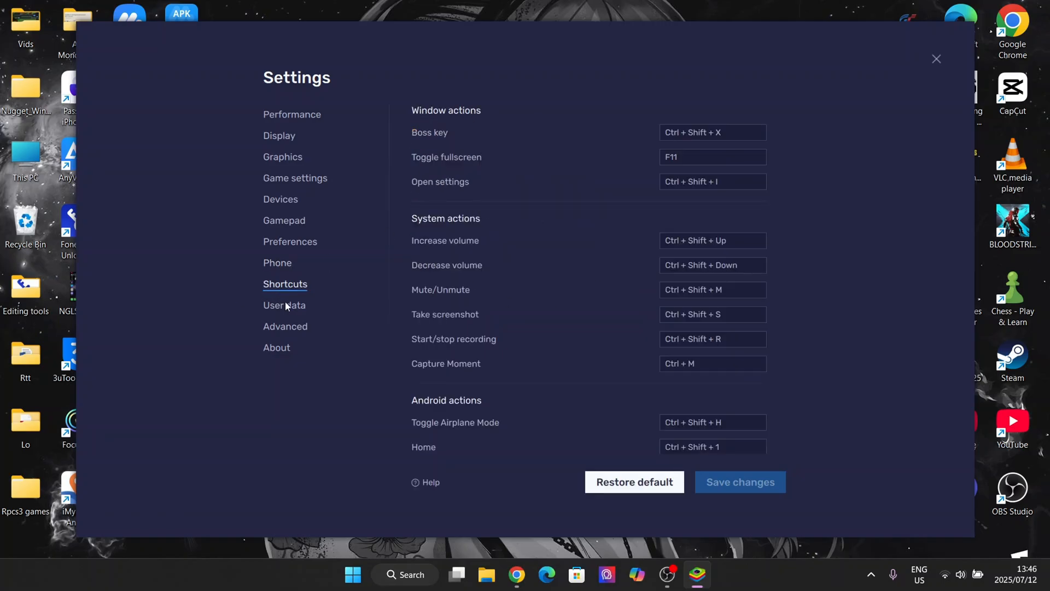
pyautogui.click(276, 347)
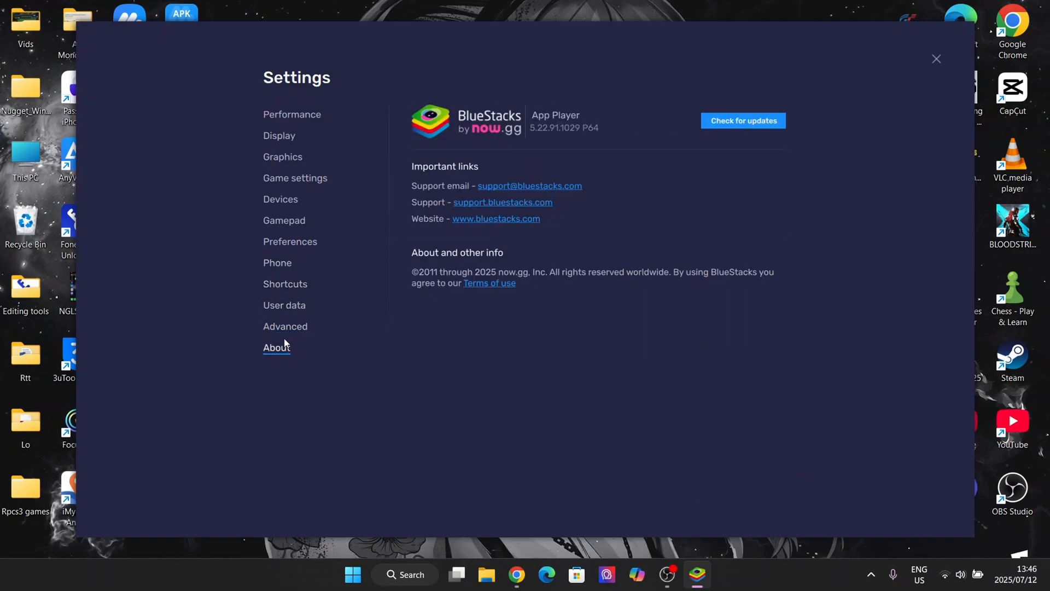
pyautogui.click(294, 178)
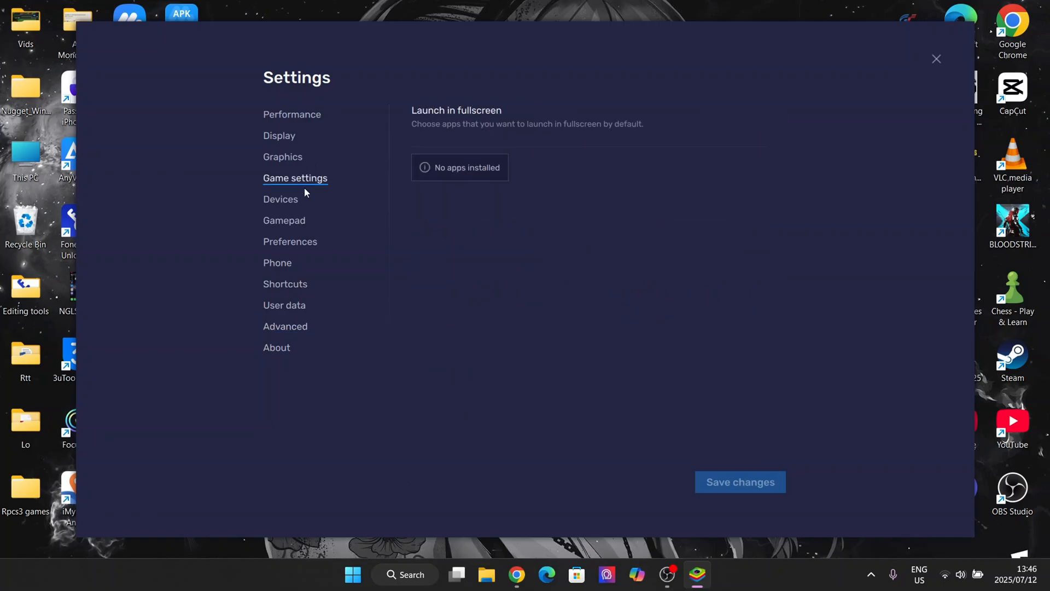
pyautogui.click(279, 135)
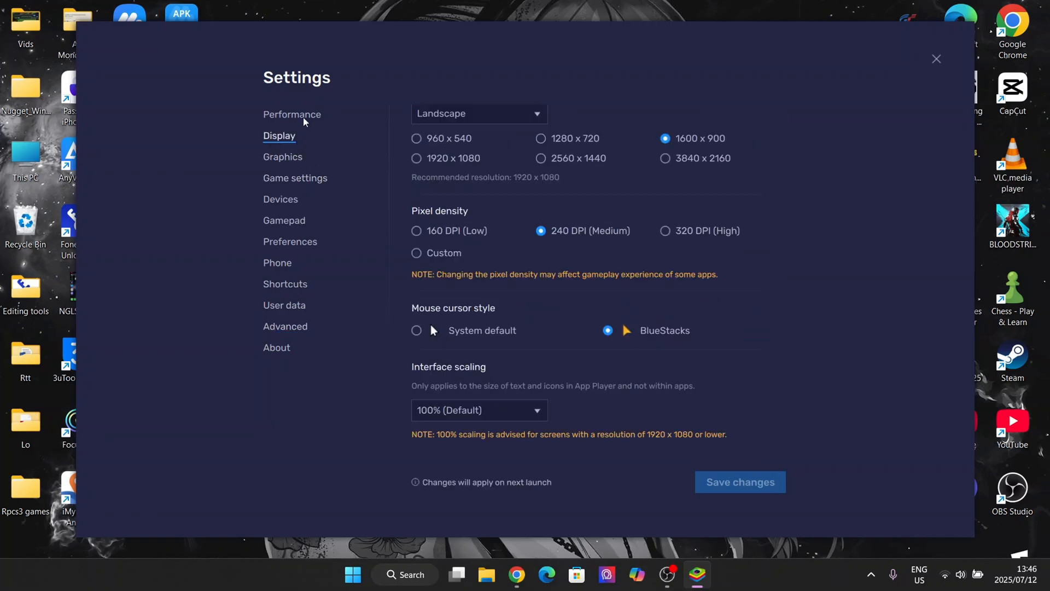
pyautogui.click(292, 114)
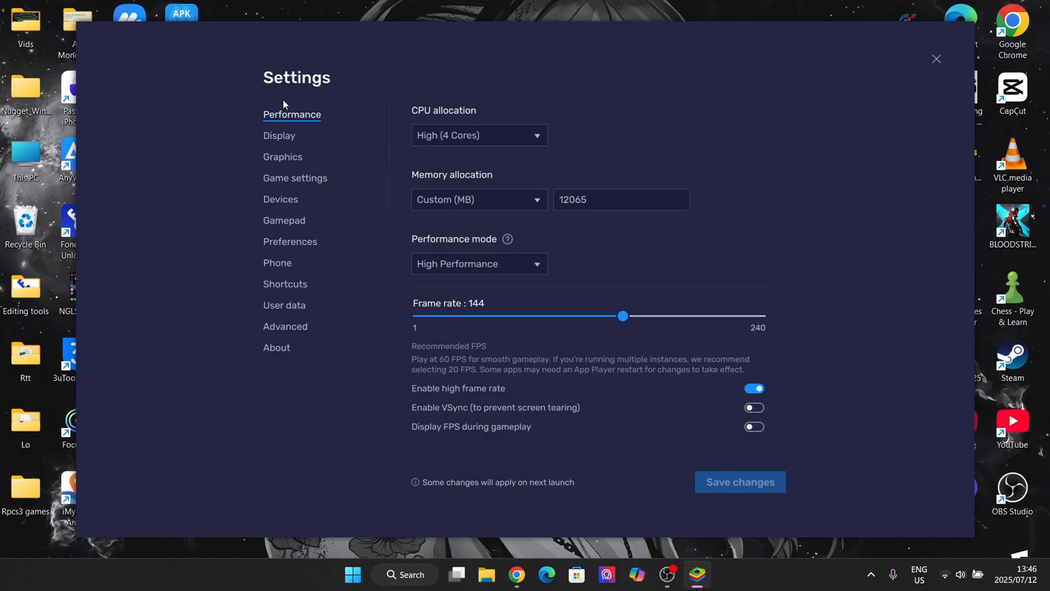
pyautogui.moveTo(598, 303)
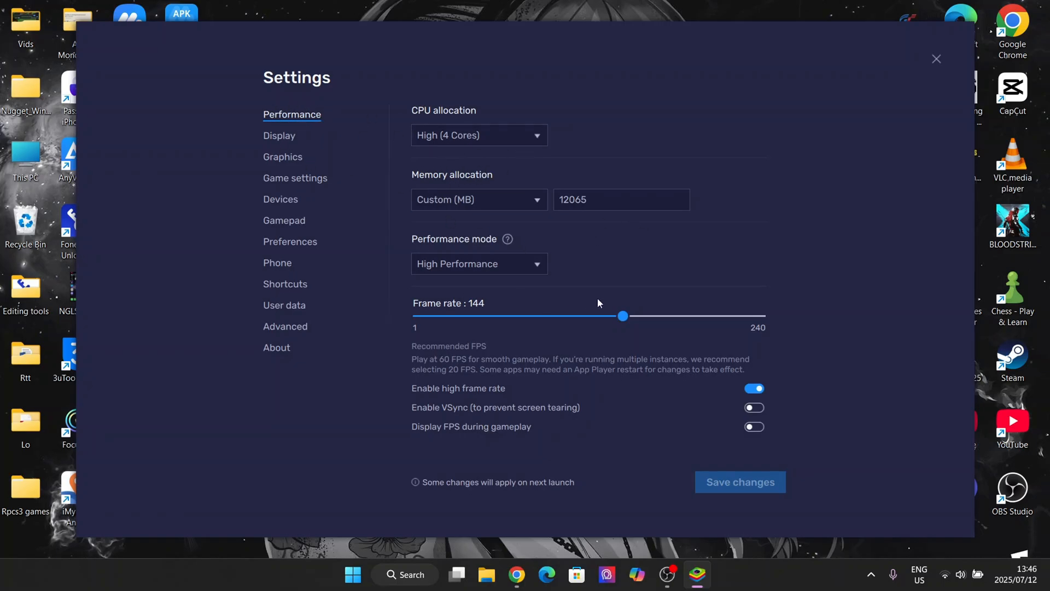
pyautogui.click(279, 136)
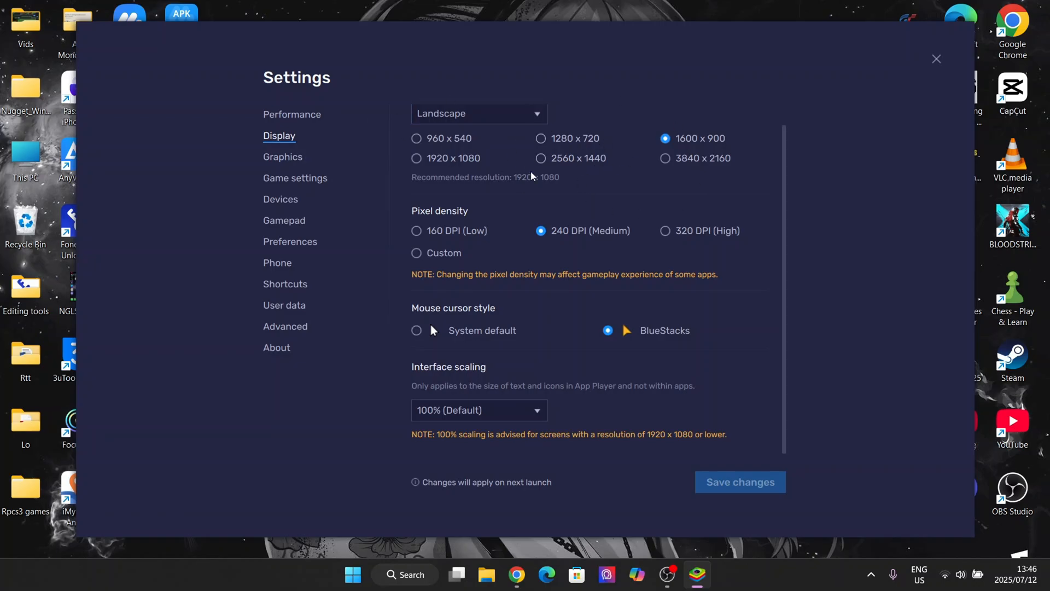
pyautogui.scroll(-3)
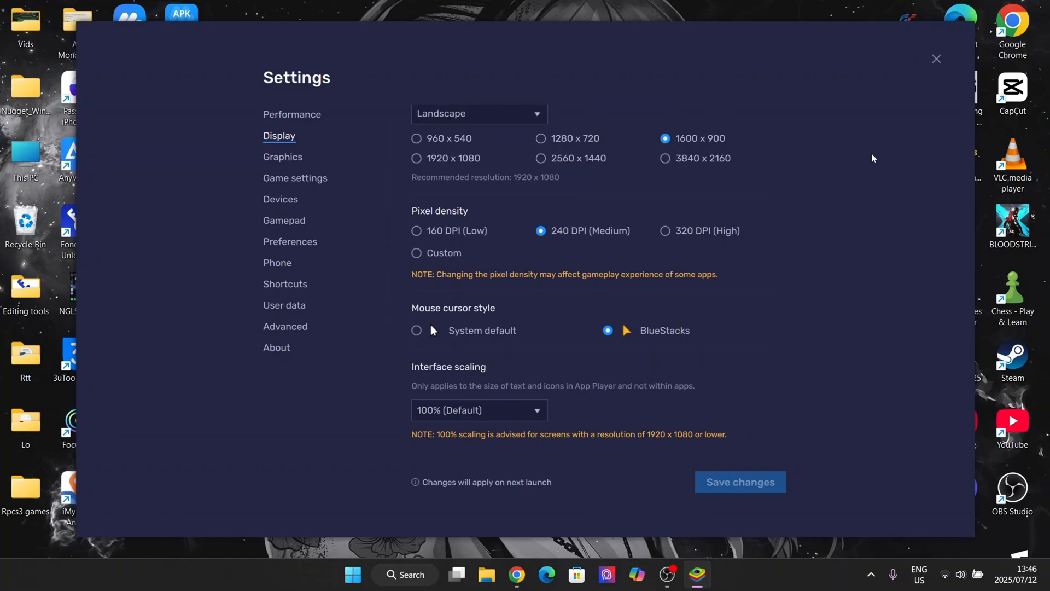
pyautogui.click(937, 60)
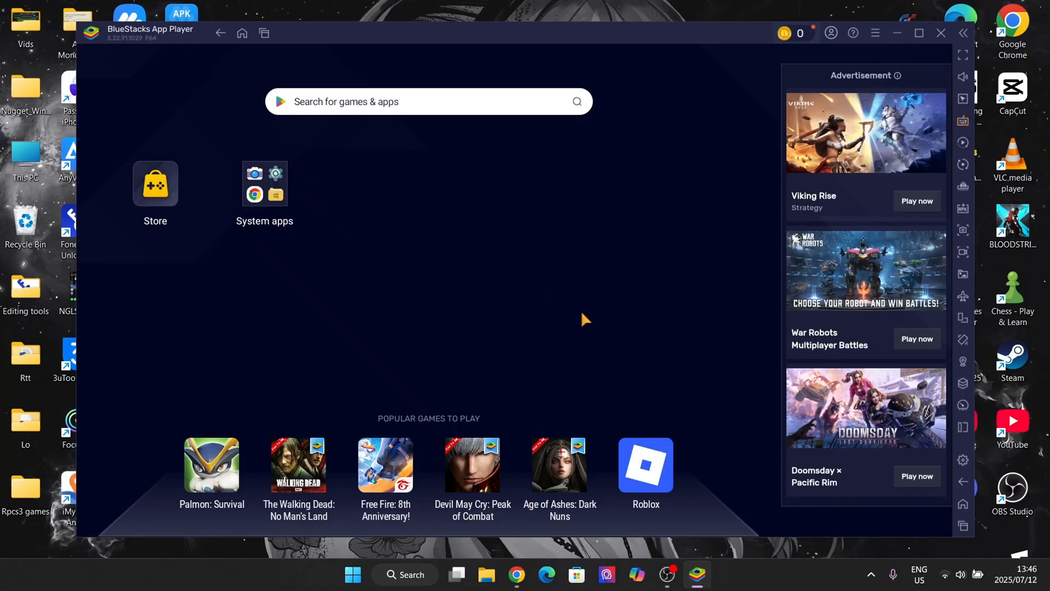
pyautogui.moveTo(582, 323)
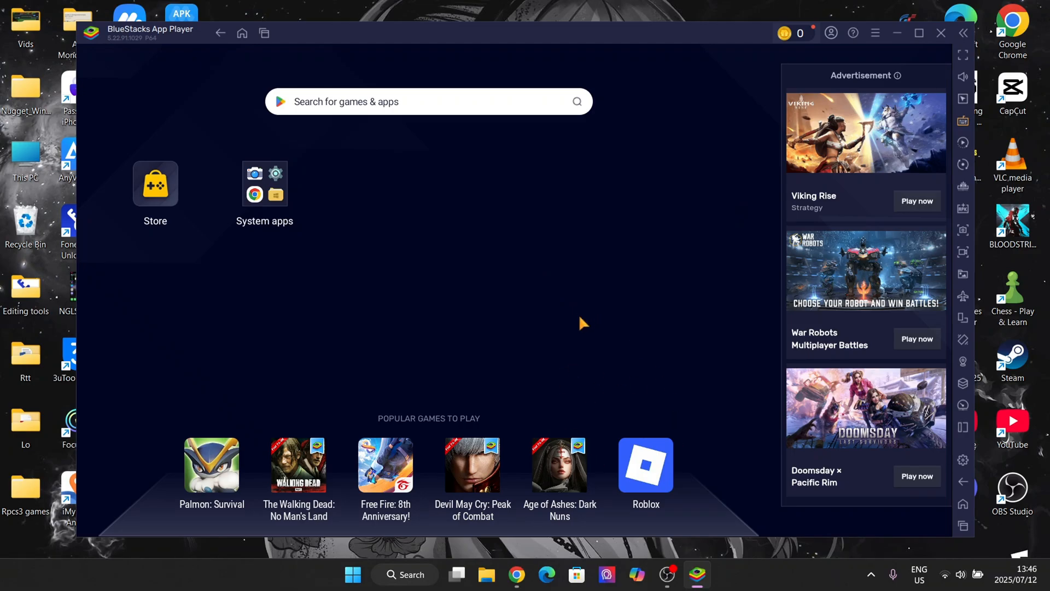
pyautogui.moveTo(592, 302)
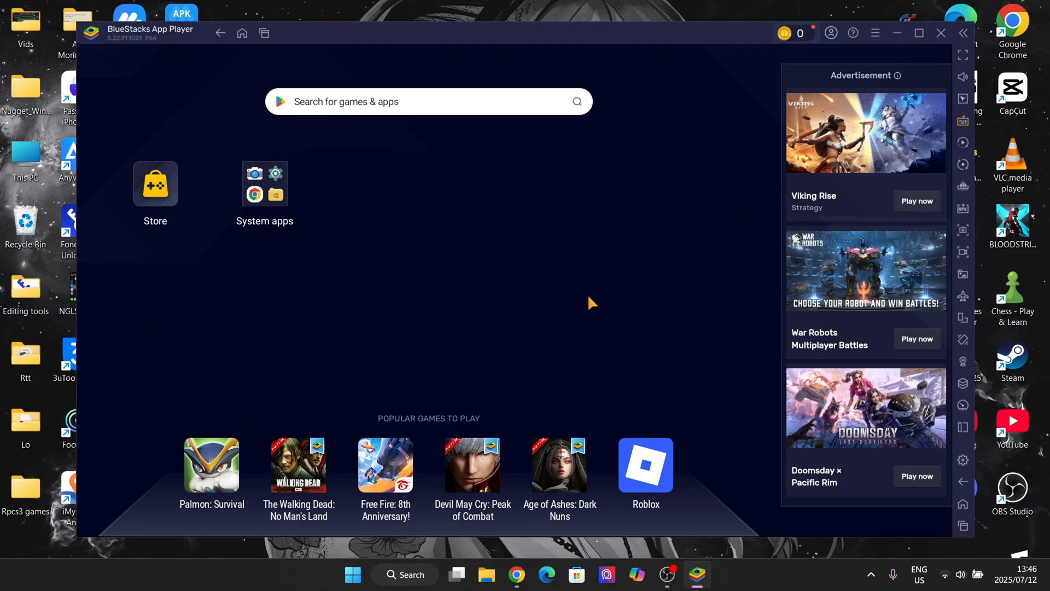
pyautogui.moveTo(428, 303)
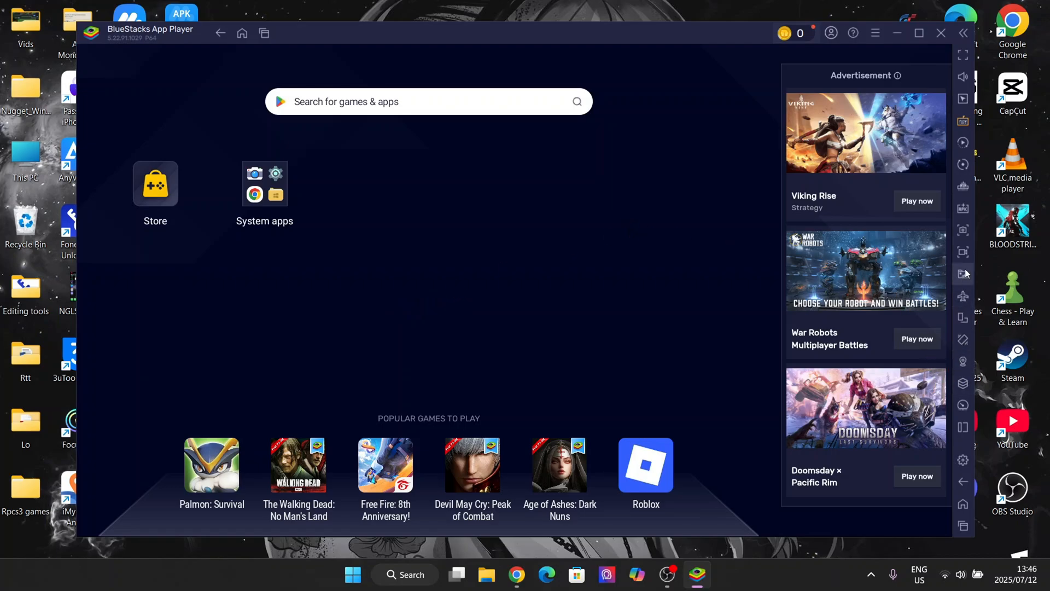
pyautogui.moveTo(963, 209)
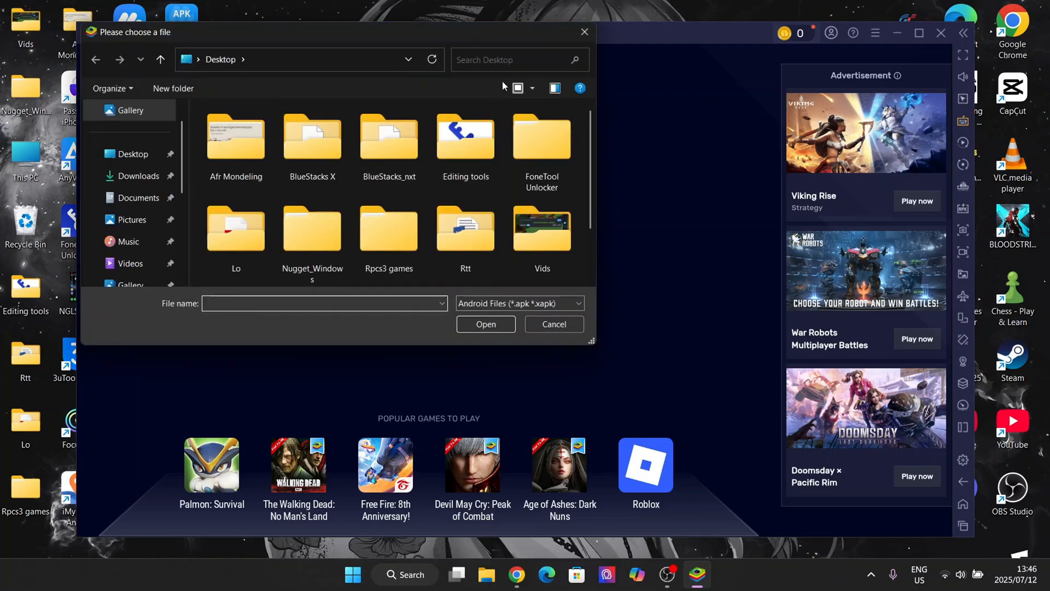
# Bring up the Install APK file picker in BlueStacks
pyautogui.click(554, 324)
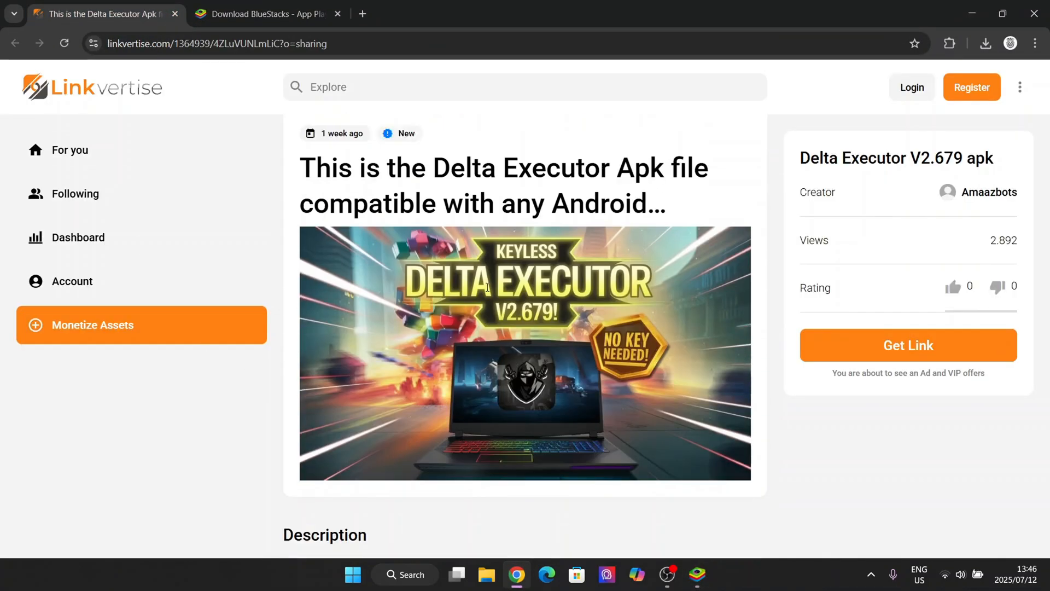
# Request the Linkvertise download link for the Delta Executor V2.679 APK
pyautogui.scroll(-3)
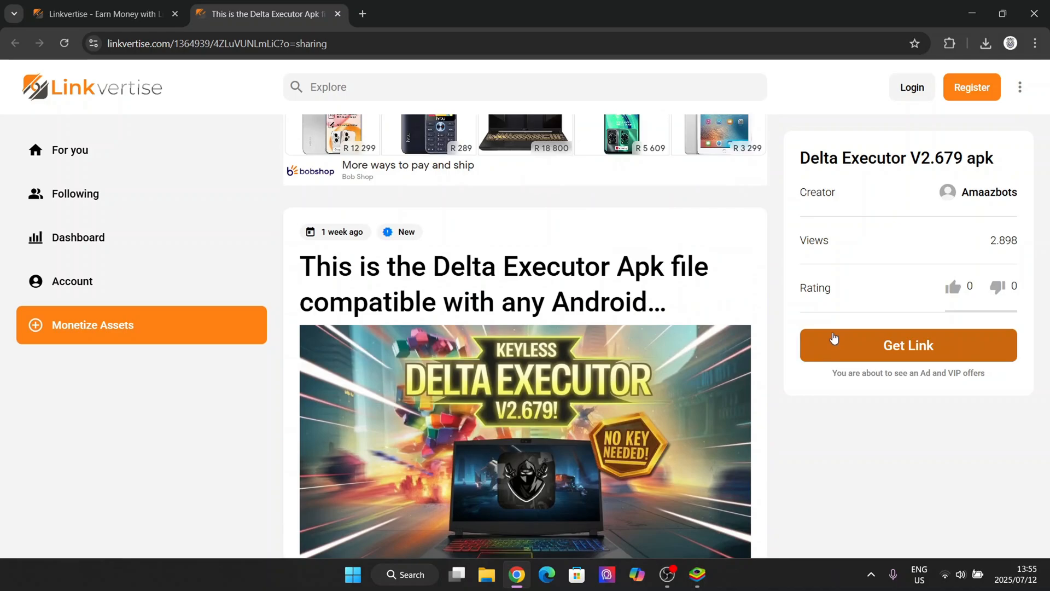
pyautogui.click(908, 344)
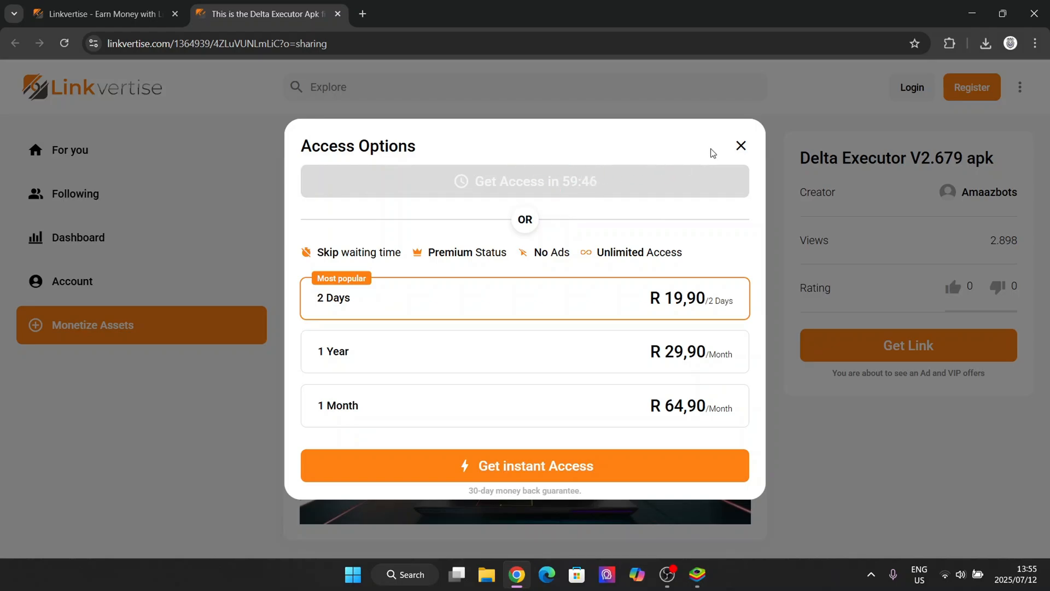
pyautogui.click(741, 145)
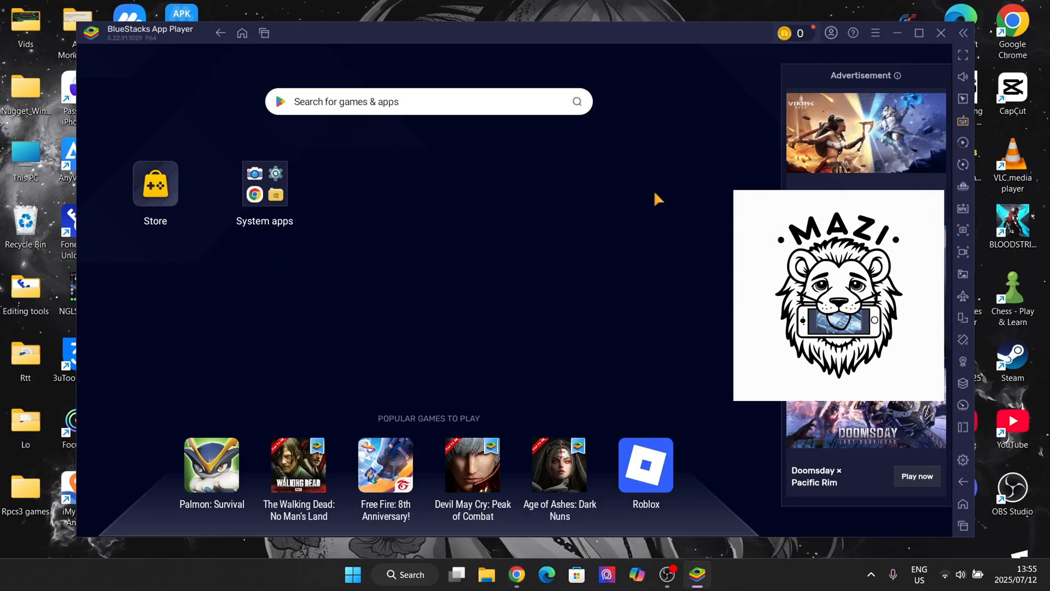
pyautogui.moveTo(849, 467)
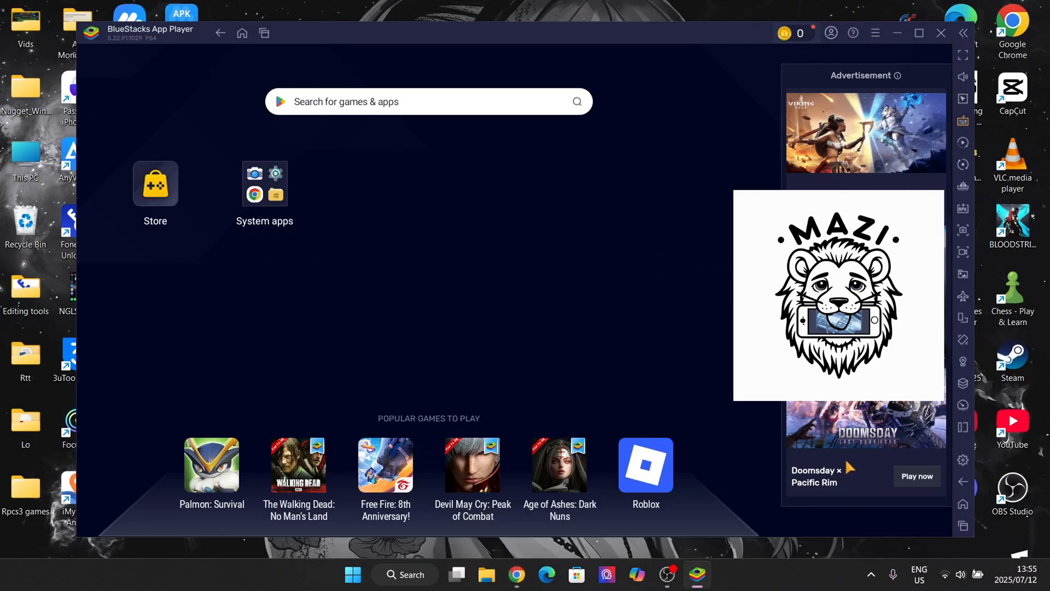
pyautogui.moveTo(951, 318)
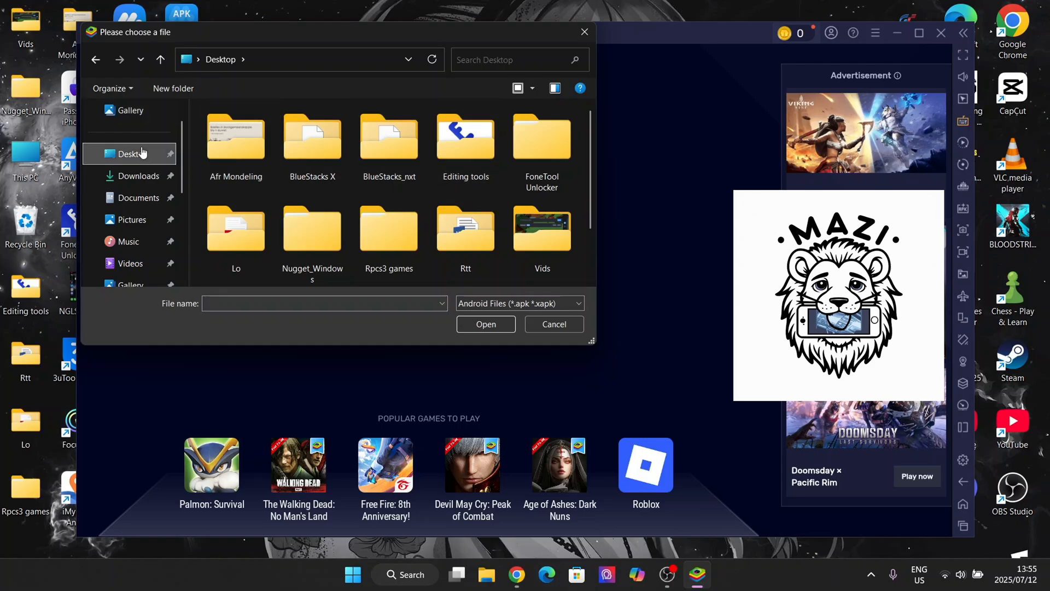
pyautogui.moveTo(138, 175)
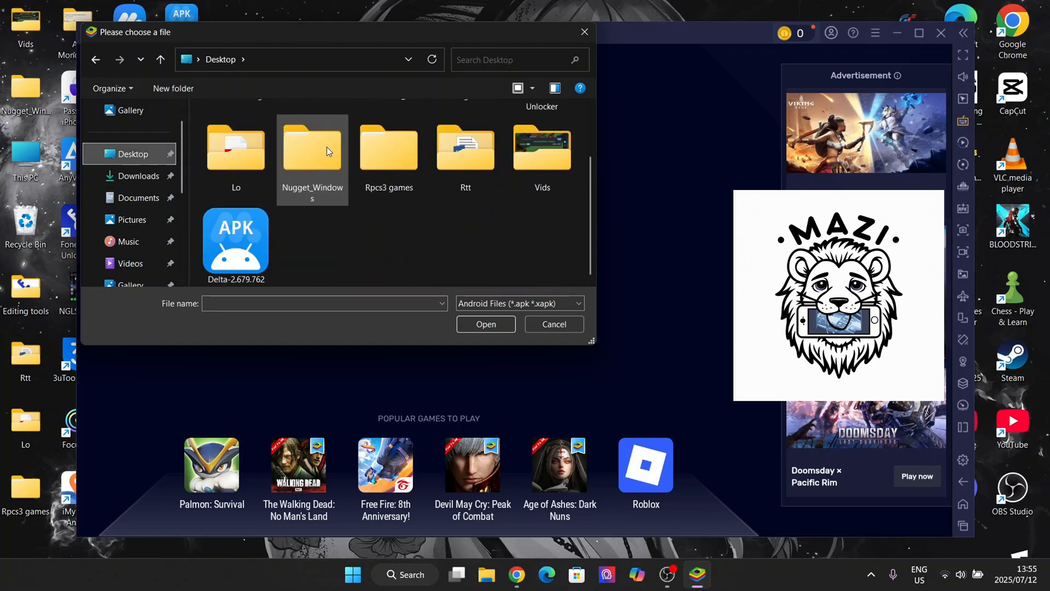
# Select Delta-2.679.762 from the Desktop and install it in BlueStacks
pyautogui.click(235, 234)
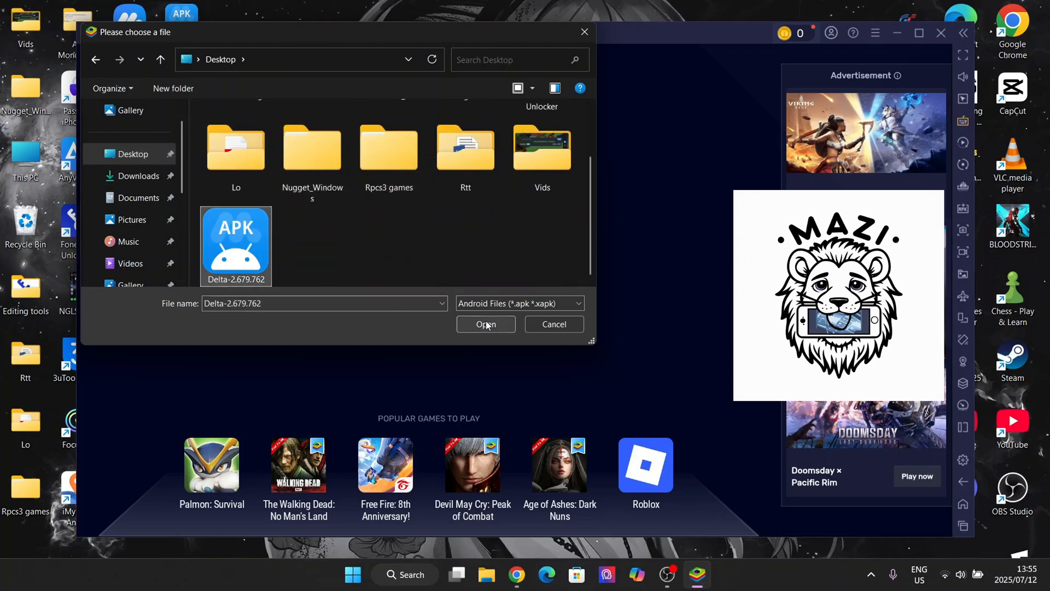
pyautogui.click(484, 324)
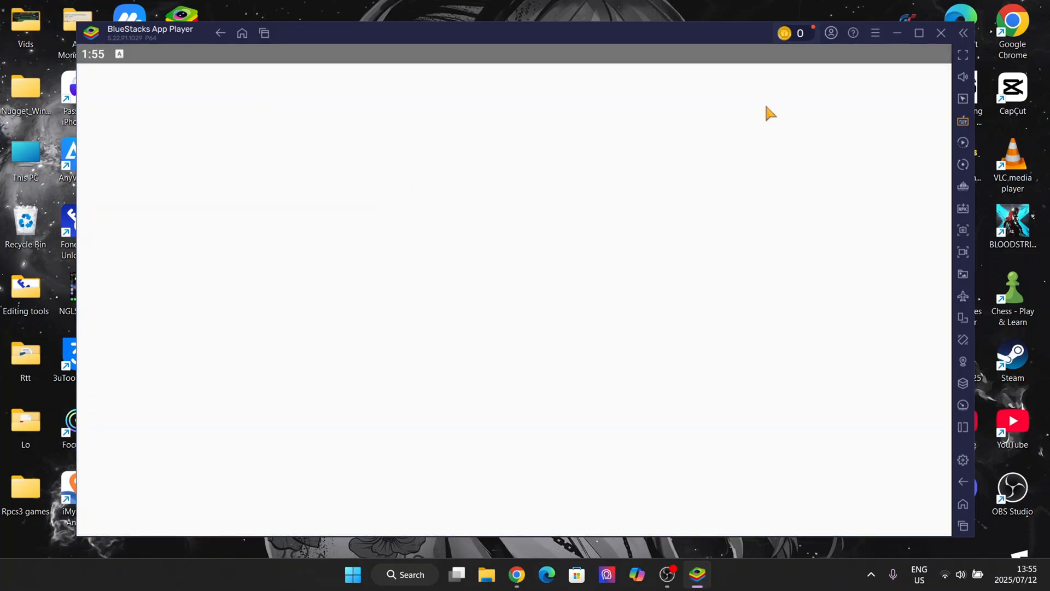
pyautogui.moveTo(807, 198)
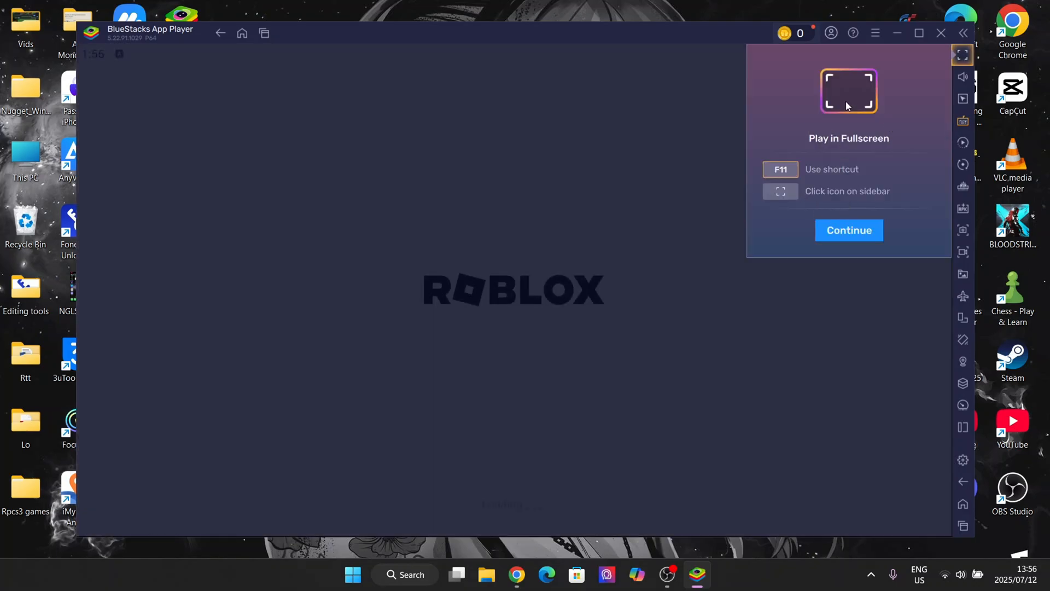
# Dismiss the fullscreen tip so Roblox reaches its welcome screen
pyautogui.click(849, 230)
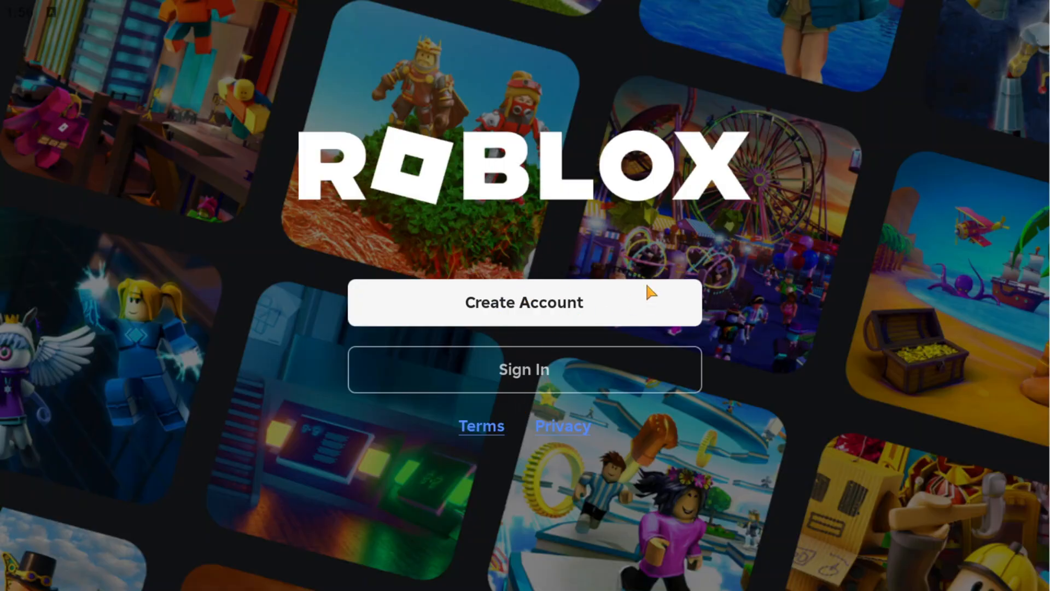
pyautogui.moveTo(785, 326)
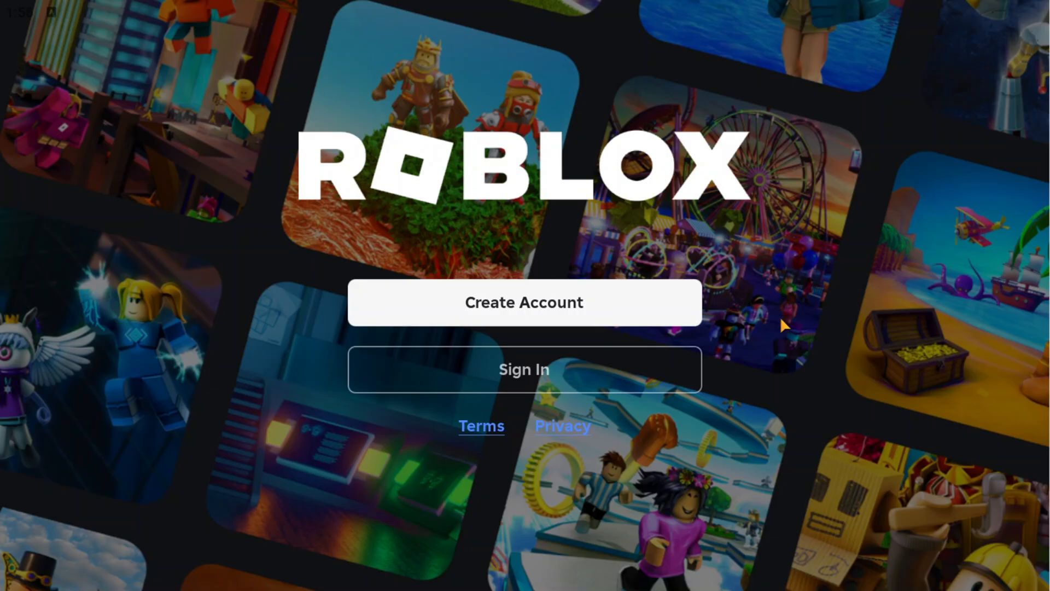
pyautogui.moveTo(548, 374)
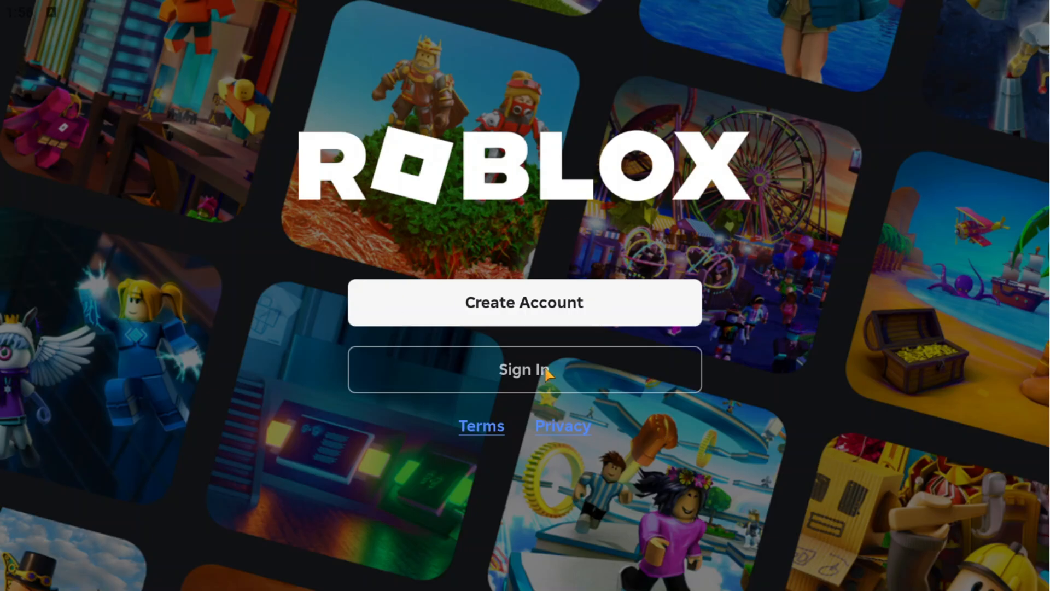
# Sign in to Roblox, find Grow a Garden on the Home page and start playing it
pyautogui.click(524, 369)
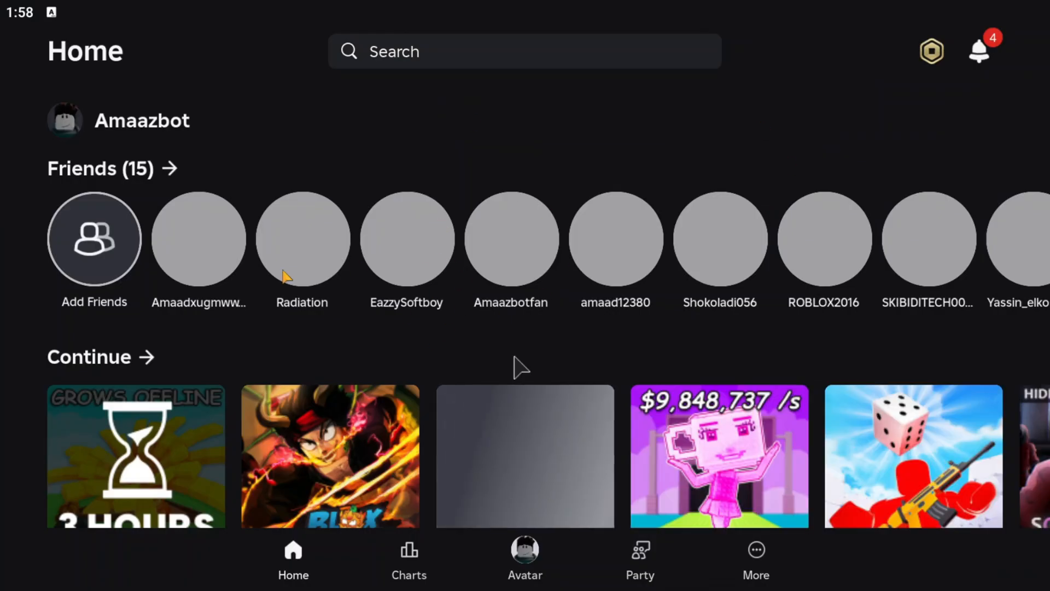
pyautogui.scroll(-3)
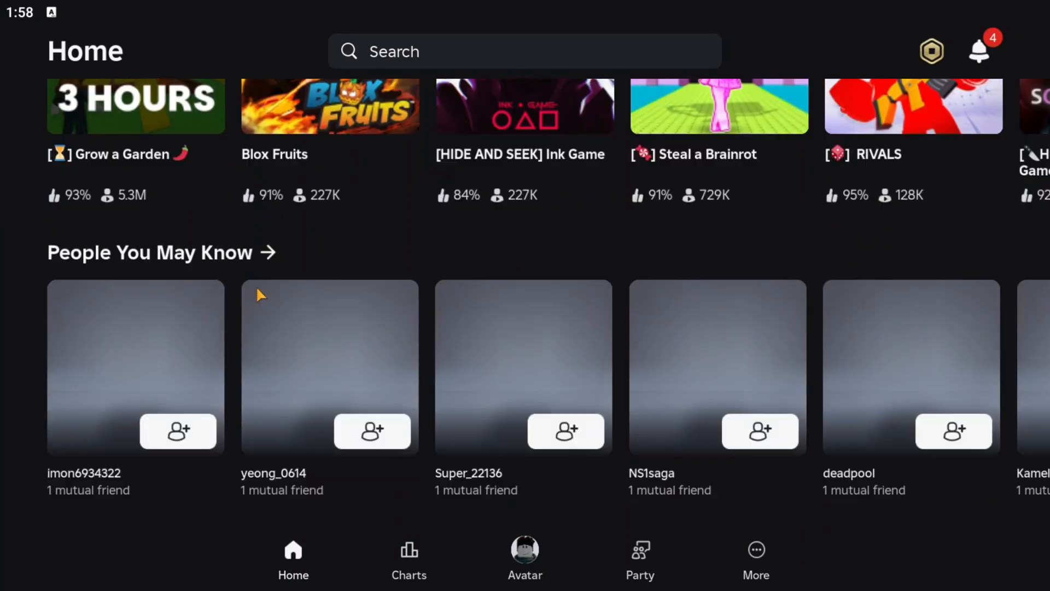
pyautogui.scroll(-3)
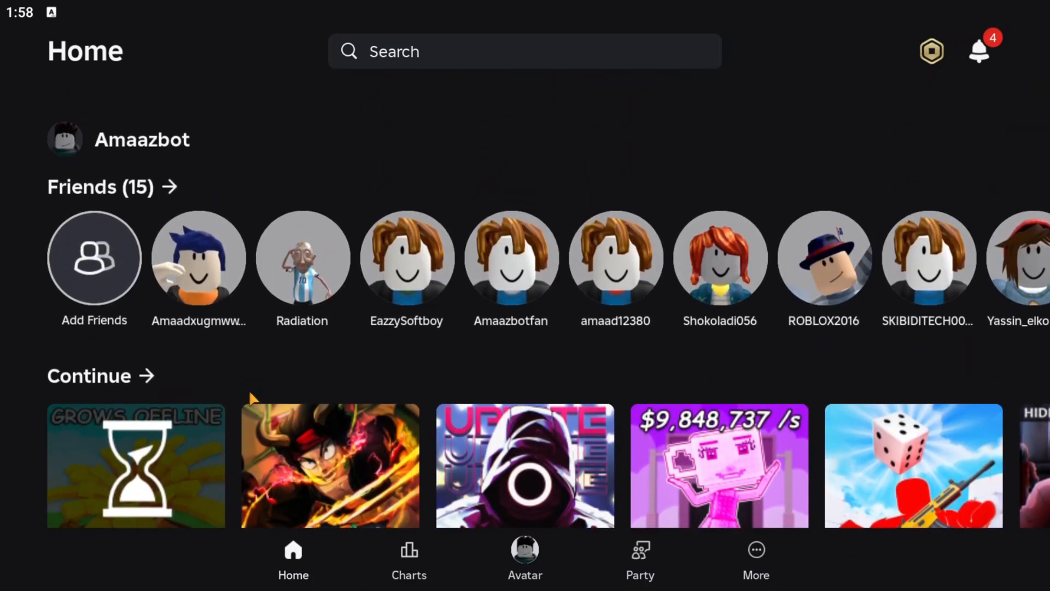
pyautogui.scroll(-3)
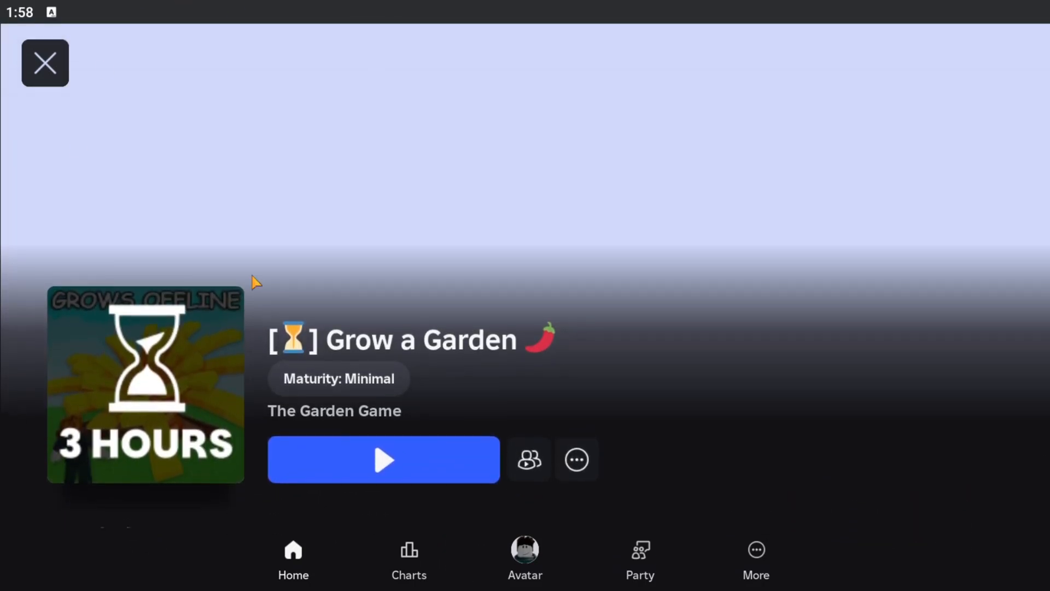
pyautogui.scroll(-3)
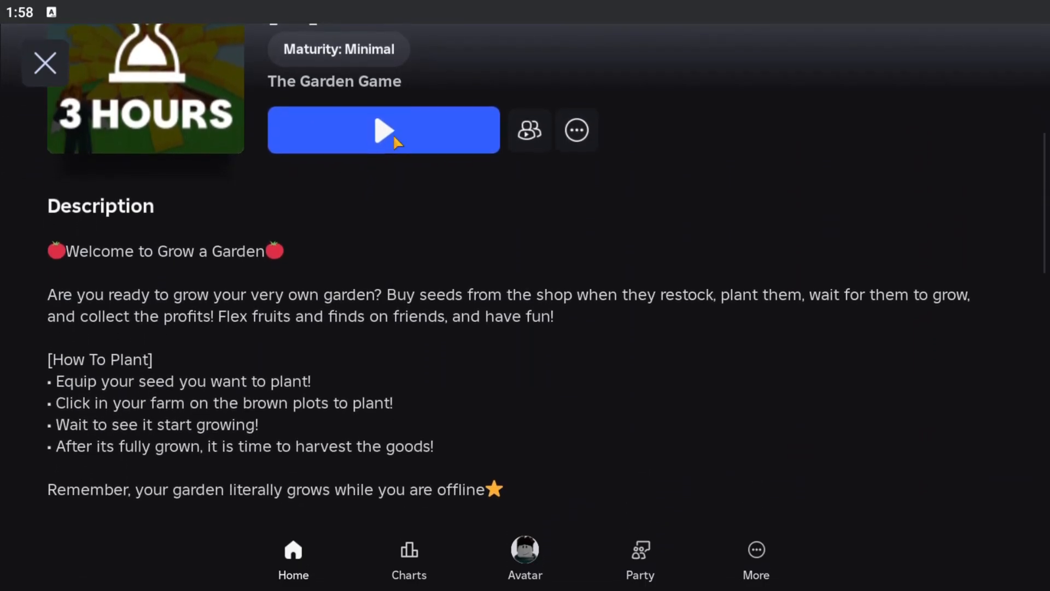
pyautogui.click(383, 130)
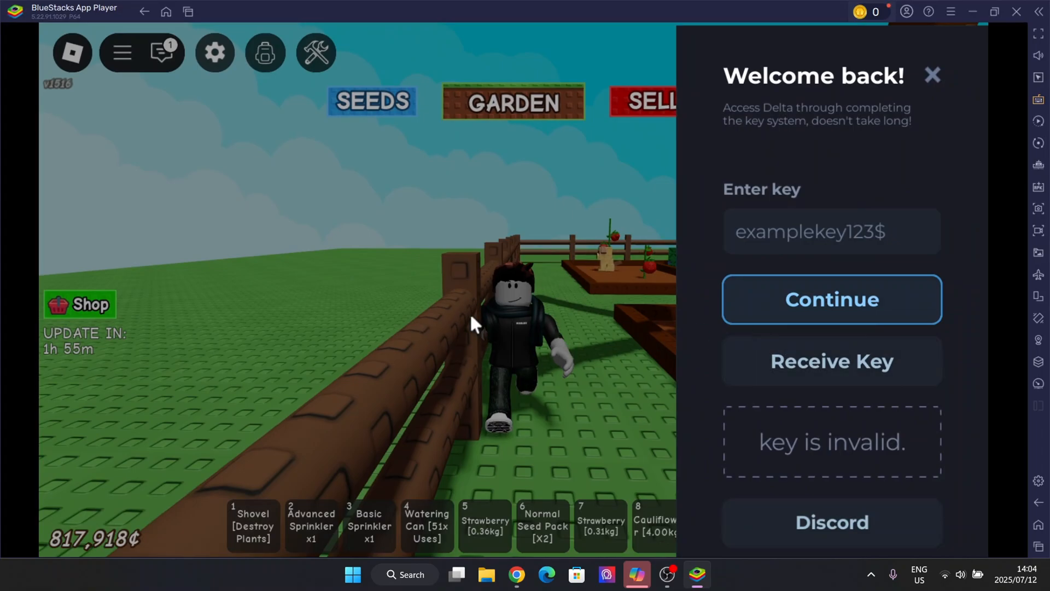
pyautogui.moveTo(668, 210)
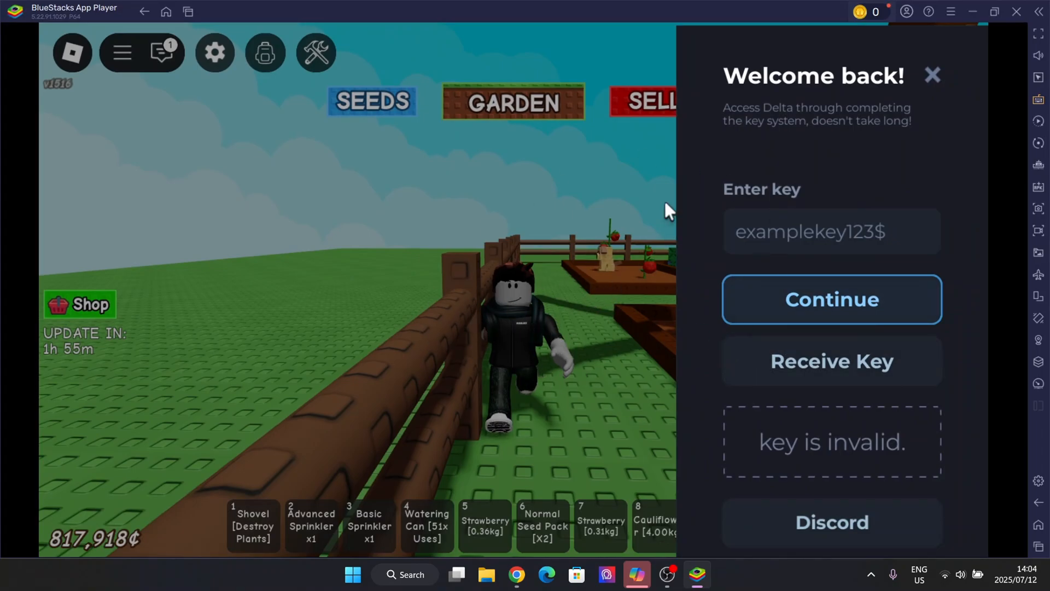
pyautogui.moveTo(931, 75)
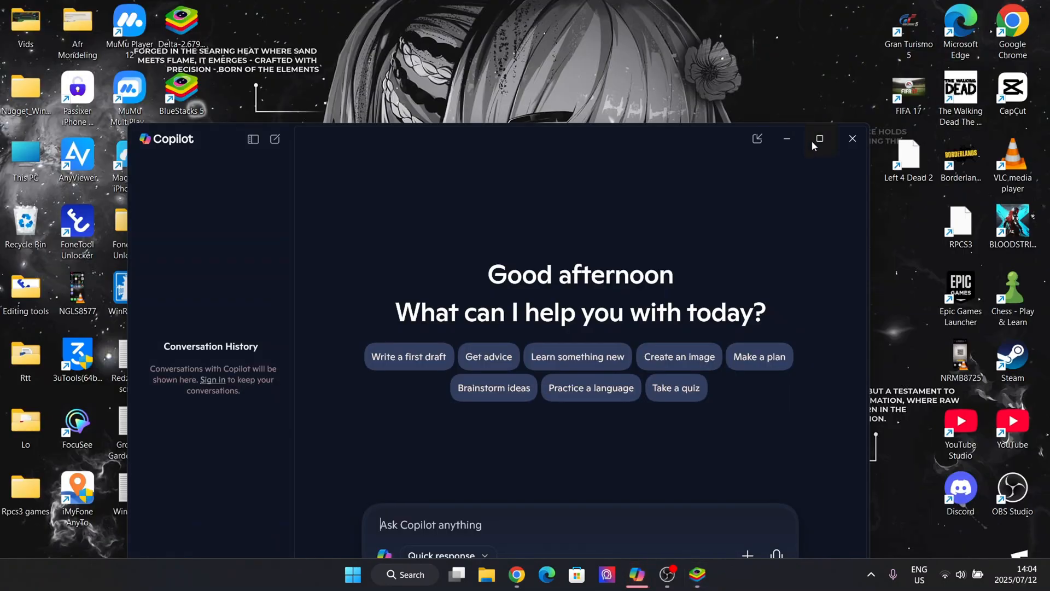
# Close the Copilot window so only the Windows desktop remains
pyautogui.click(852, 139)
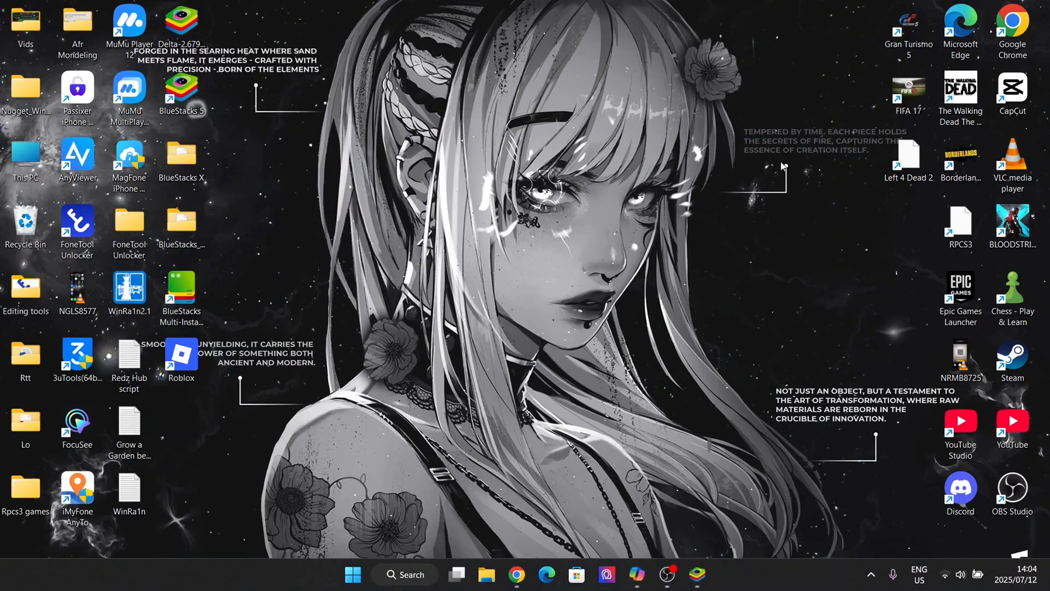
pyautogui.moveTo(536, 441)
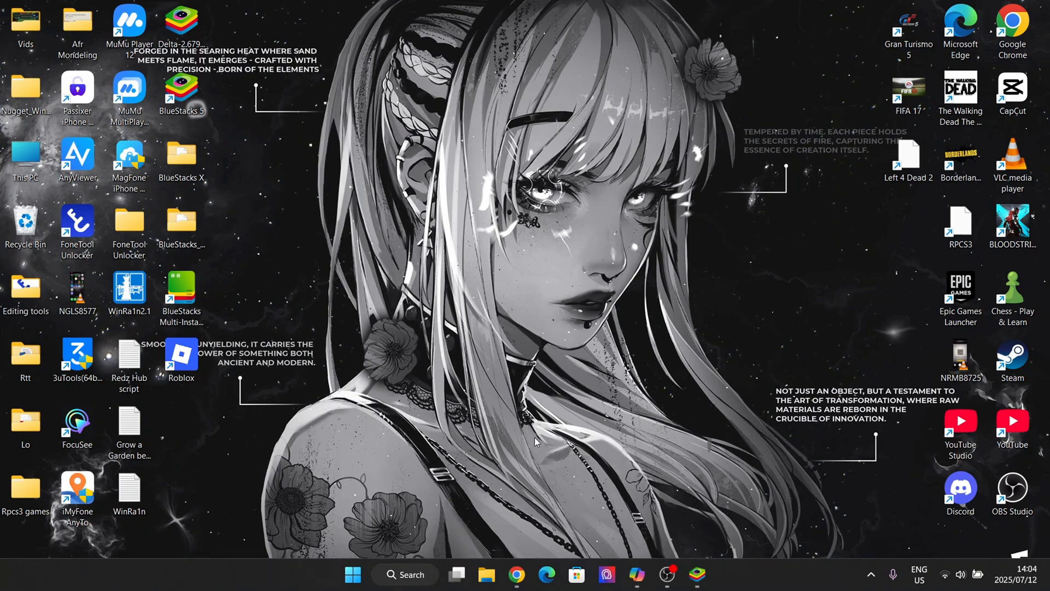
pyautogui.moveTo(514, 483)
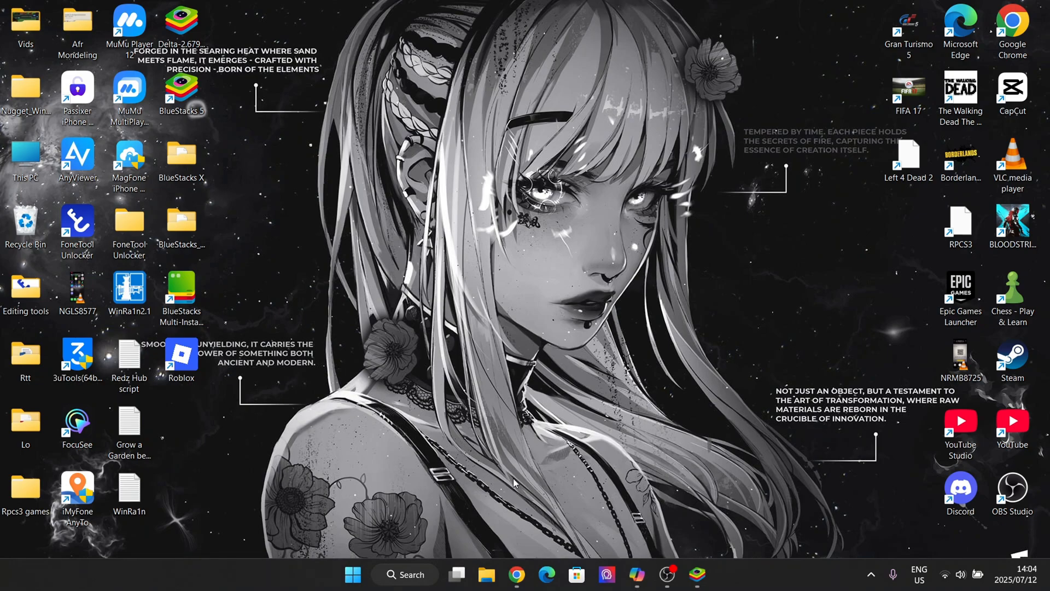
pyautogui.moveTo(533, 441)
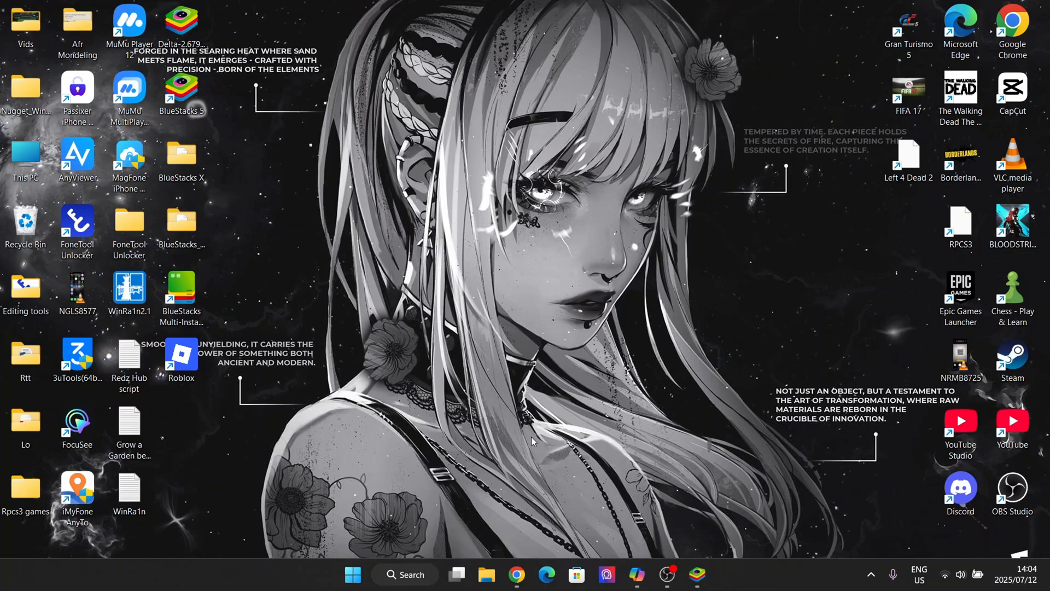
pyautogui.moveTo(536, 447)
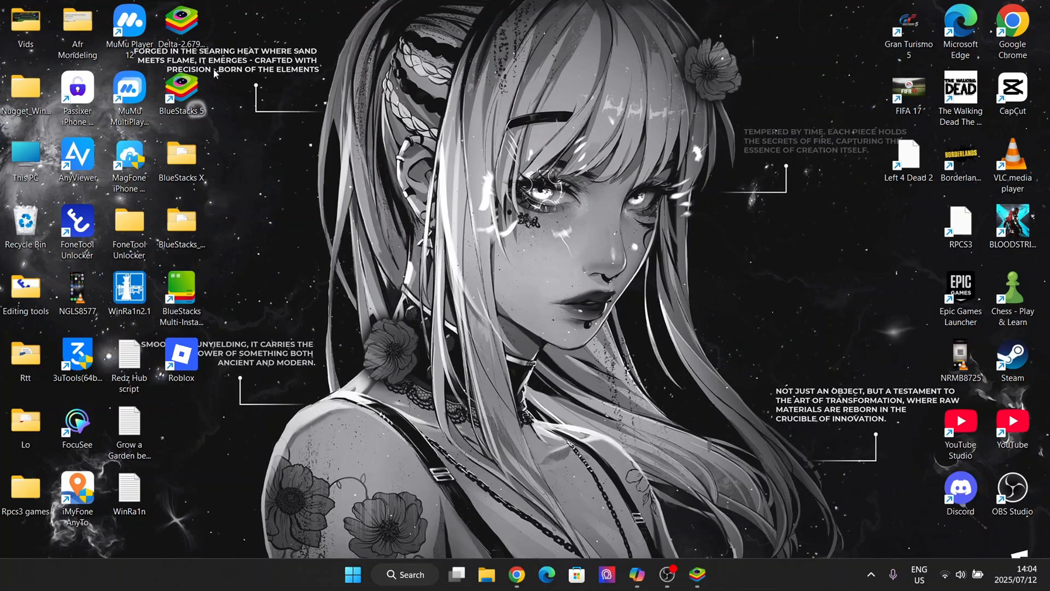
pyautogui.moveTo(242, 100)
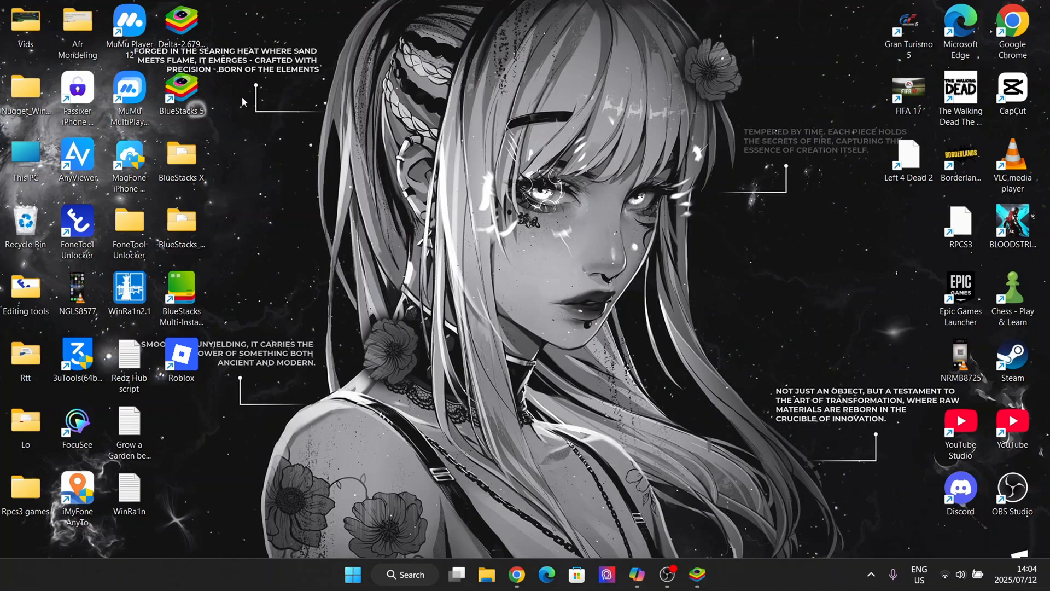
pyautogui.moveTo(291, 163)
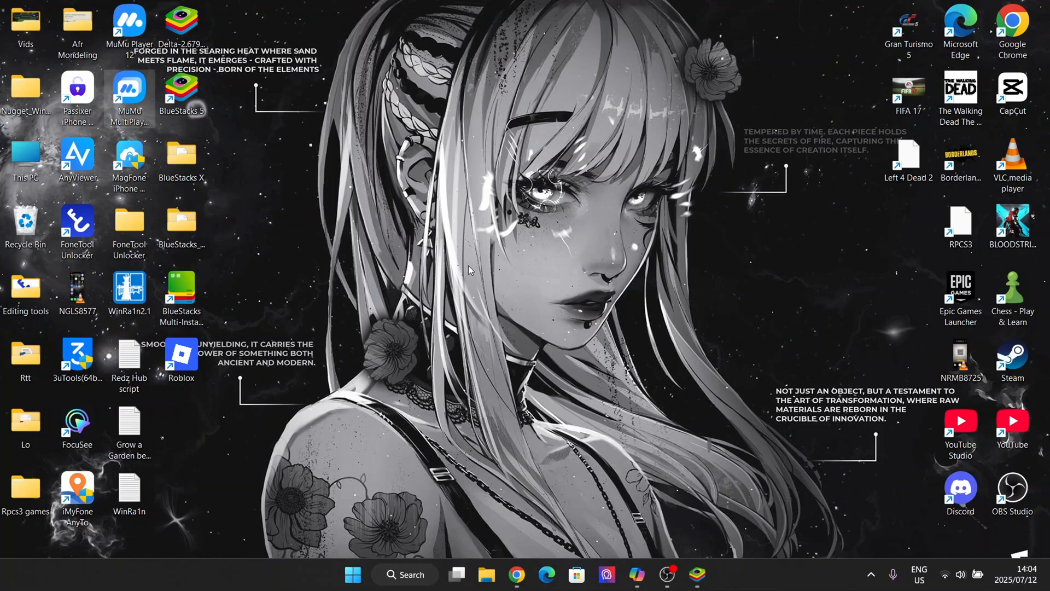
pyautogui.moveTo(600, 353)
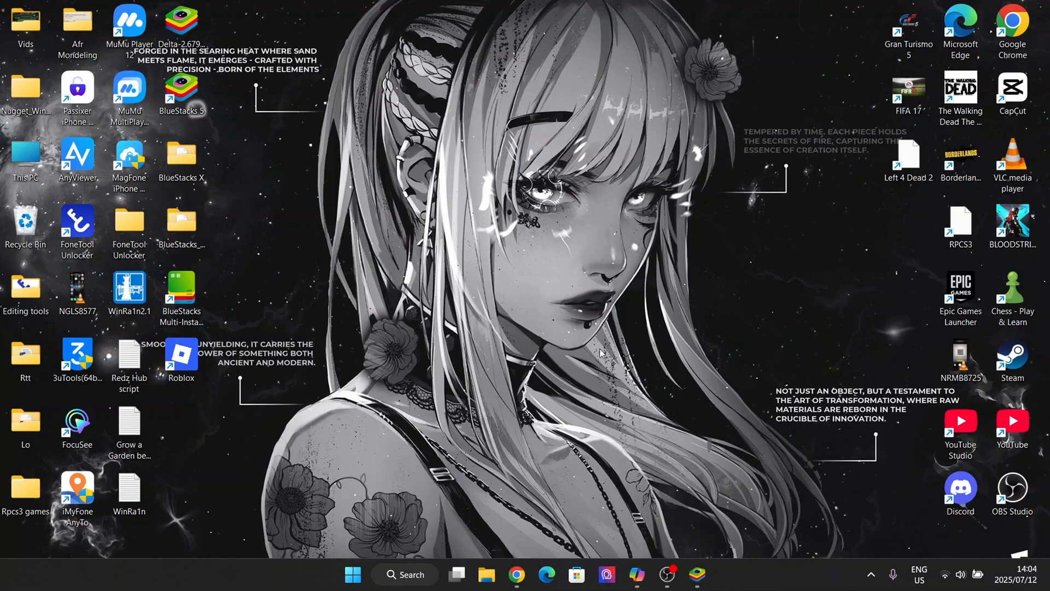
pyautogui.moveTo(687, 494)
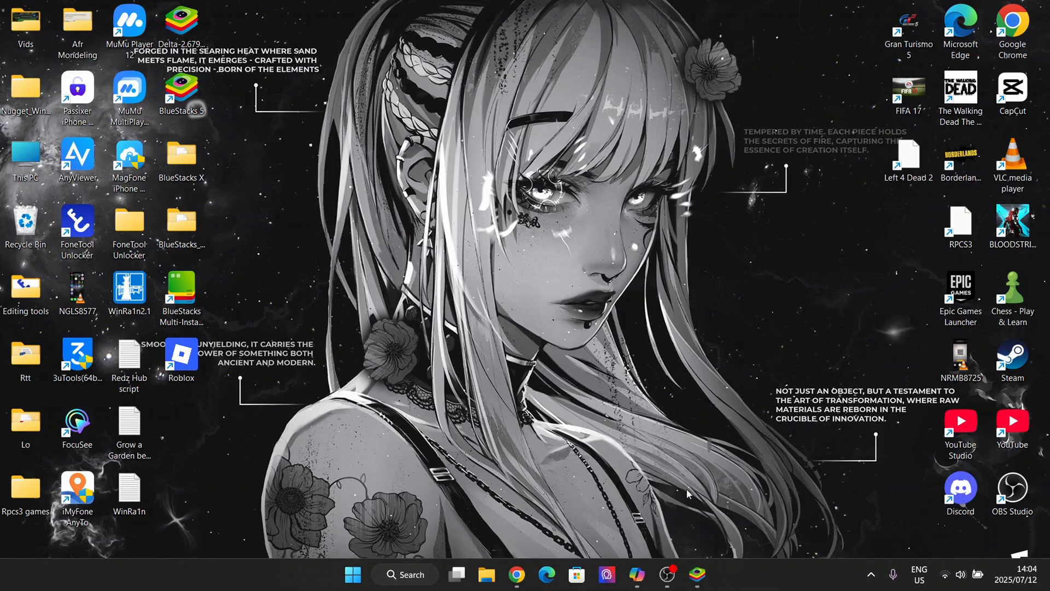
pyautogui.moveTo(449, 420)
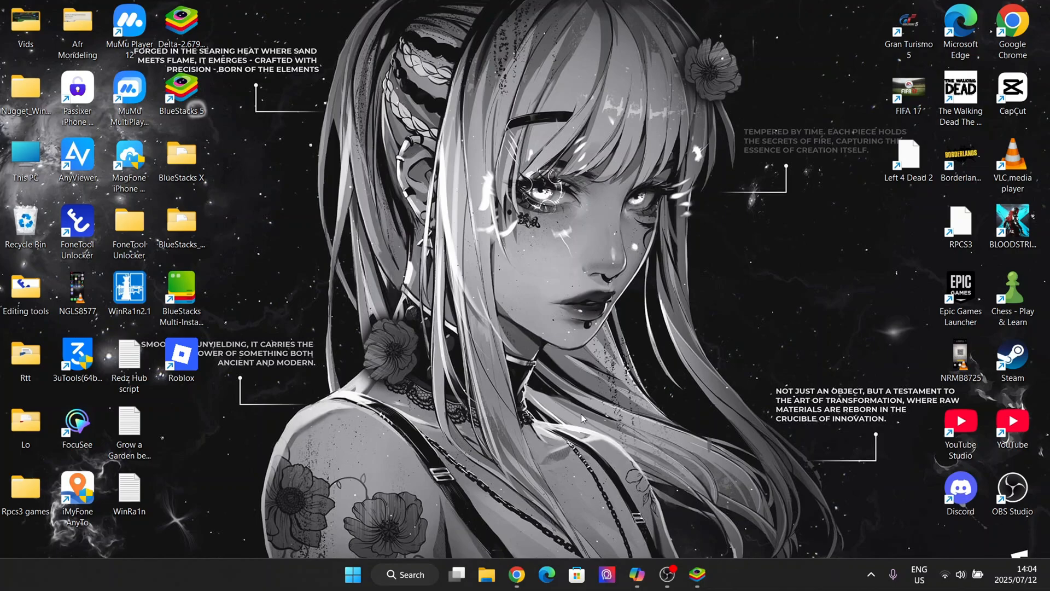
pyautogui.moveTo(699, 418)
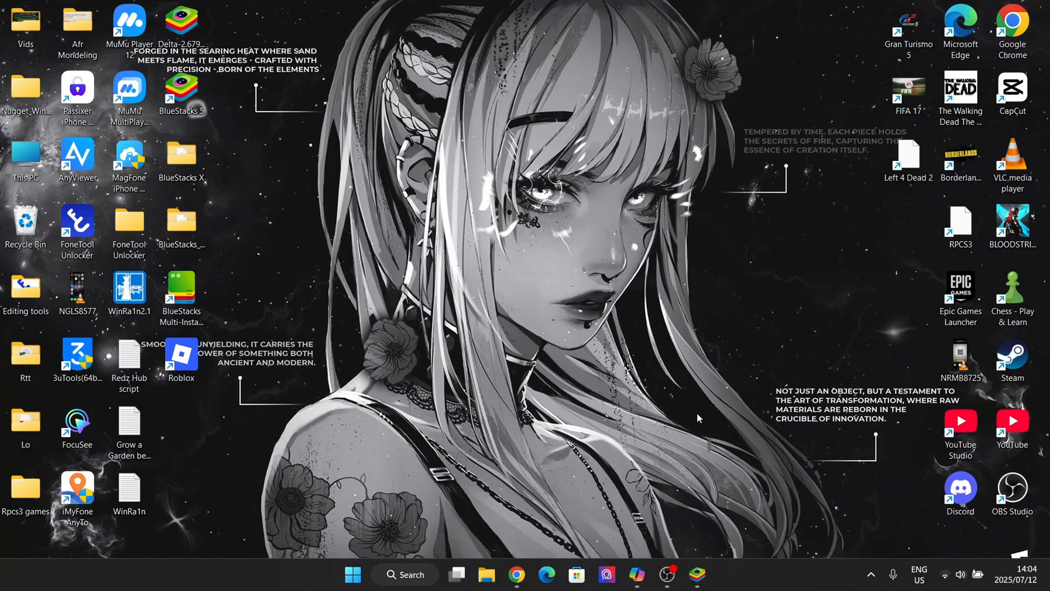